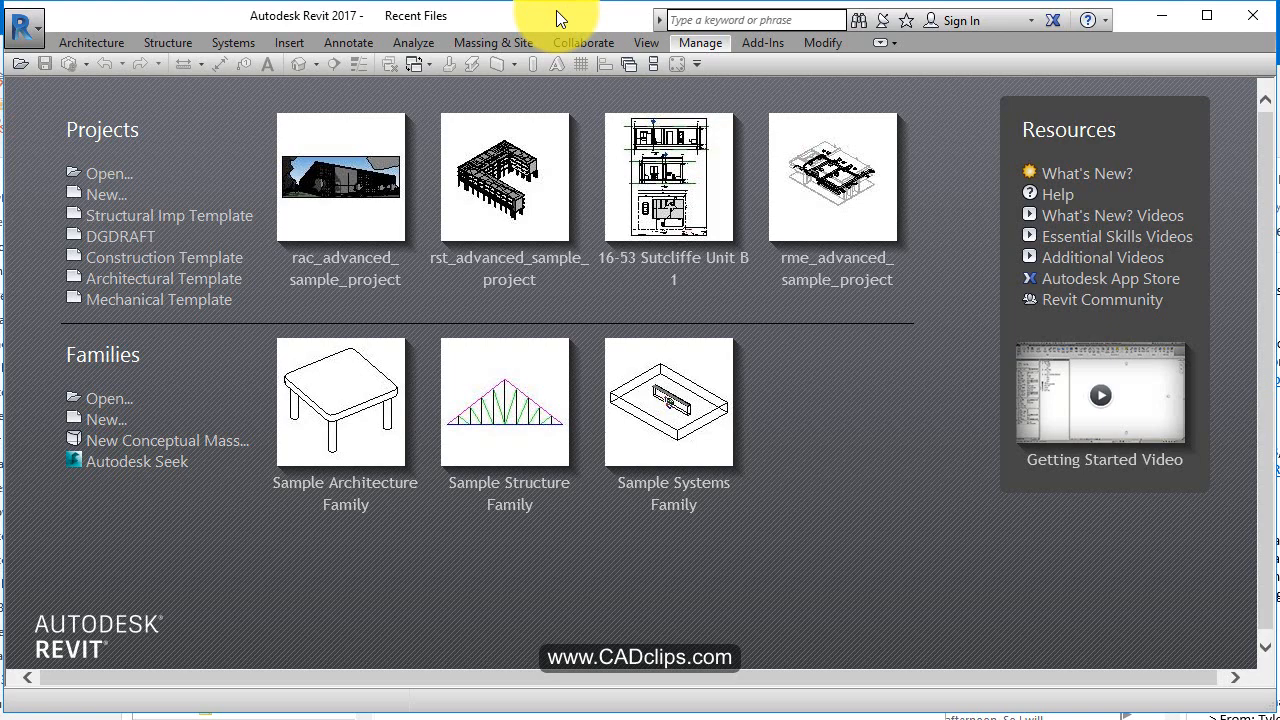
mouse_move(982, 482)
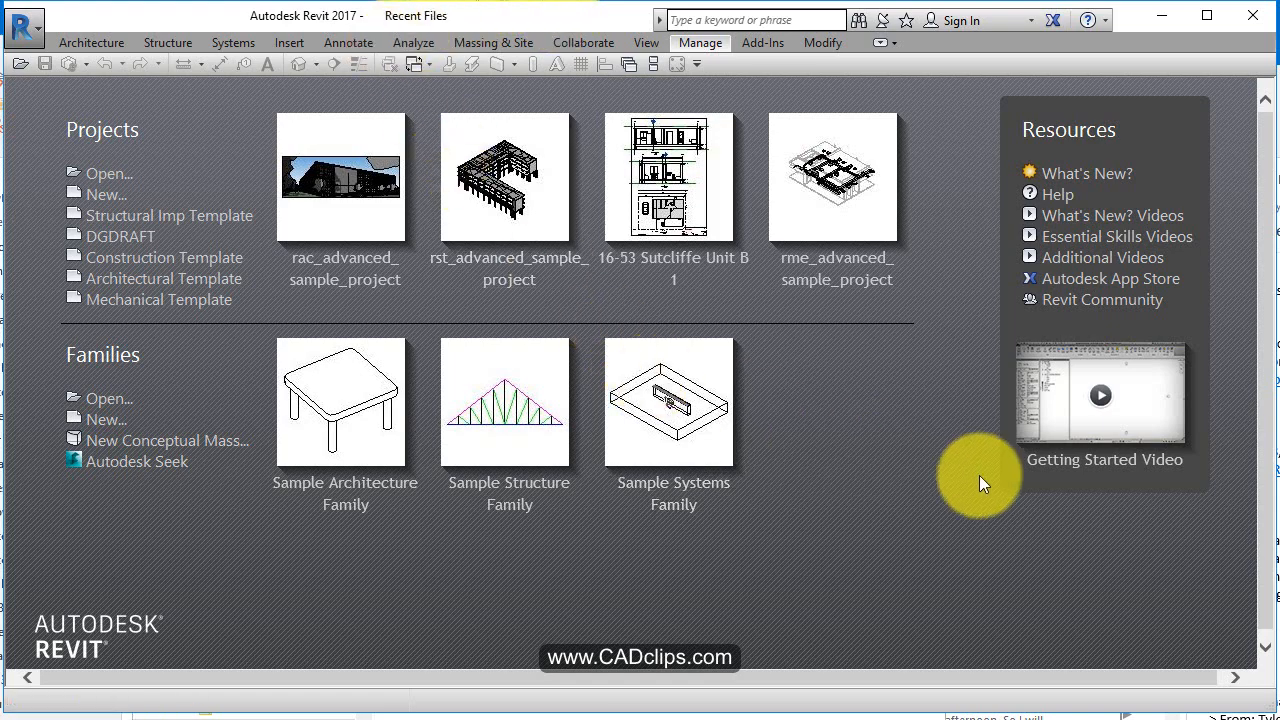
mouse_move(948, 524)
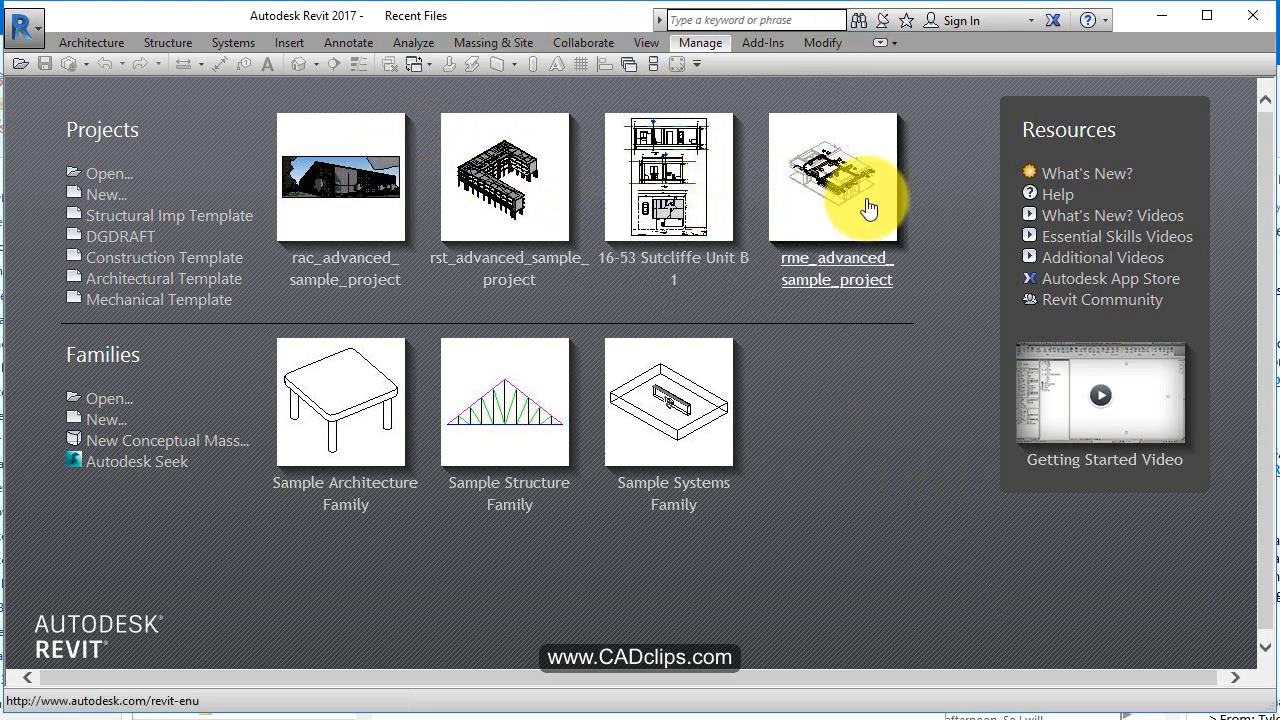
mouse_move(908, 184)
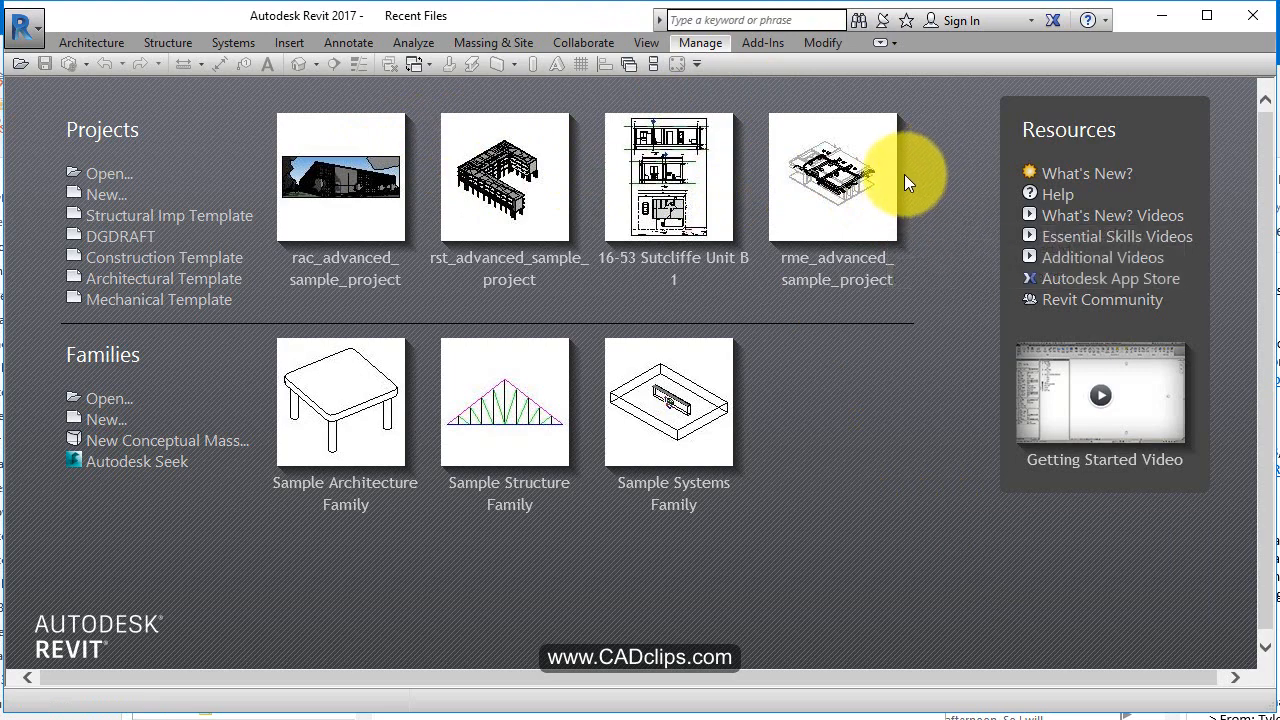
mouse_move(968, 172)
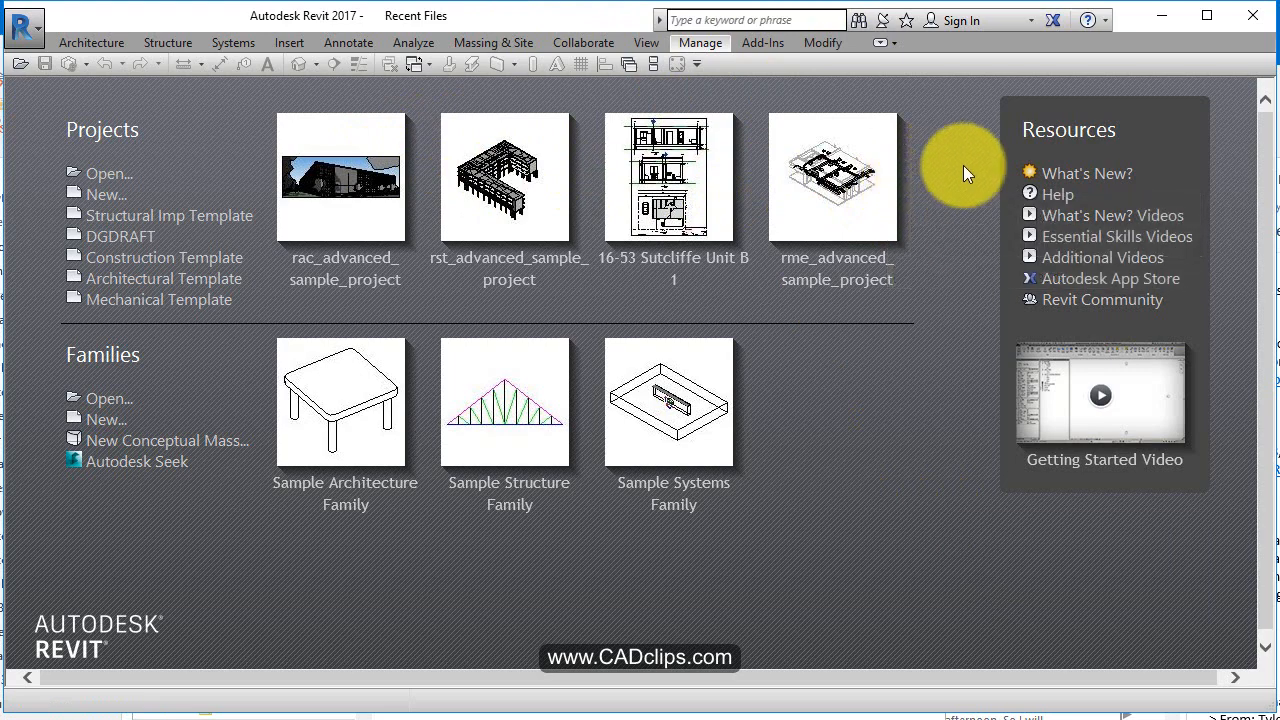
mouse_move(952, 146)
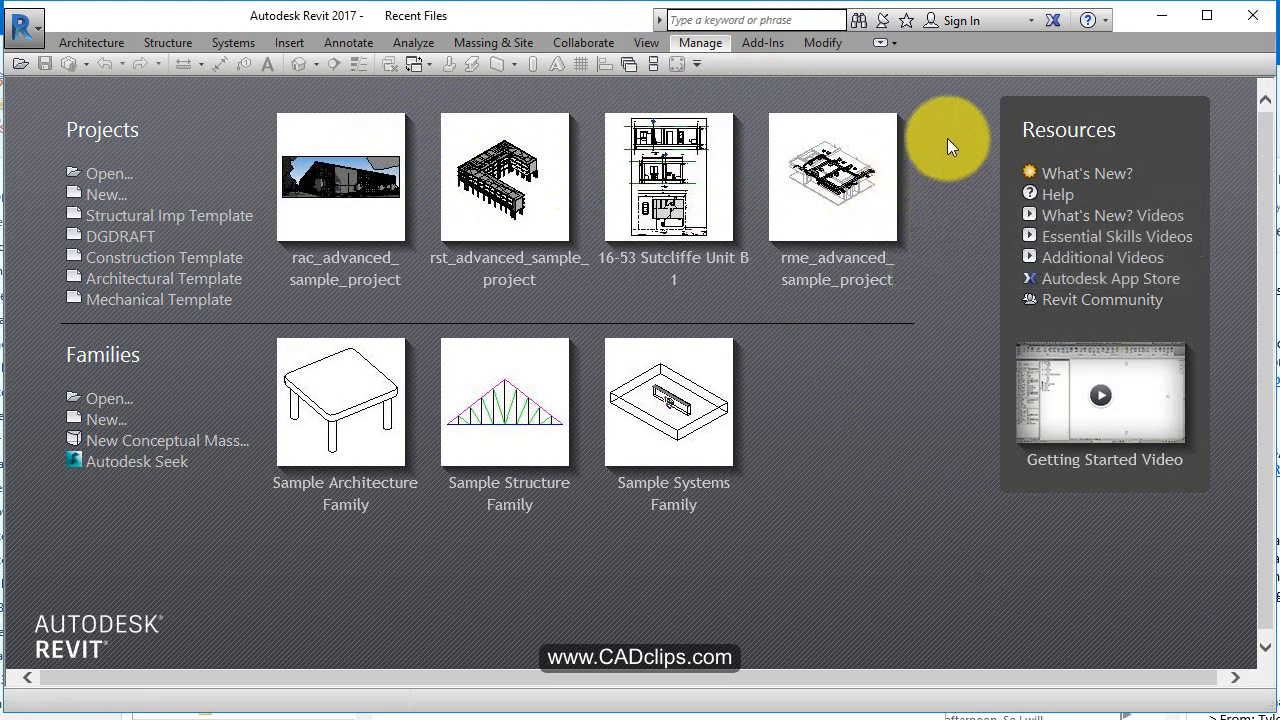
mouse_move(280, 180)
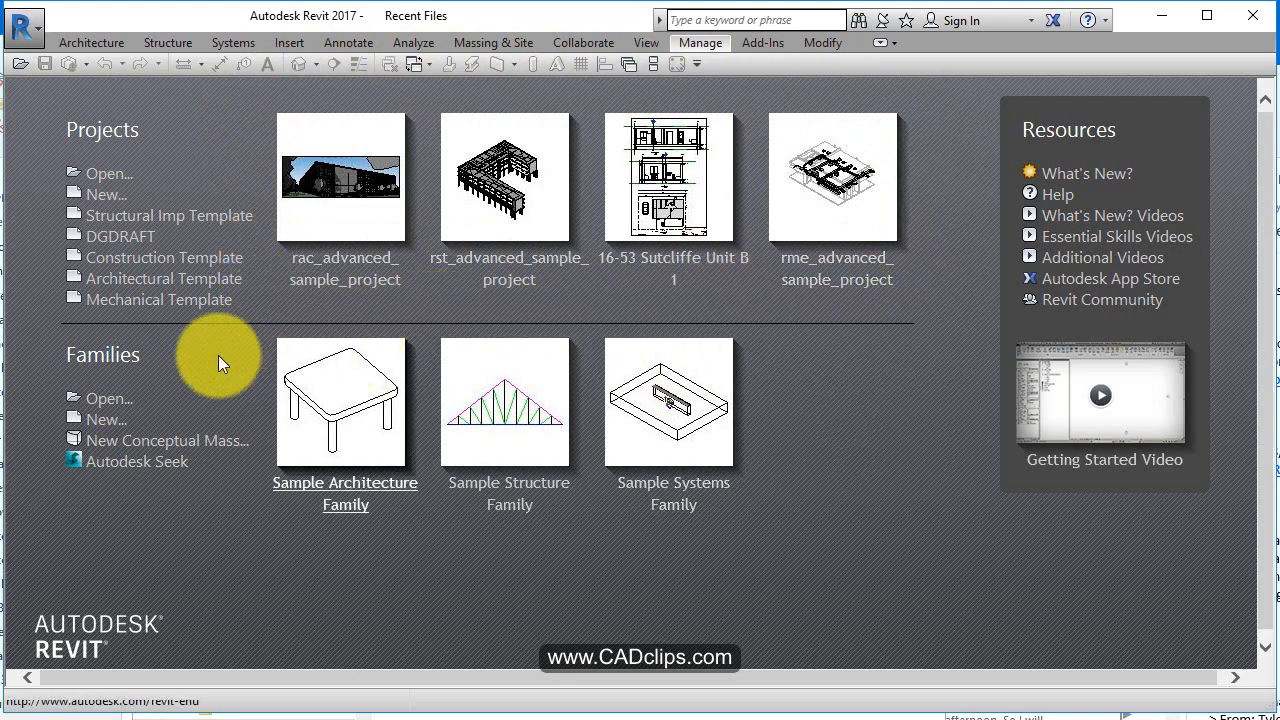
mouse_move(130, 356)
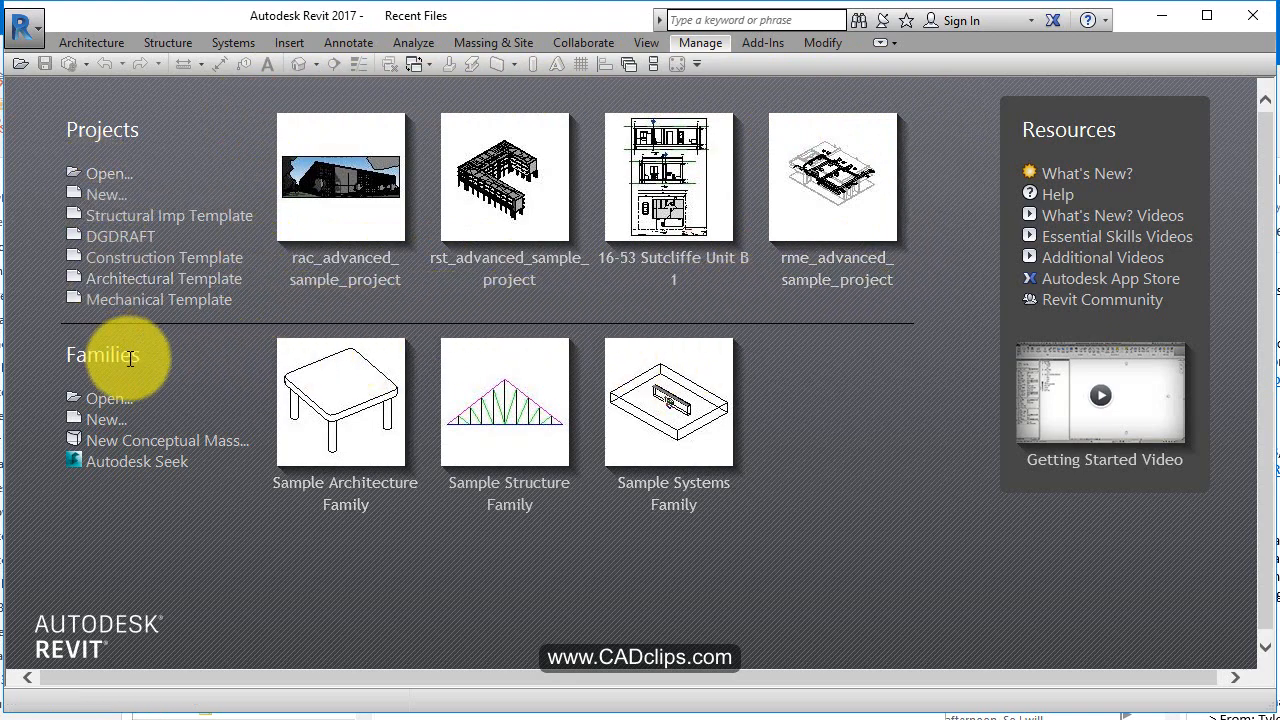
mouse_move(164, 278)
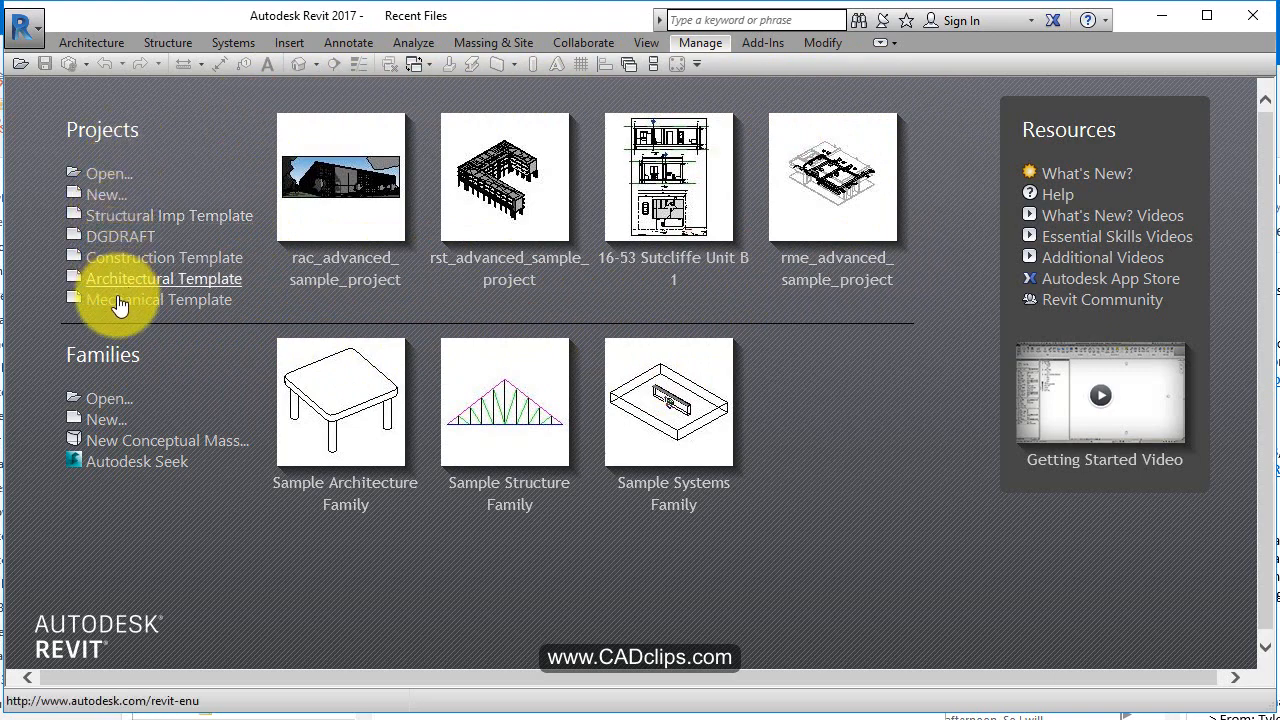
mouse_move(120, 300)
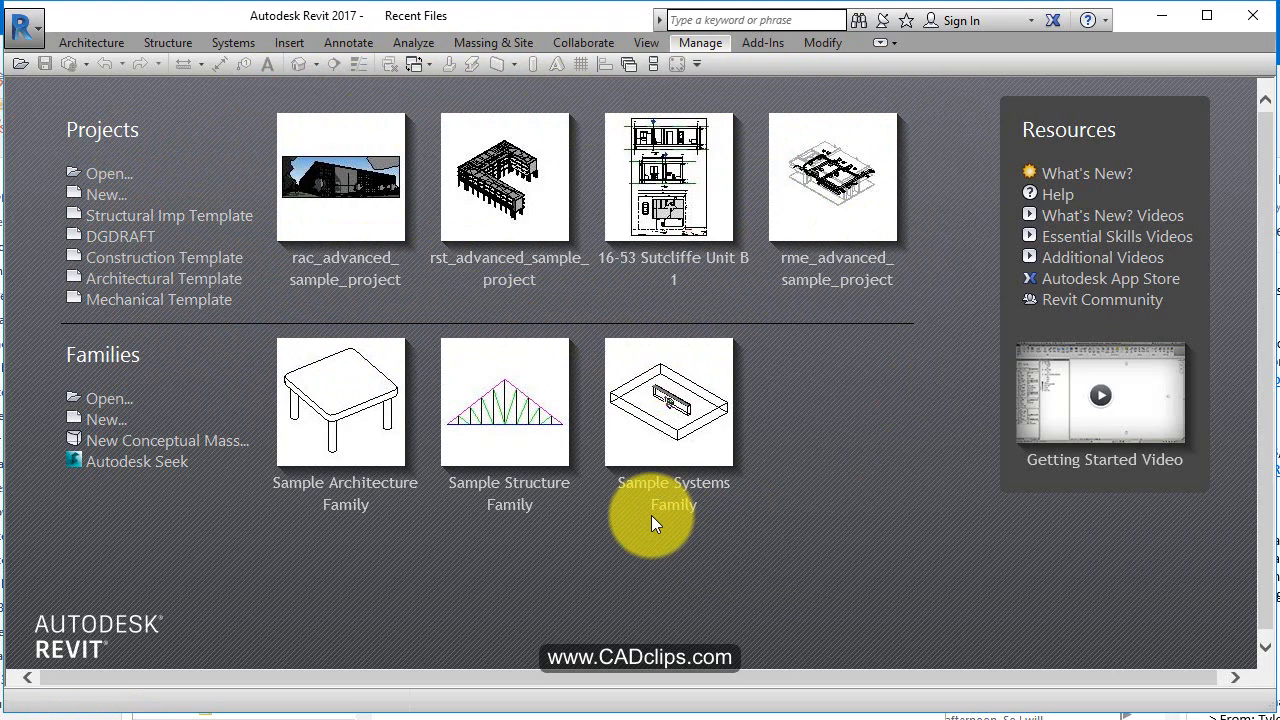
mouse_move(732, 82)
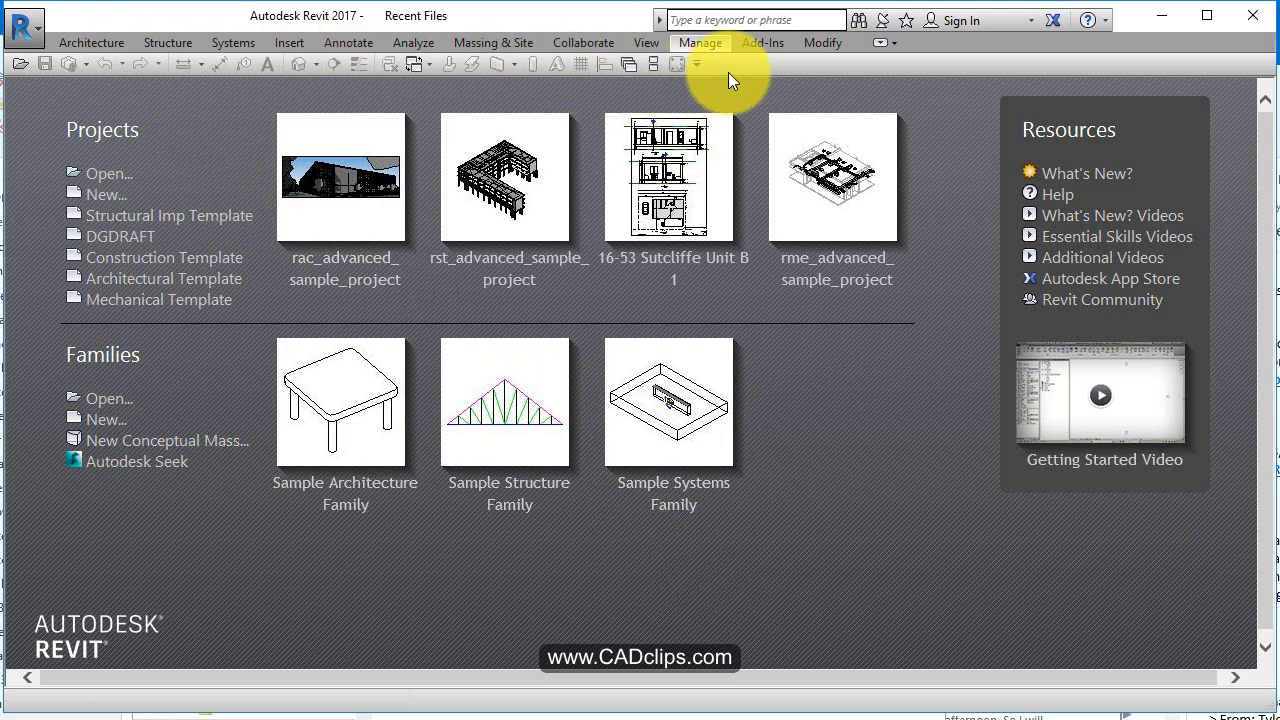
mouse_move(772, 92)
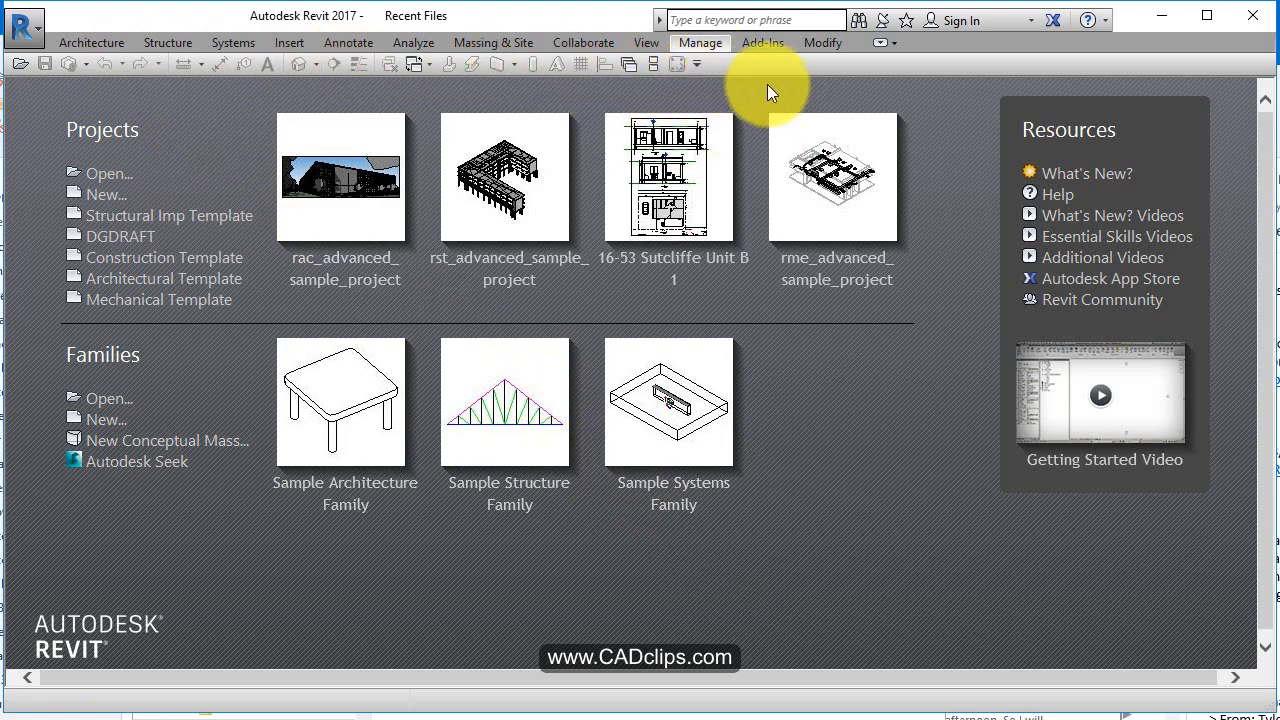
mouse_move(368, 344)
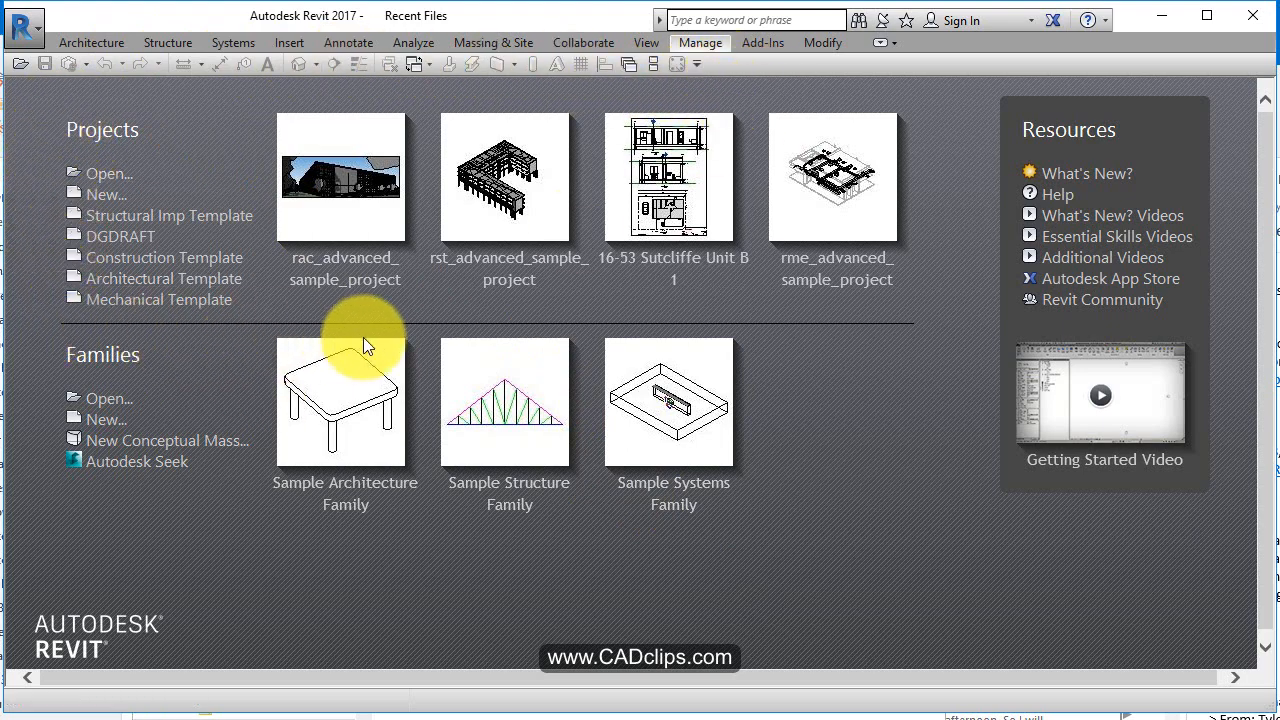
mouse_move(888, 320)
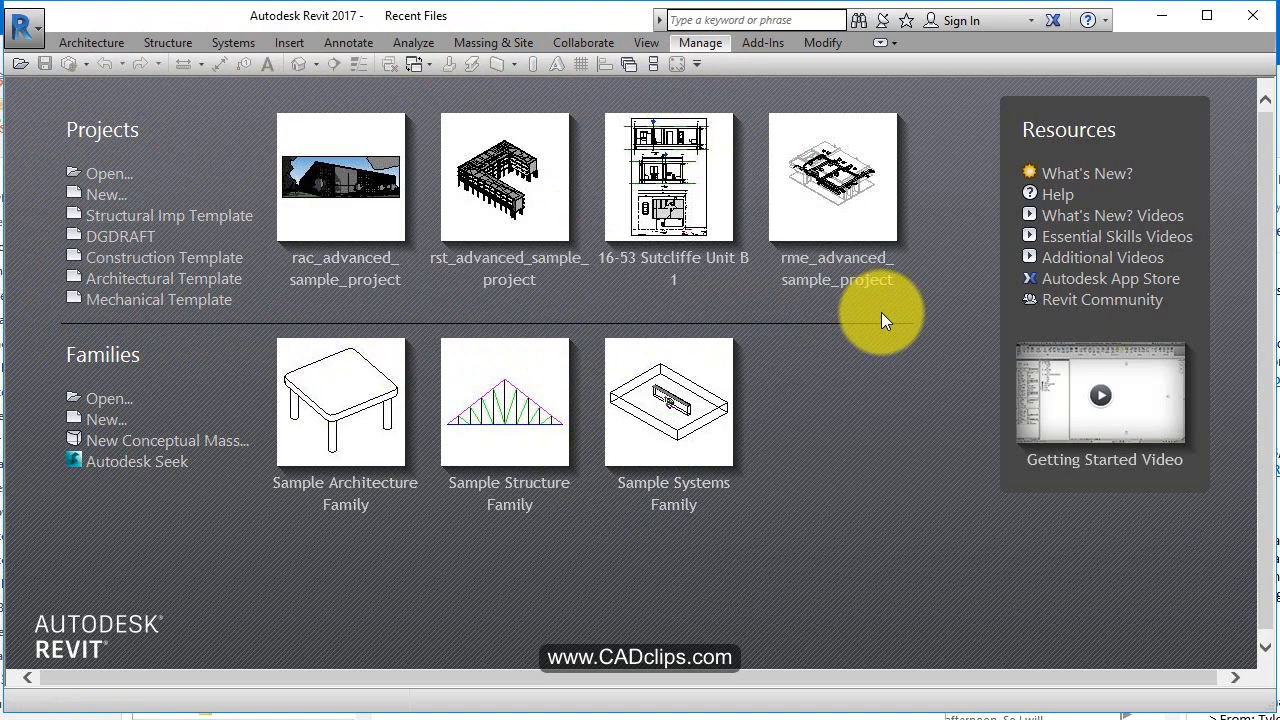
mouse_move(836, 376)
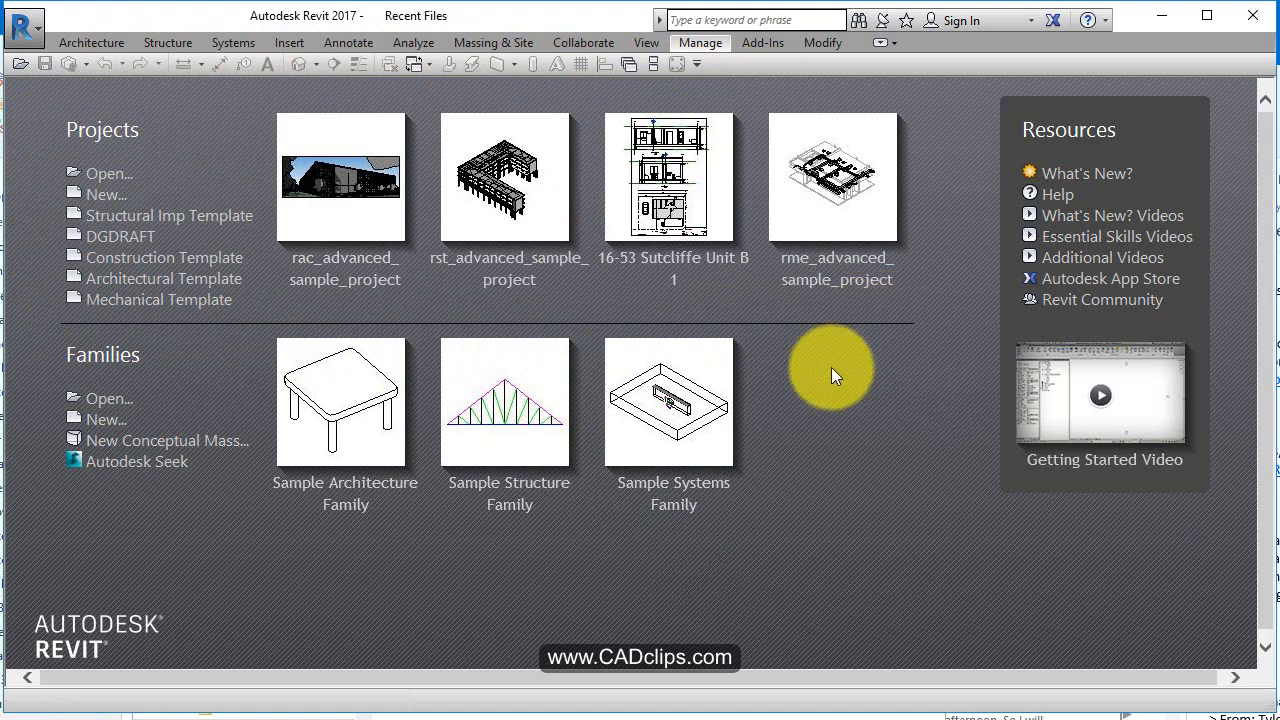
mouse_move(684, 176)
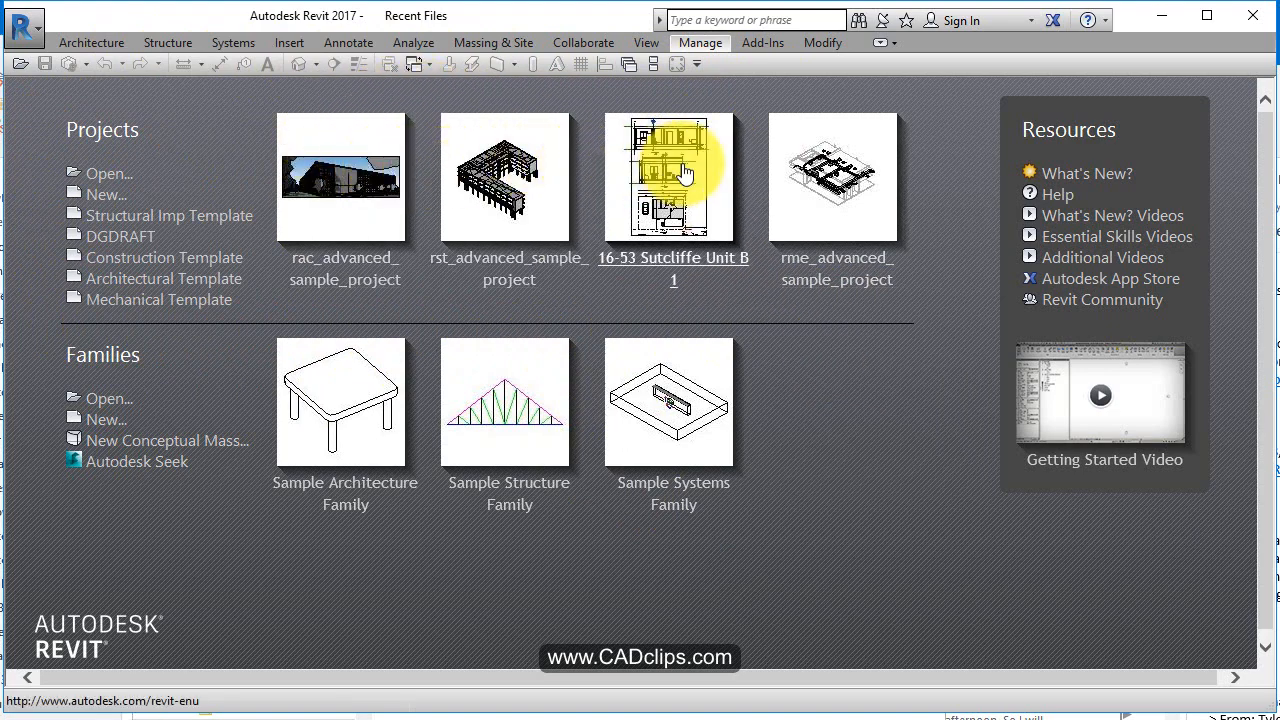
mouse_move(684, 176)
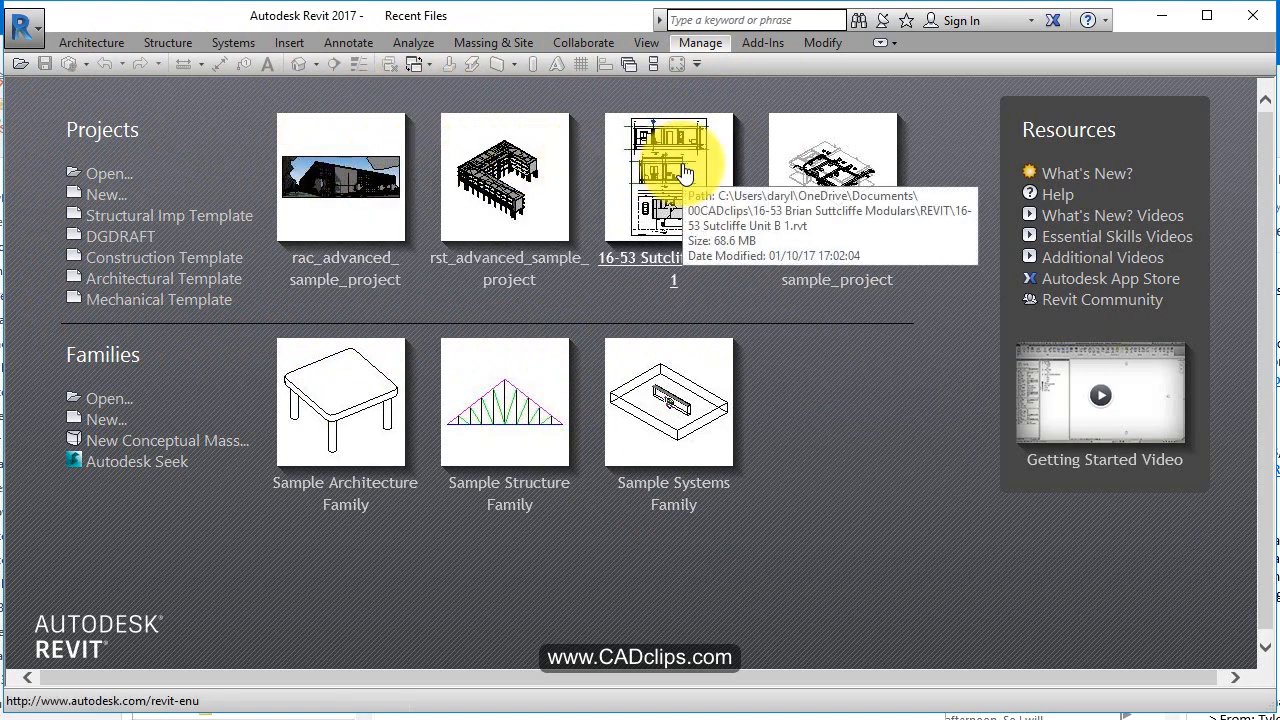
mouse_move(504, 196)
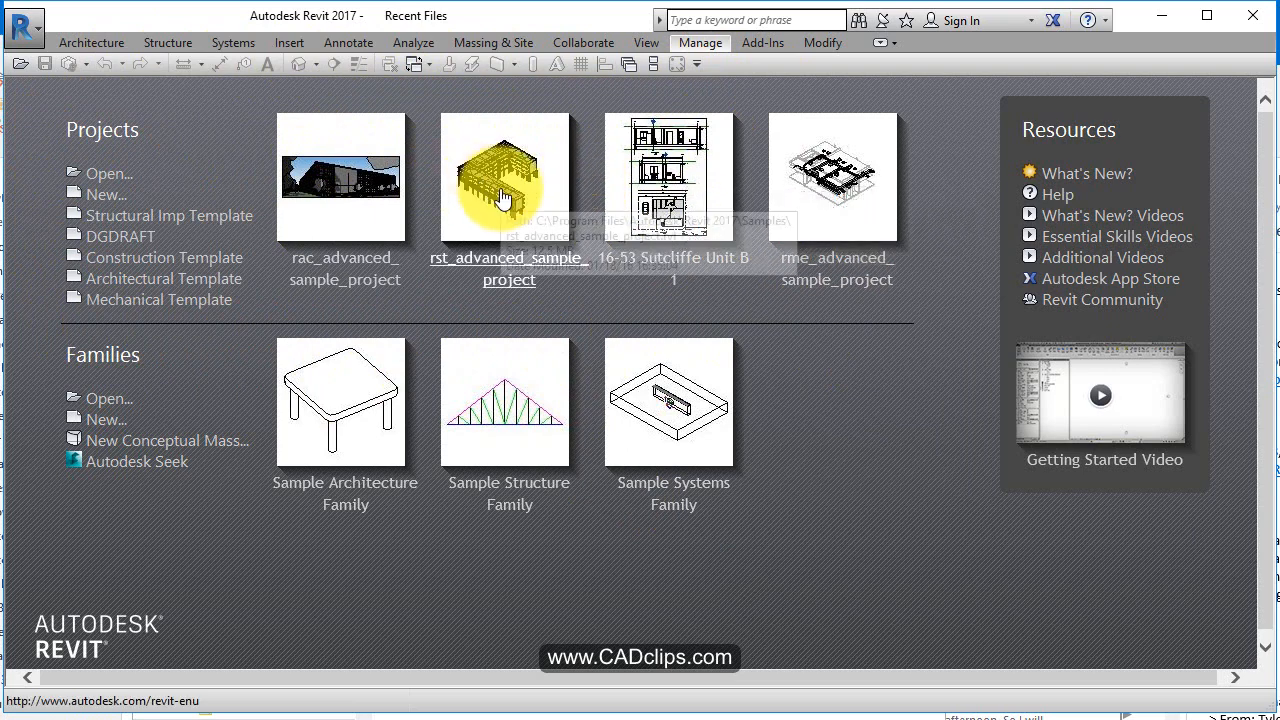
mouse_move(16, 474)
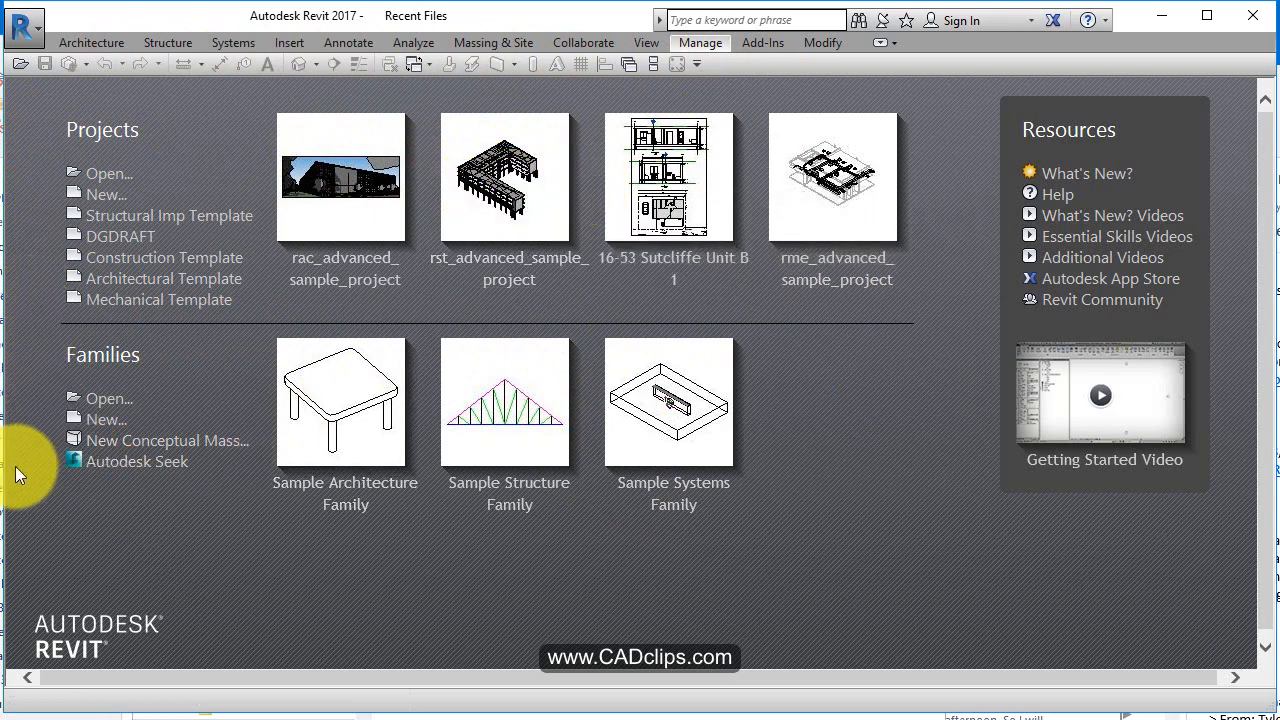
mouse_move(732, 536)
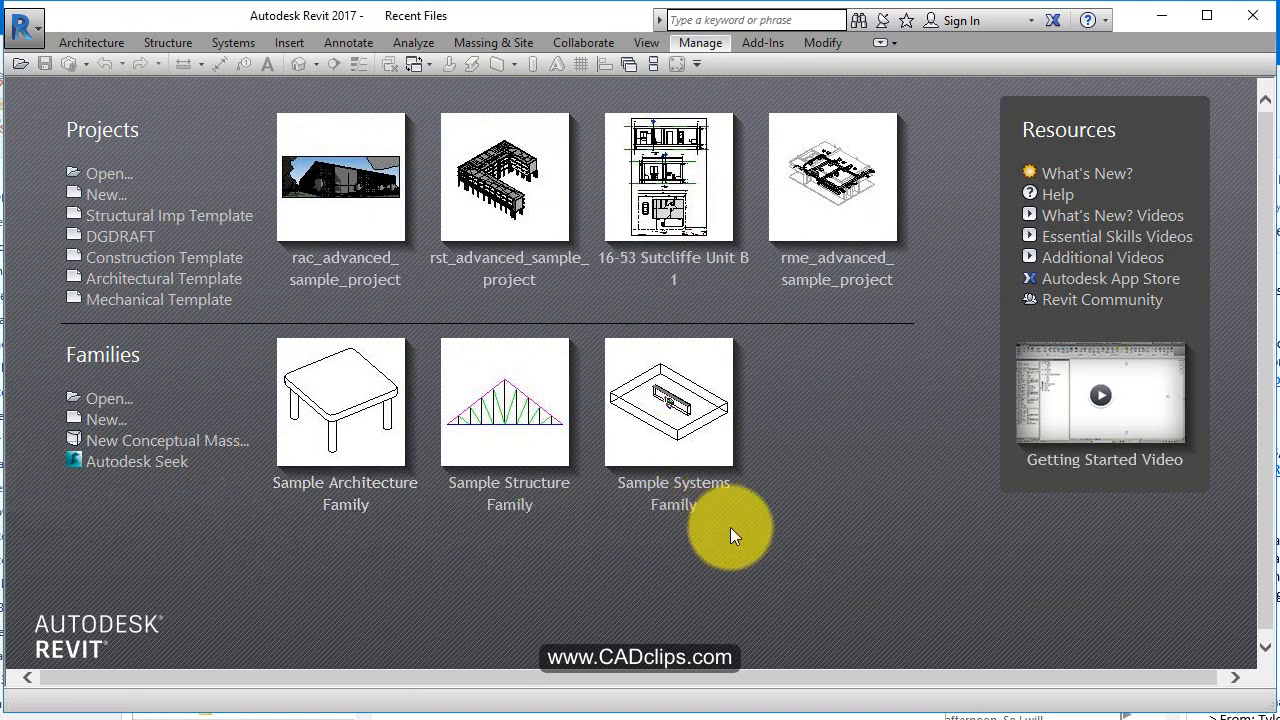
mouse_move(384, 430)
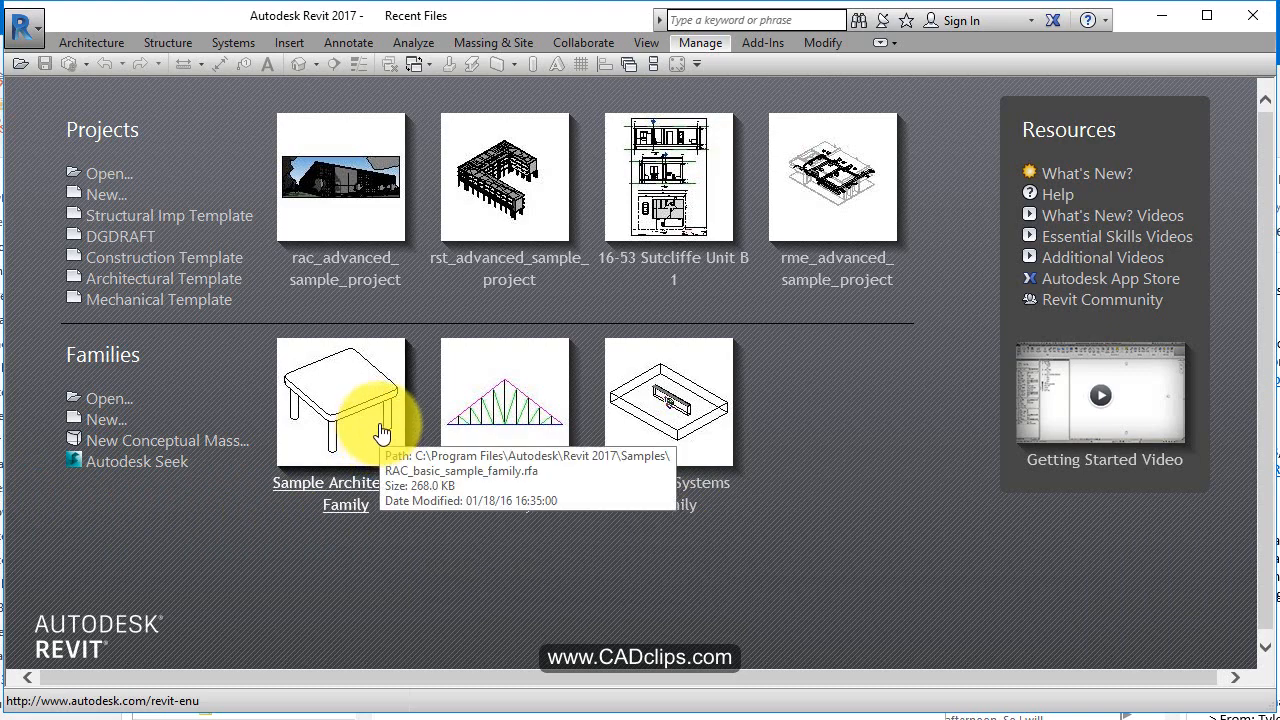
mouse_move(746, 390)
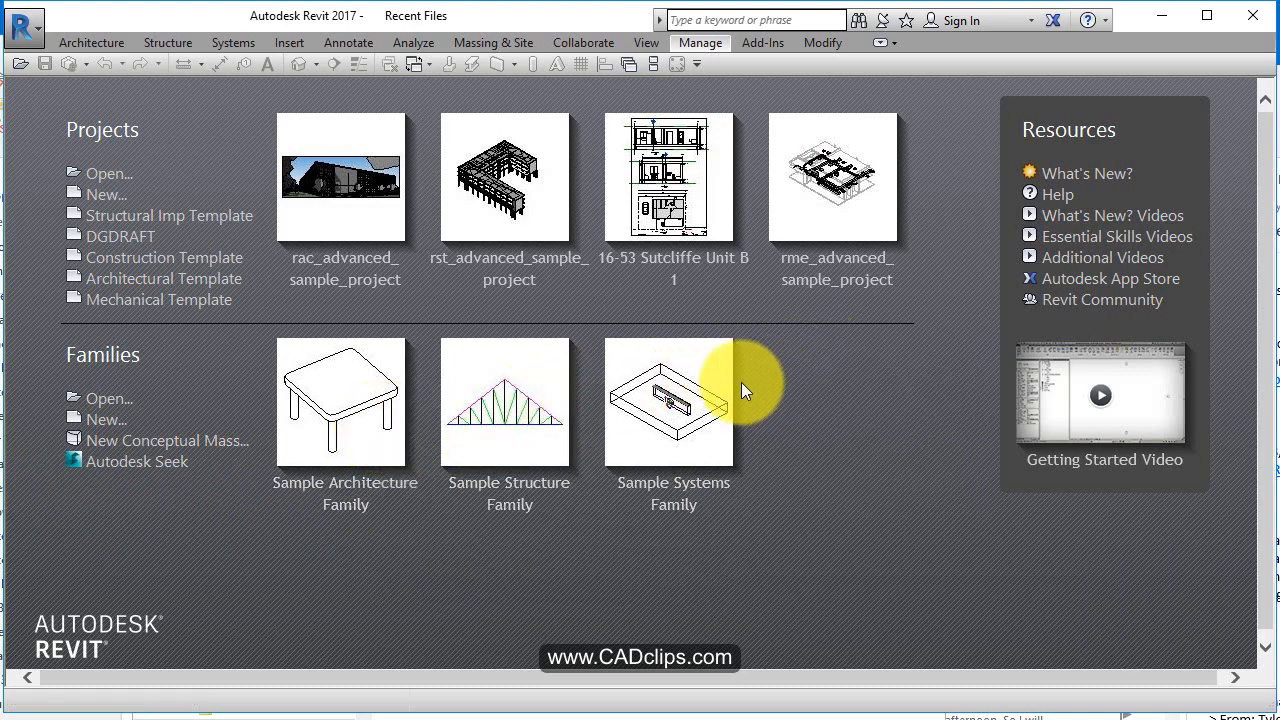
mouse_move(724, 392)
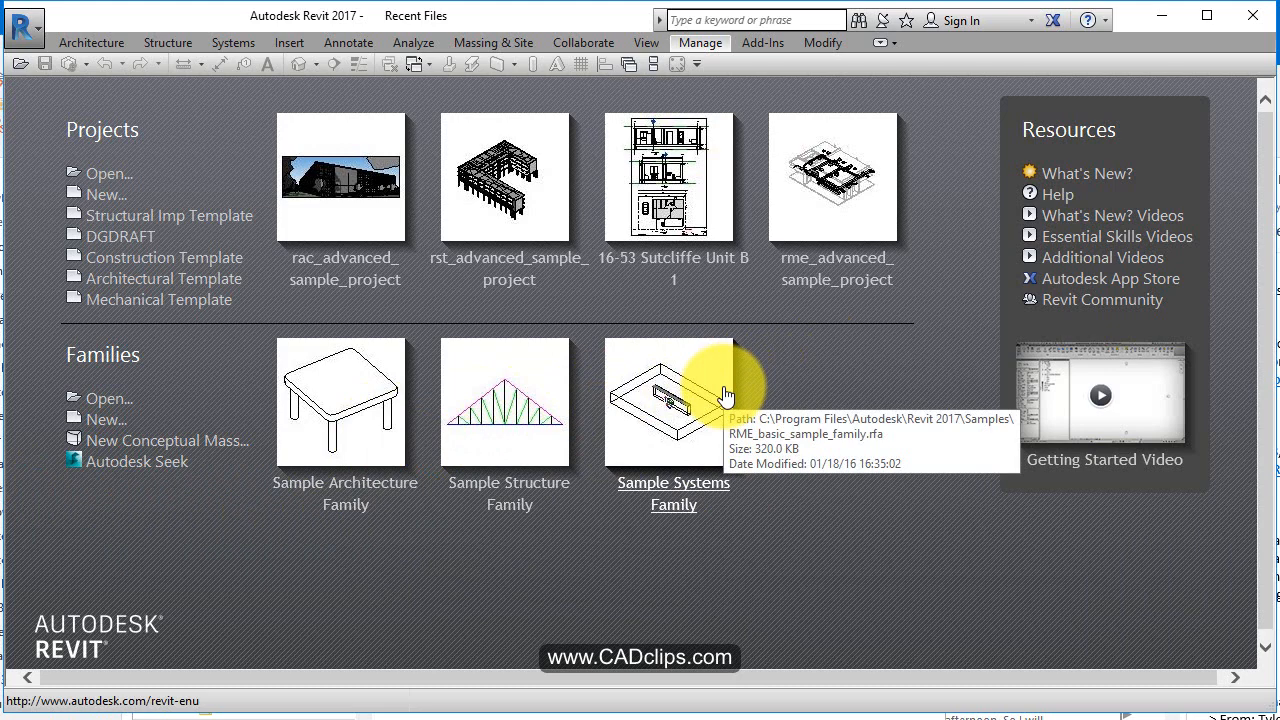
mouse_move(724, 396)
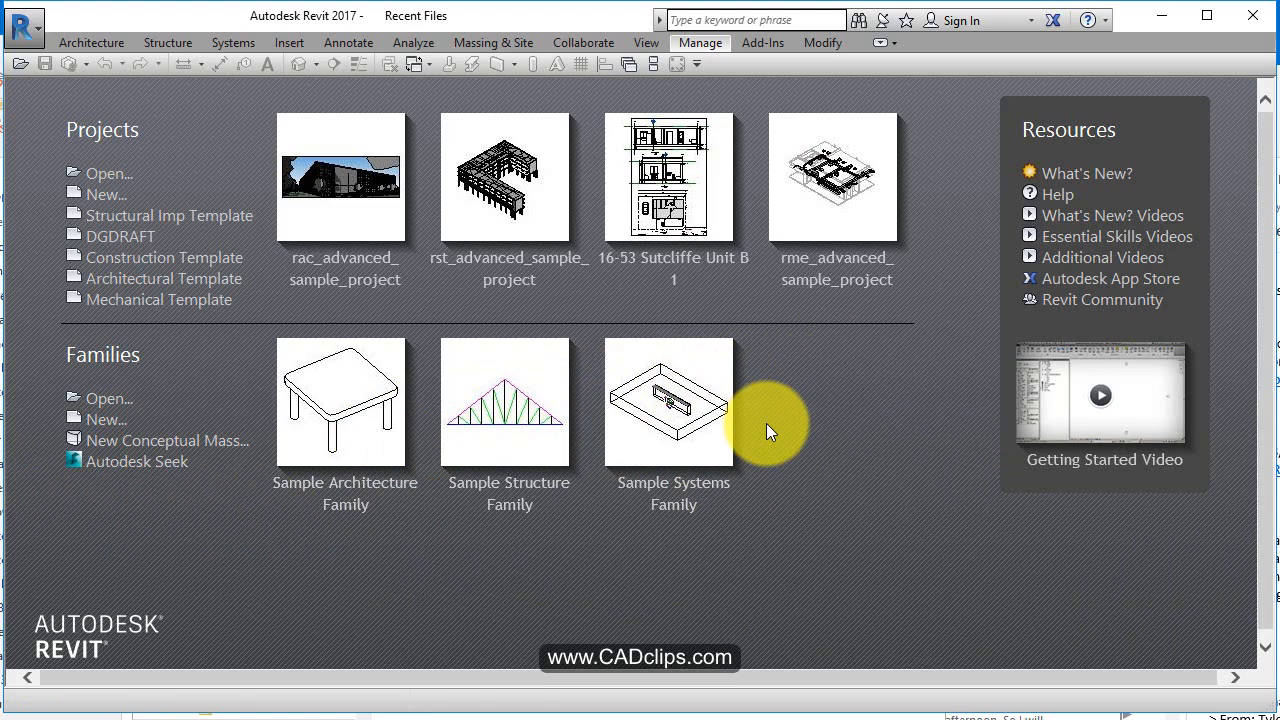
mouse_move(48, 358)
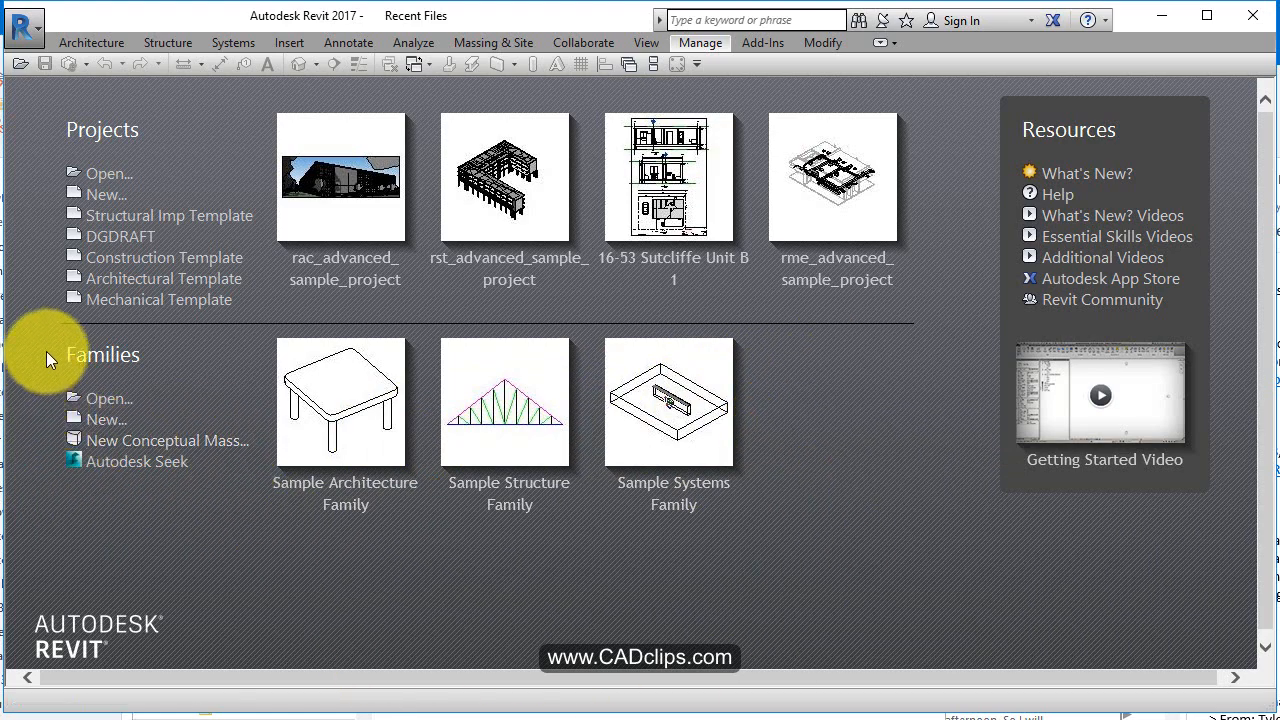
mouse_move(836, 548)
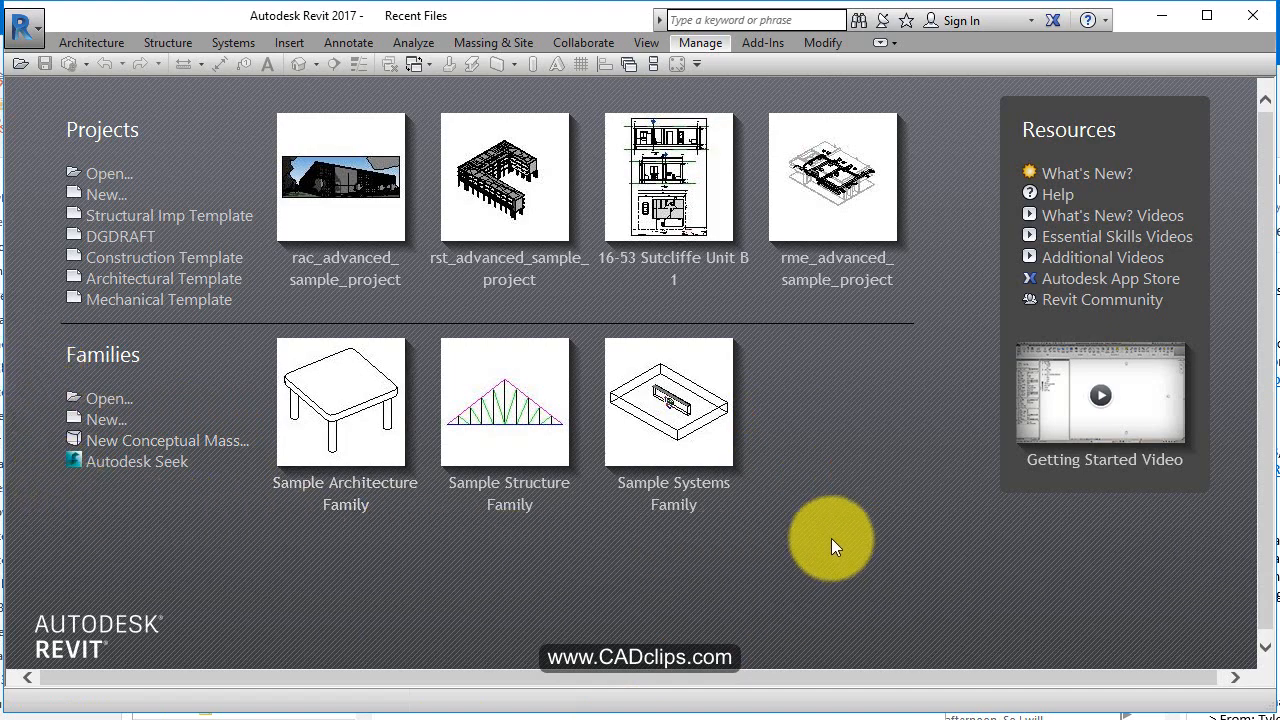
mouse_move(732, 360)
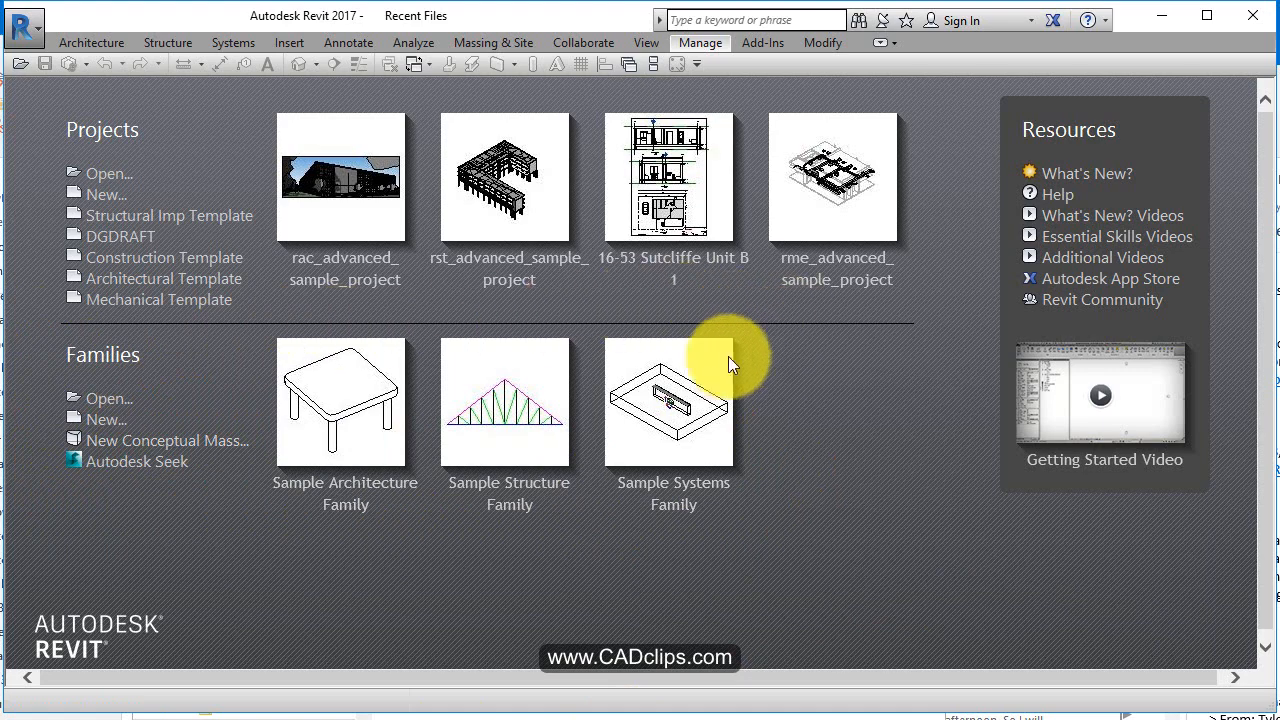
mouse_move(716, 404)
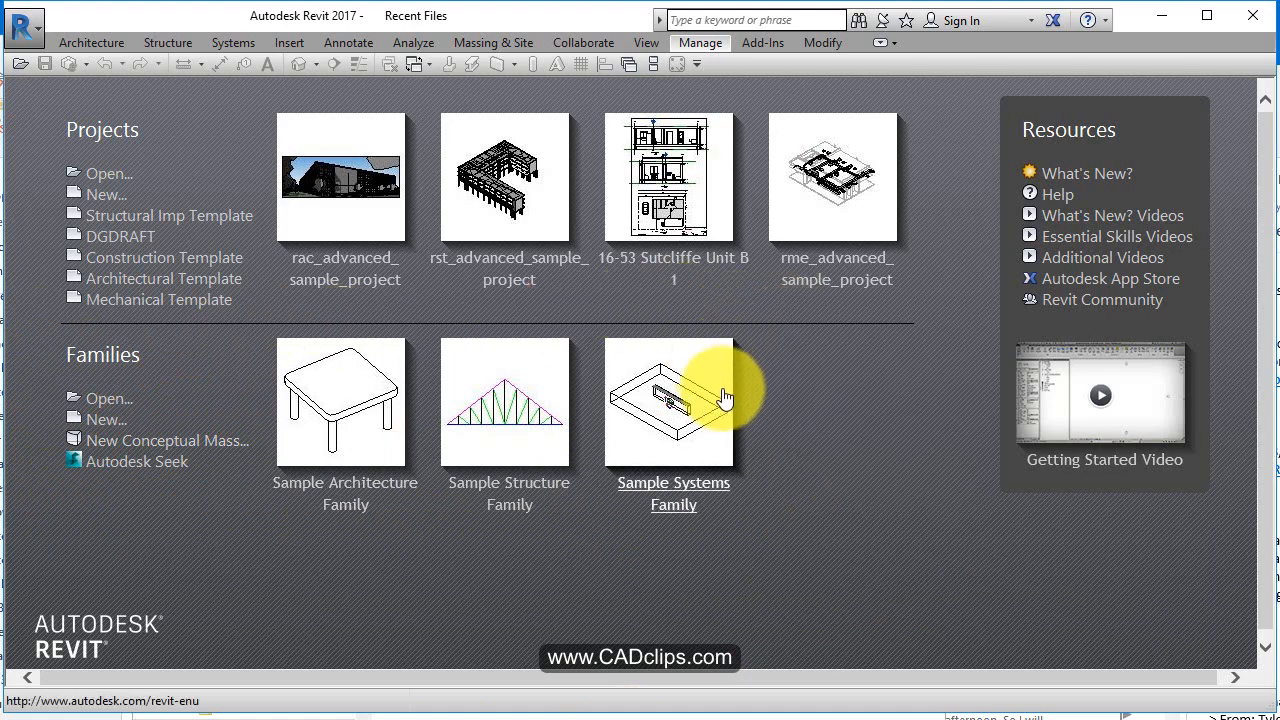
mouse_move(168, 210)
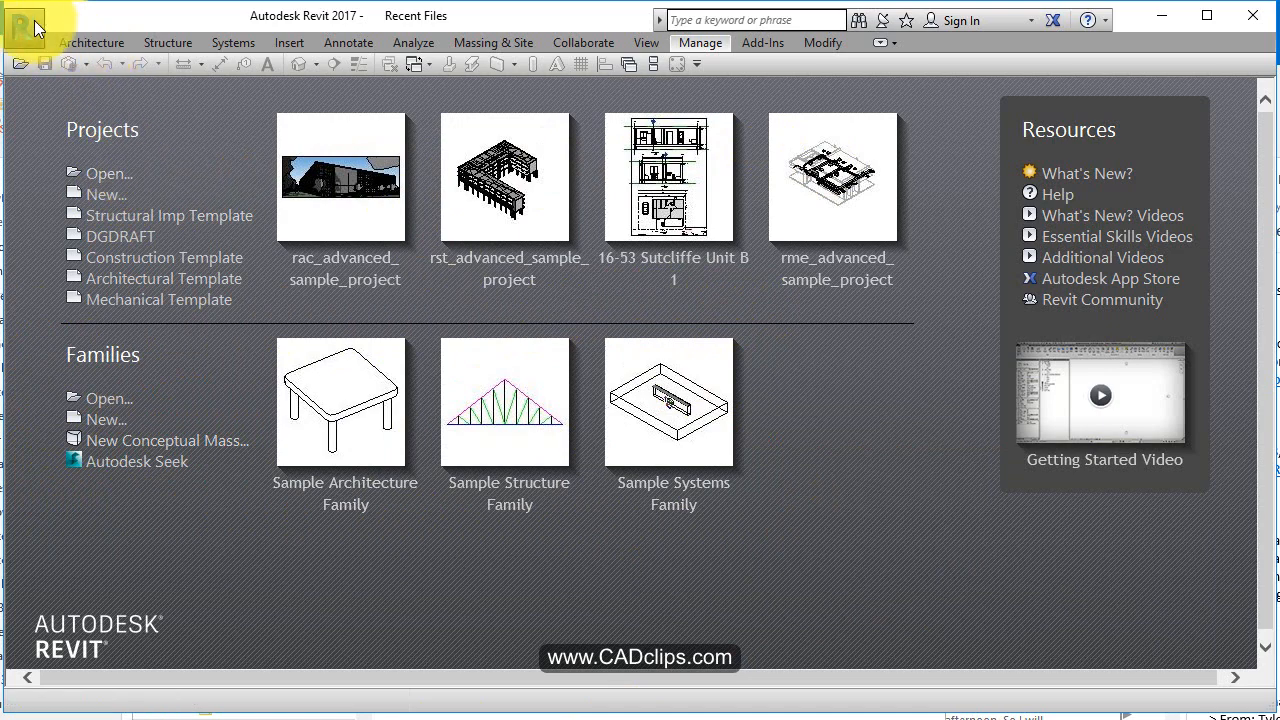
Step: Browse the application menu's recent and open documents lists and the openable file types
left_click(32, 30)
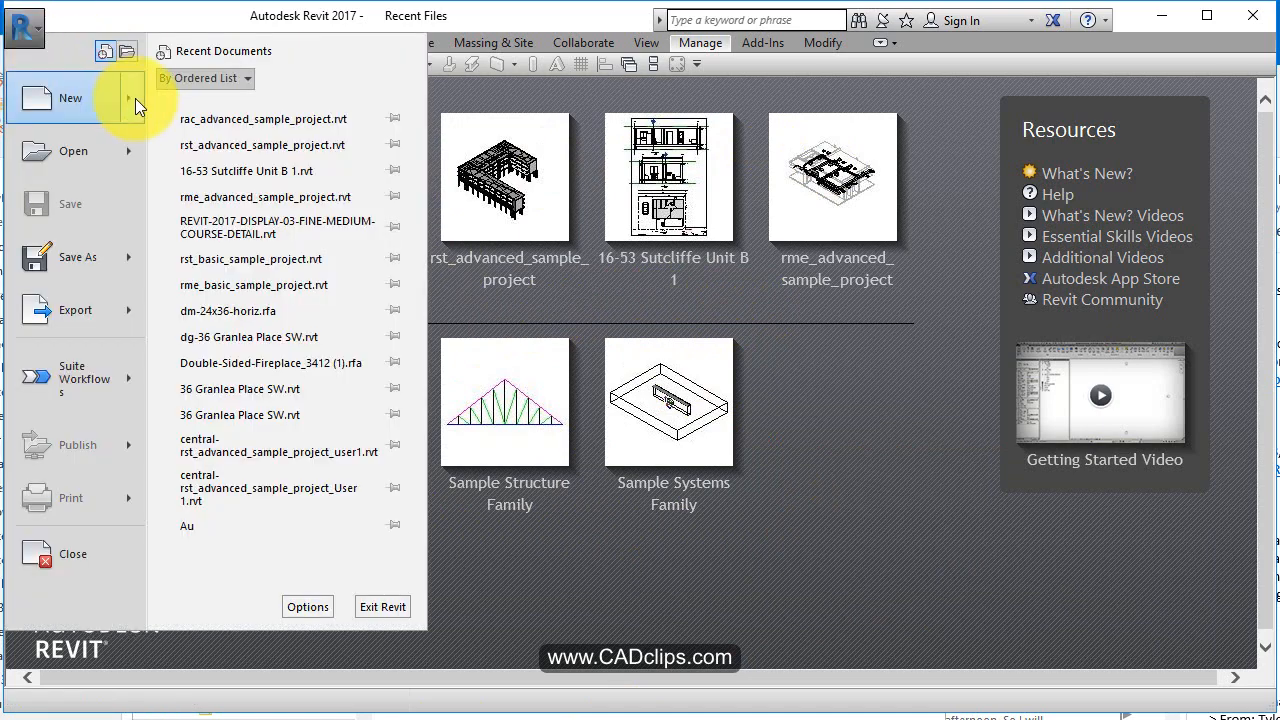
left_click(76, 256)
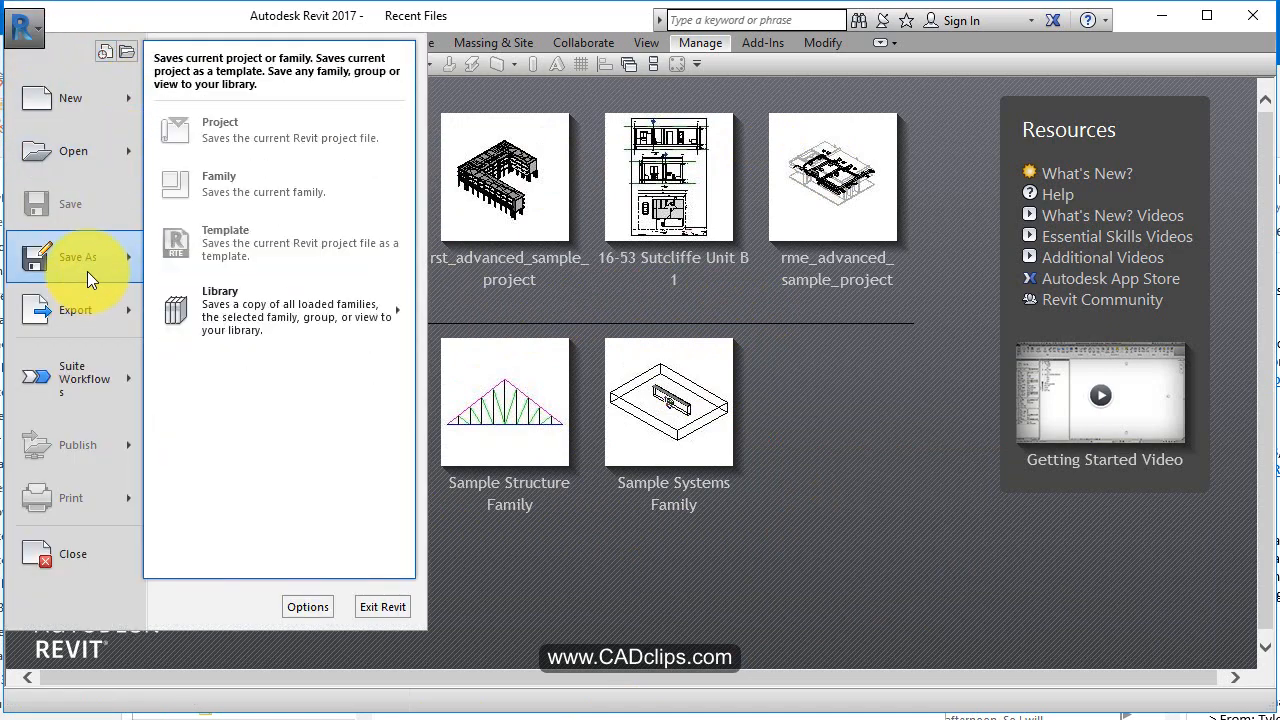
left_click(74, 308)
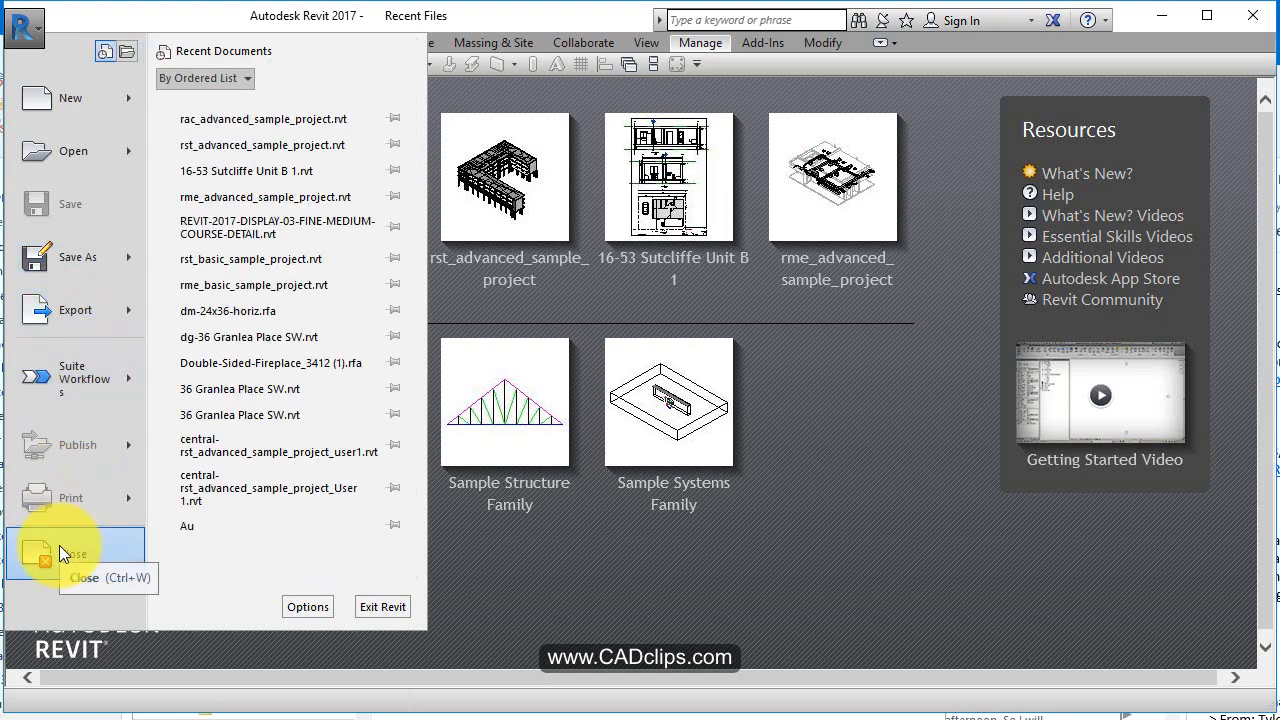
mouse_move(124, 8)
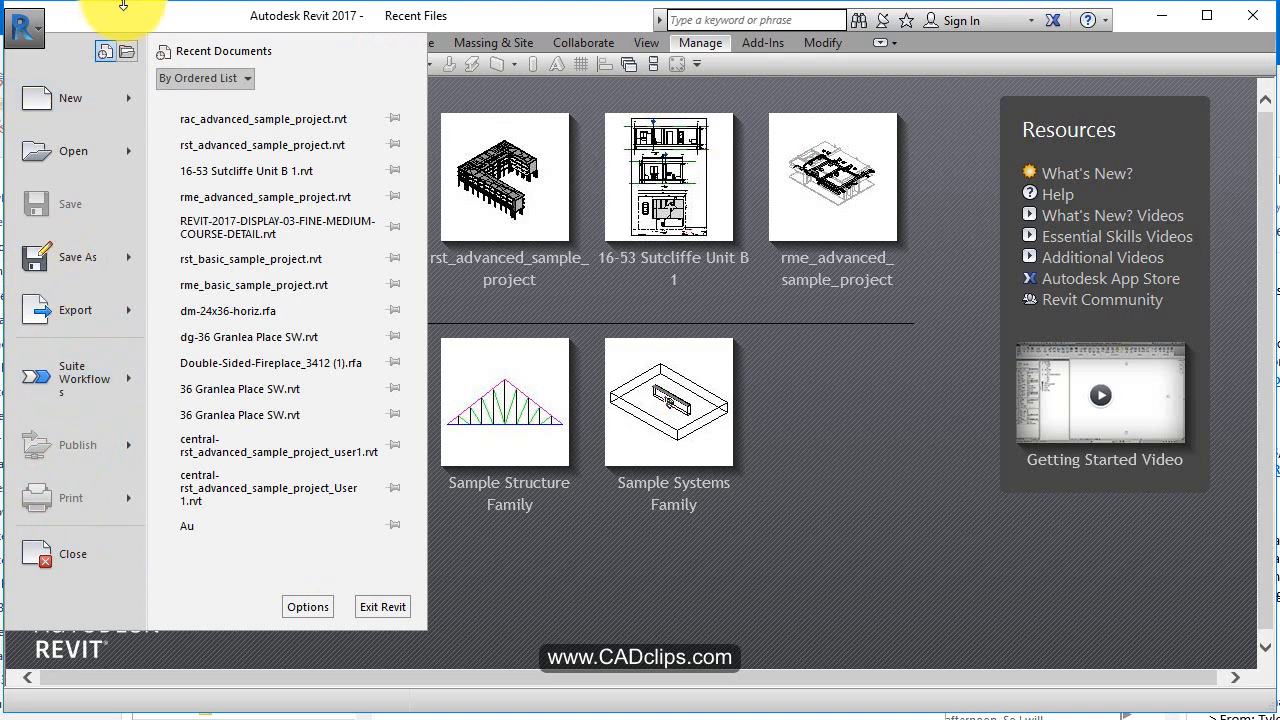
mouse_move(564, 22)
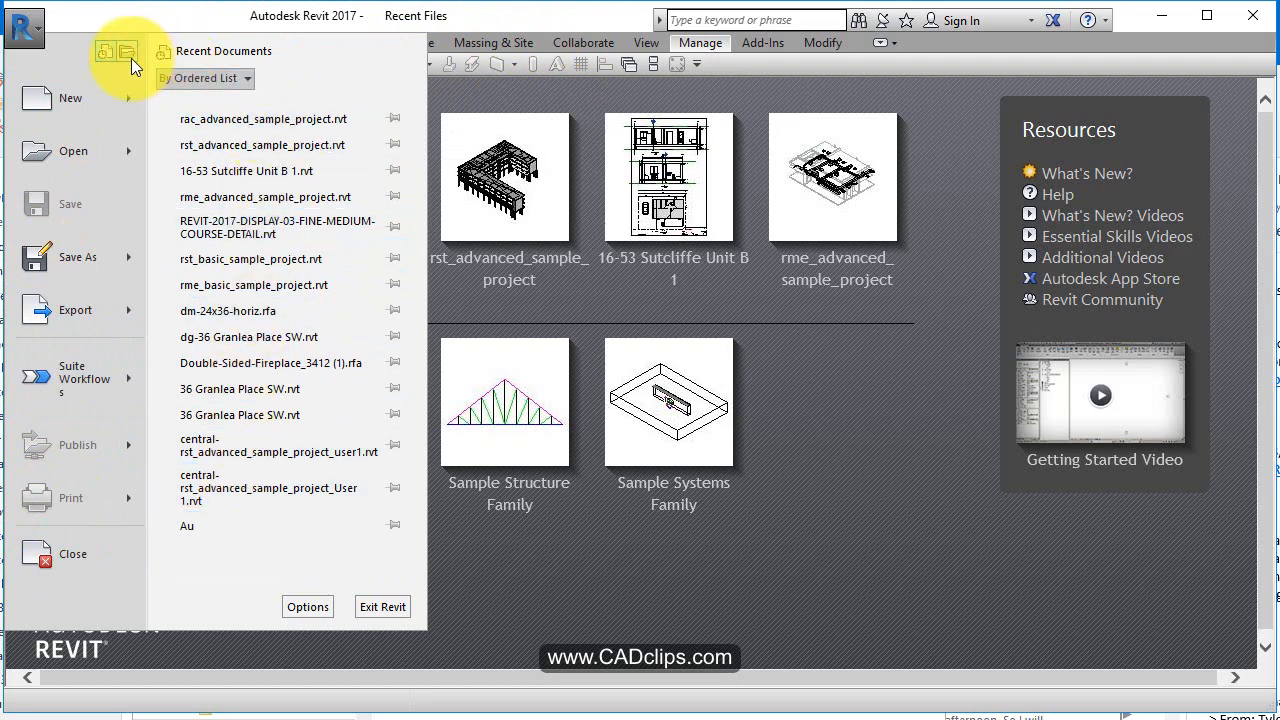
left_click(126, 54)
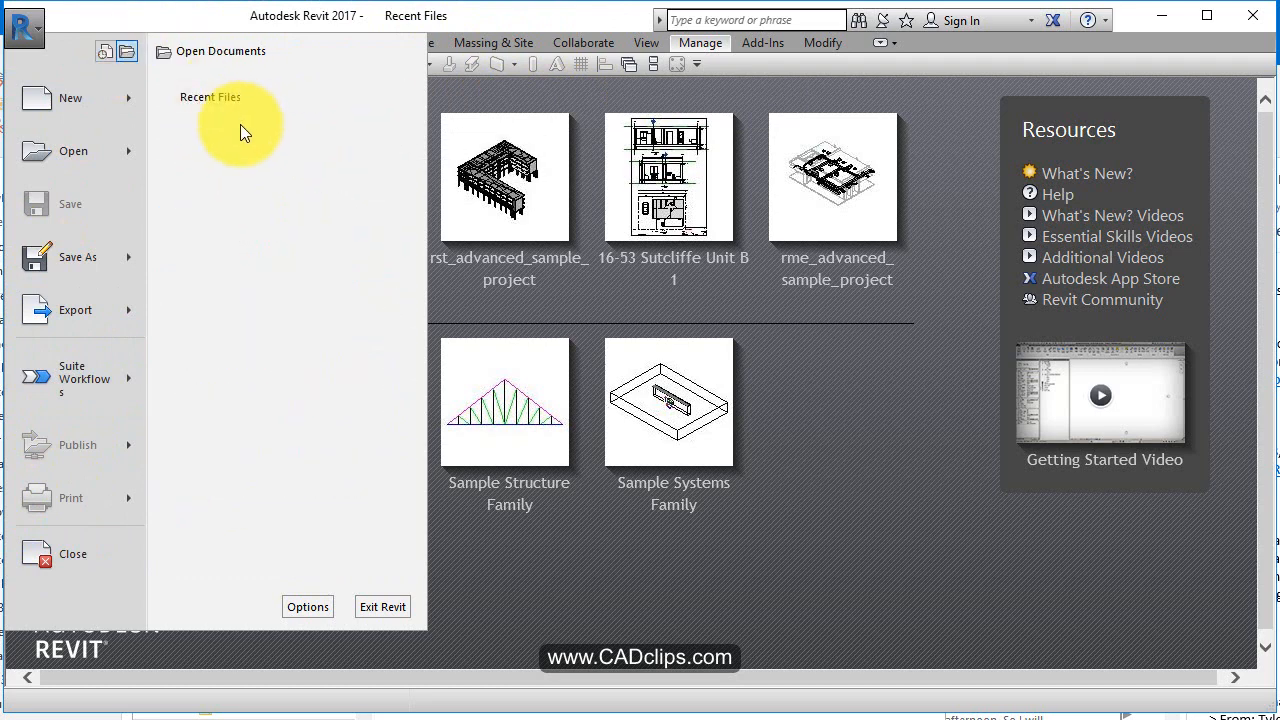
mouse_move(256, 206)
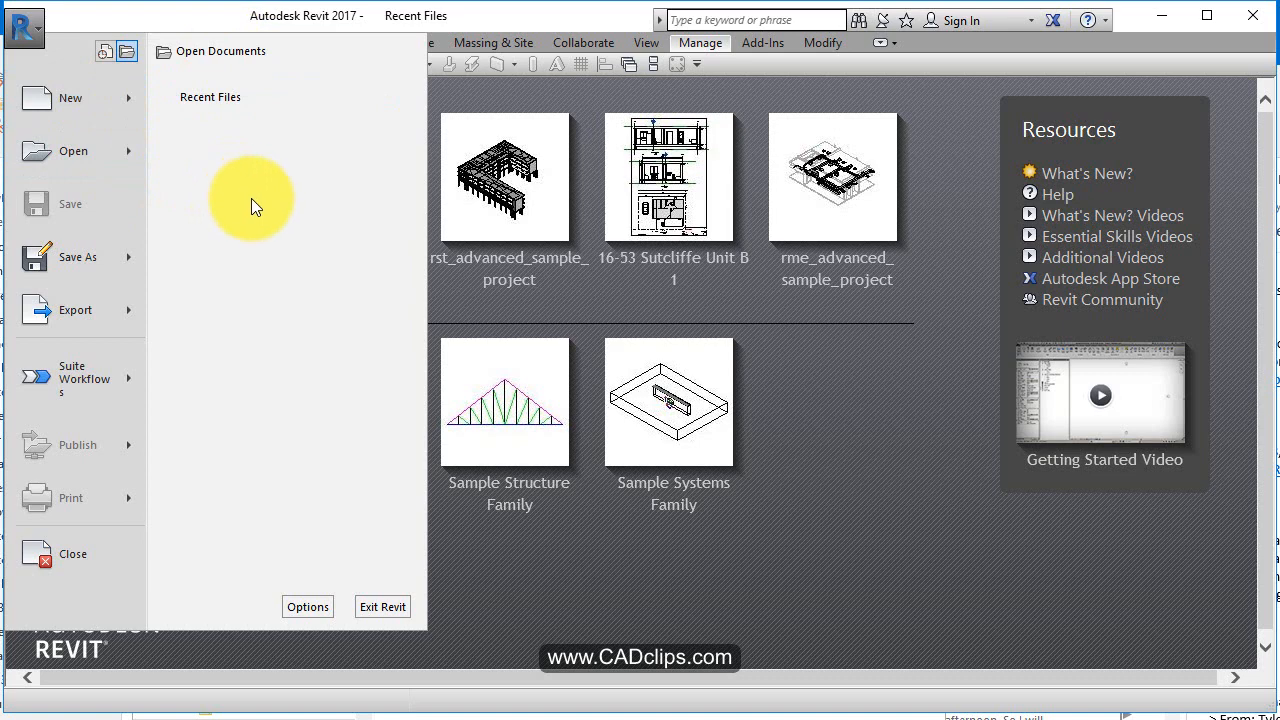
left_click(72, 152)
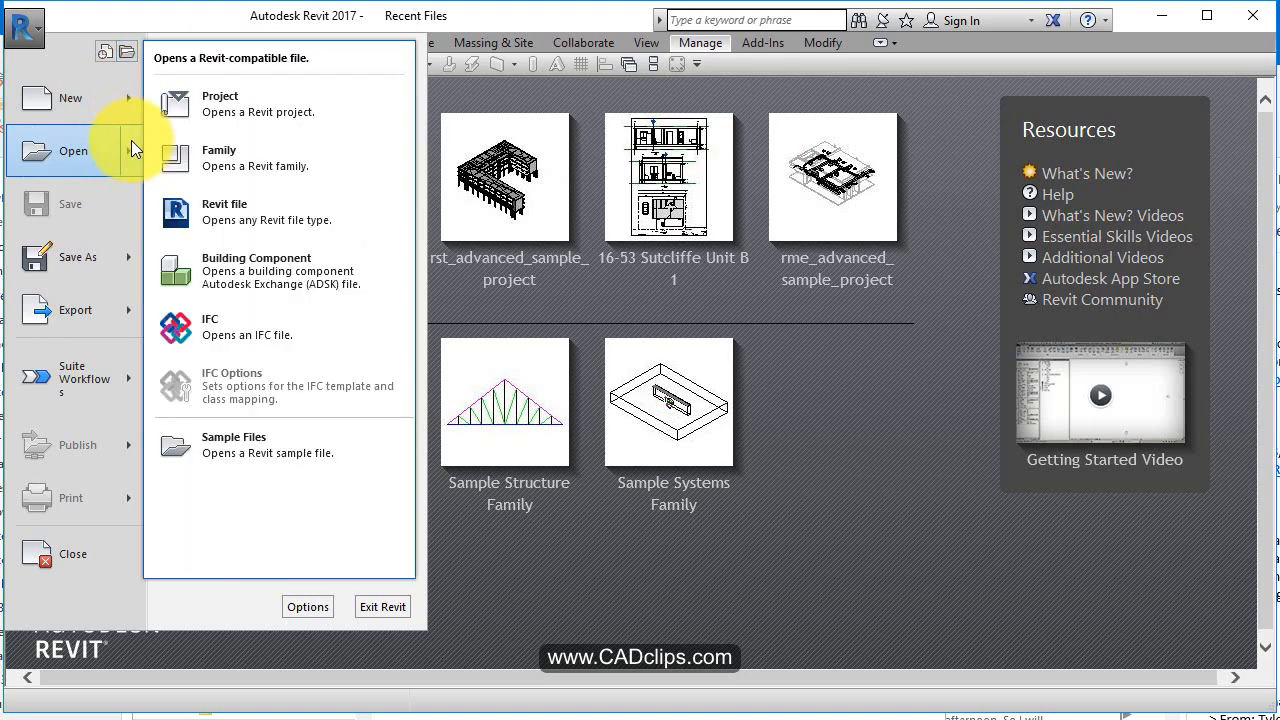
mouse_move(264, 452)
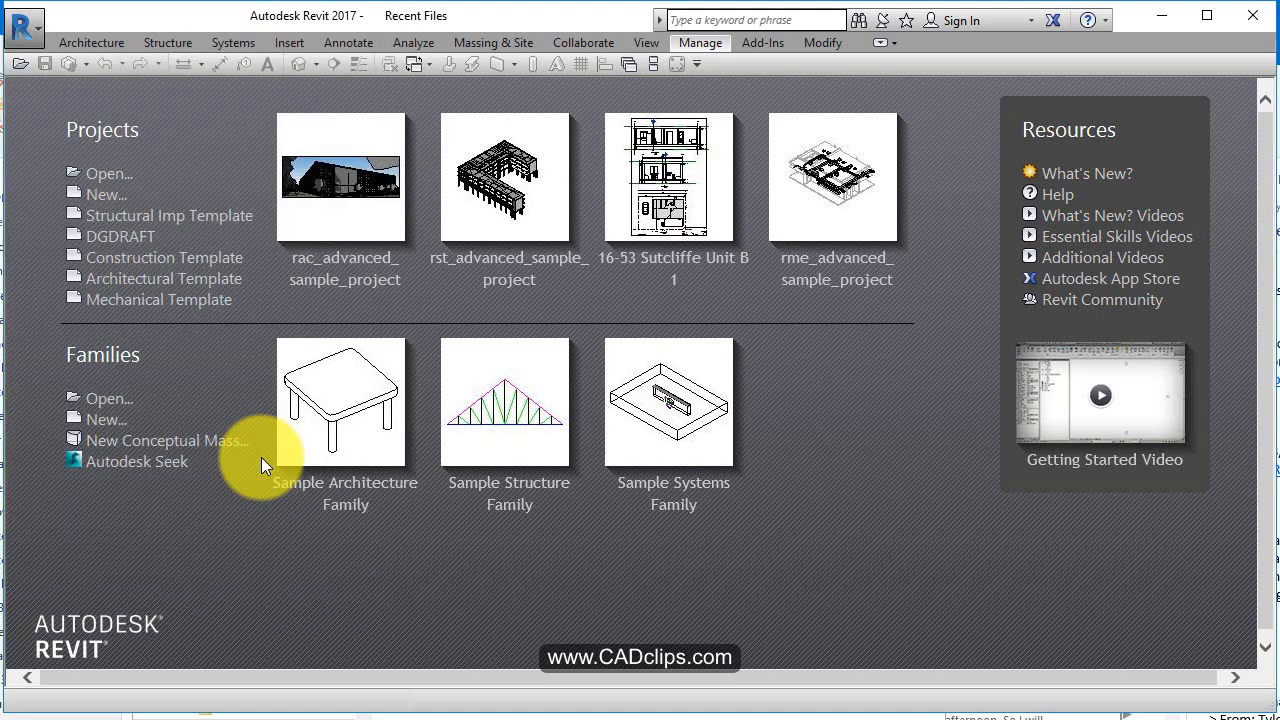
Step: Open rac_advanced_sample_project.rvt from the Samples folder
left_click(108, 398)
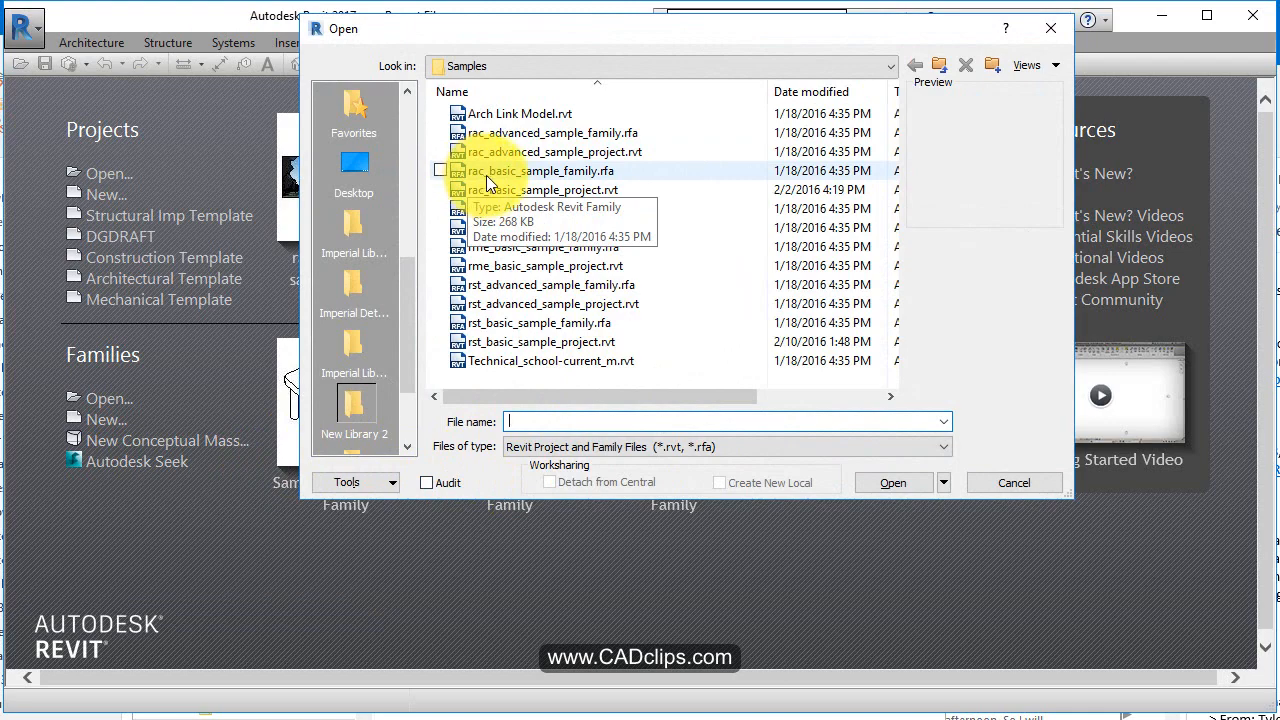
left_click(548, 152)
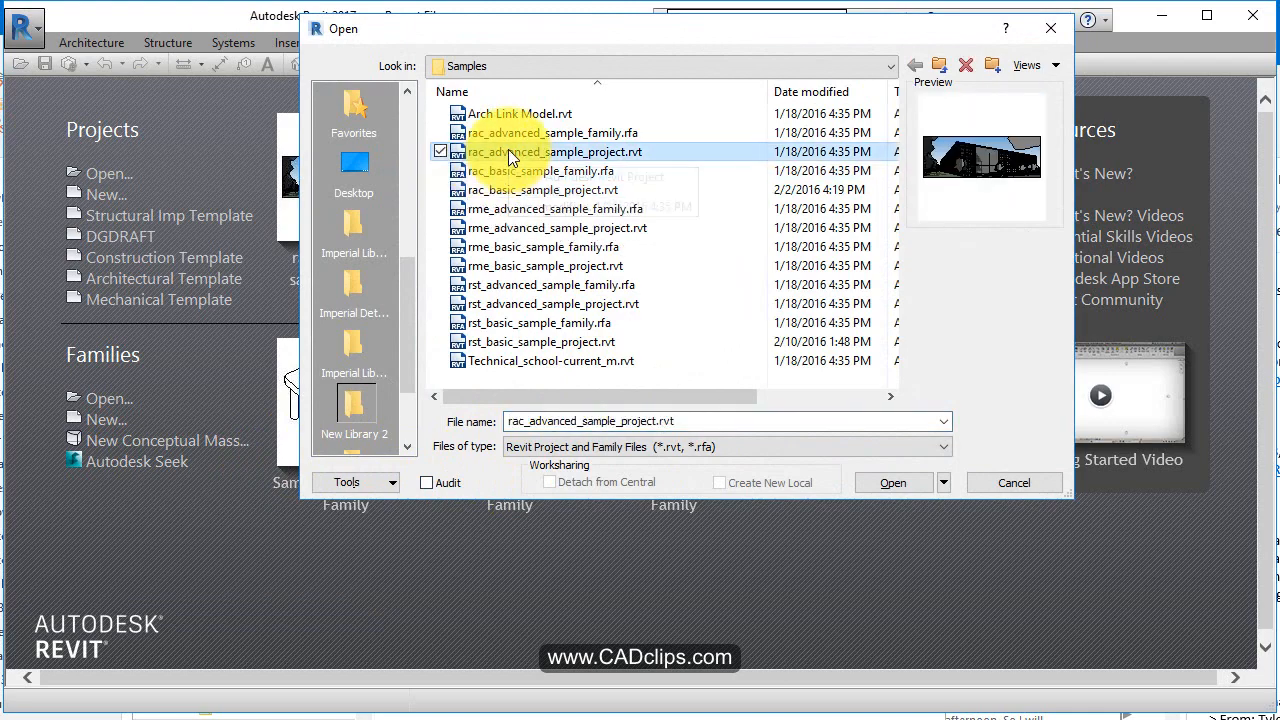
left_click(892, 482)
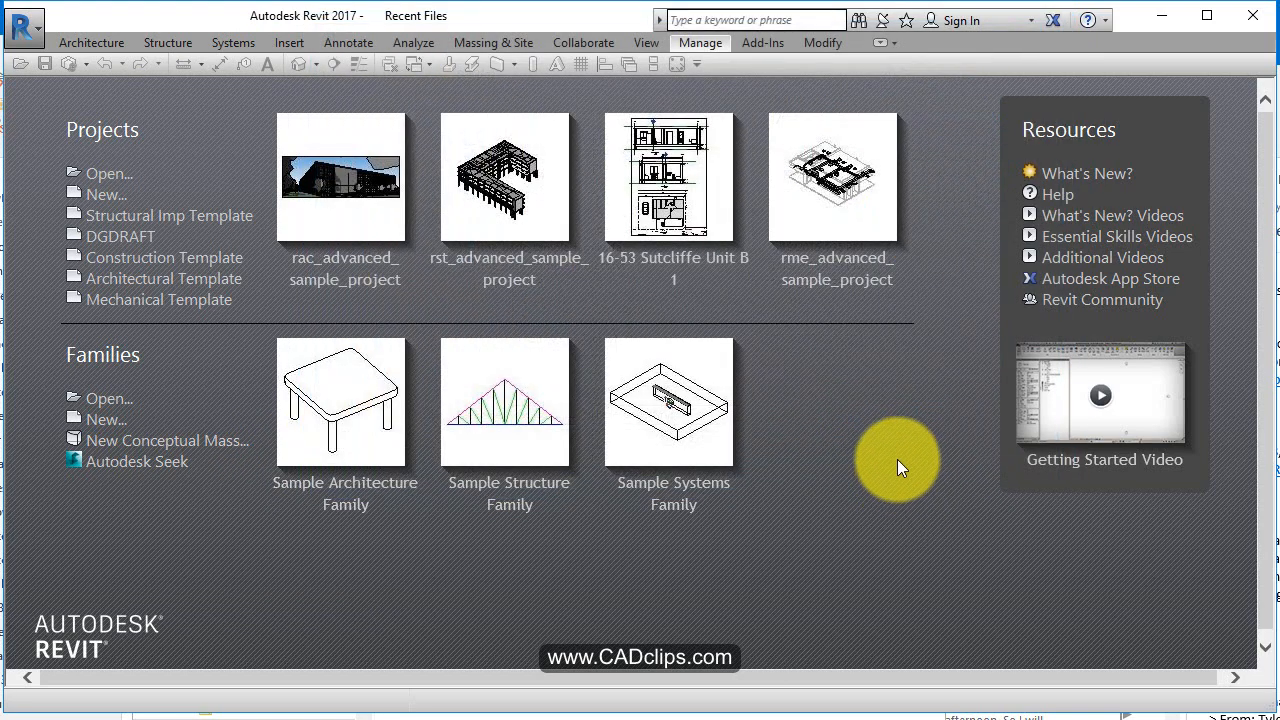
mouse_move(912, 496)
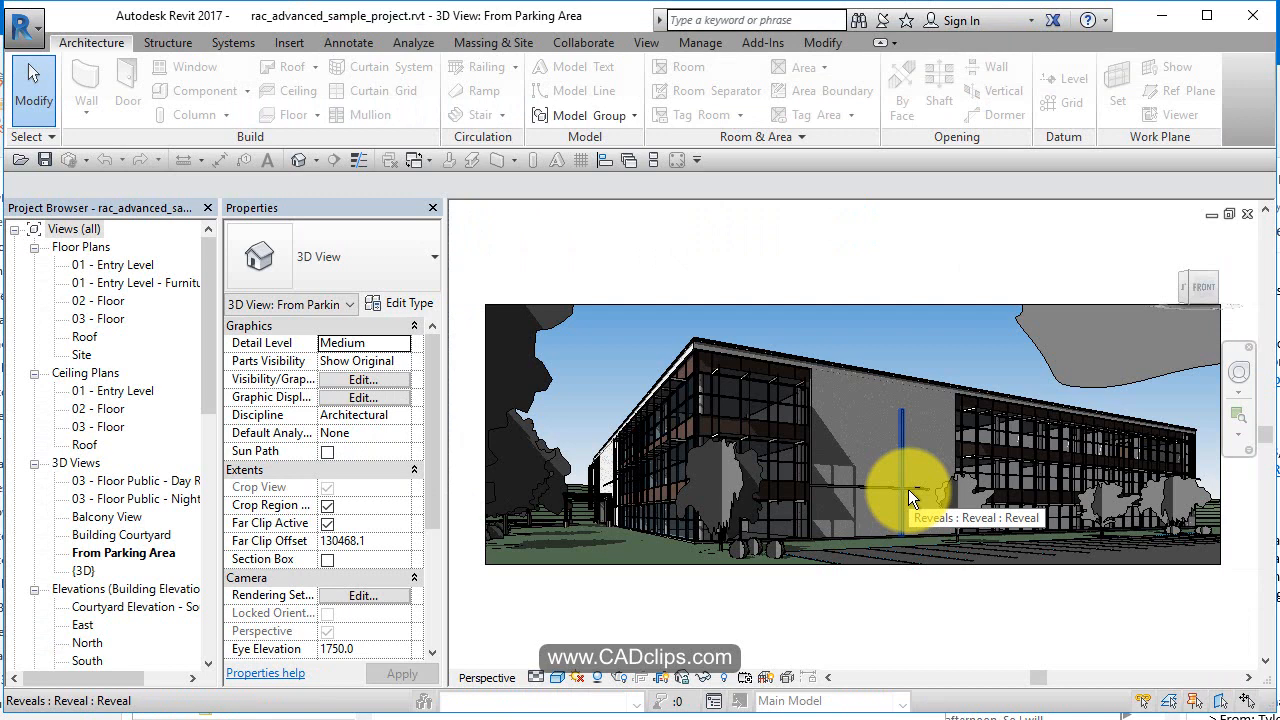
mouse_move(842, 280)
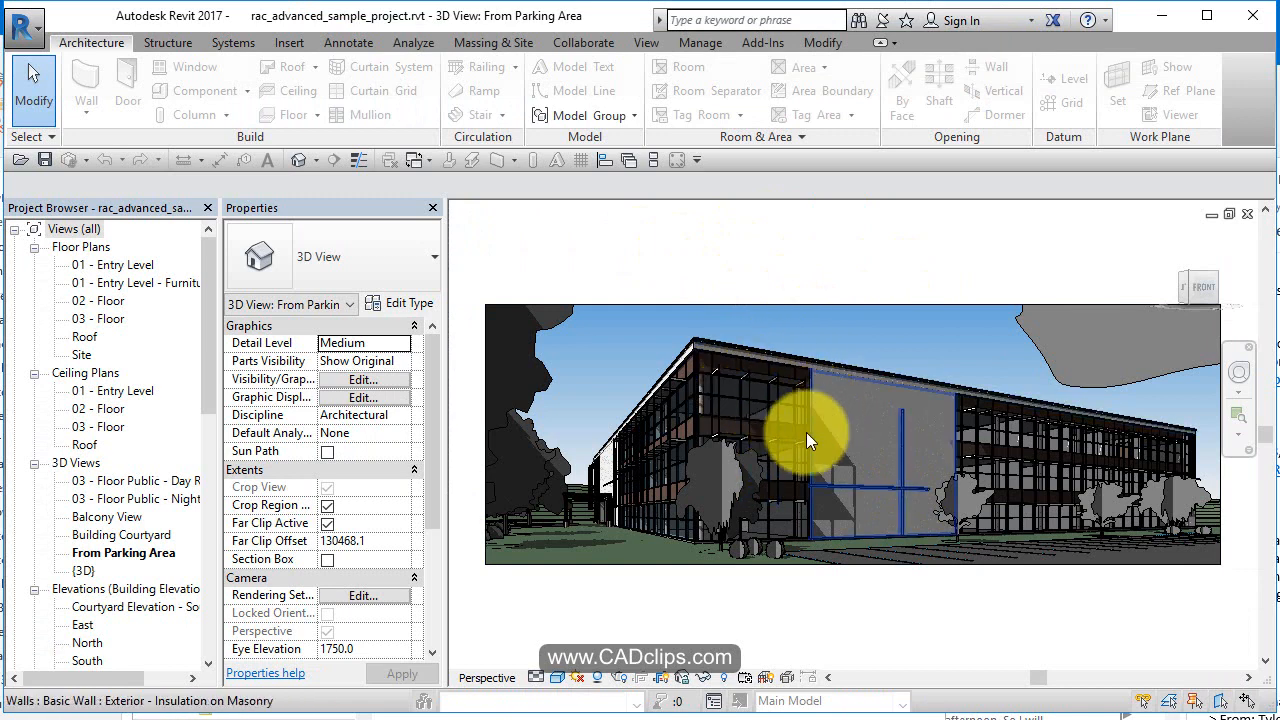
mouse_move(780, 624)
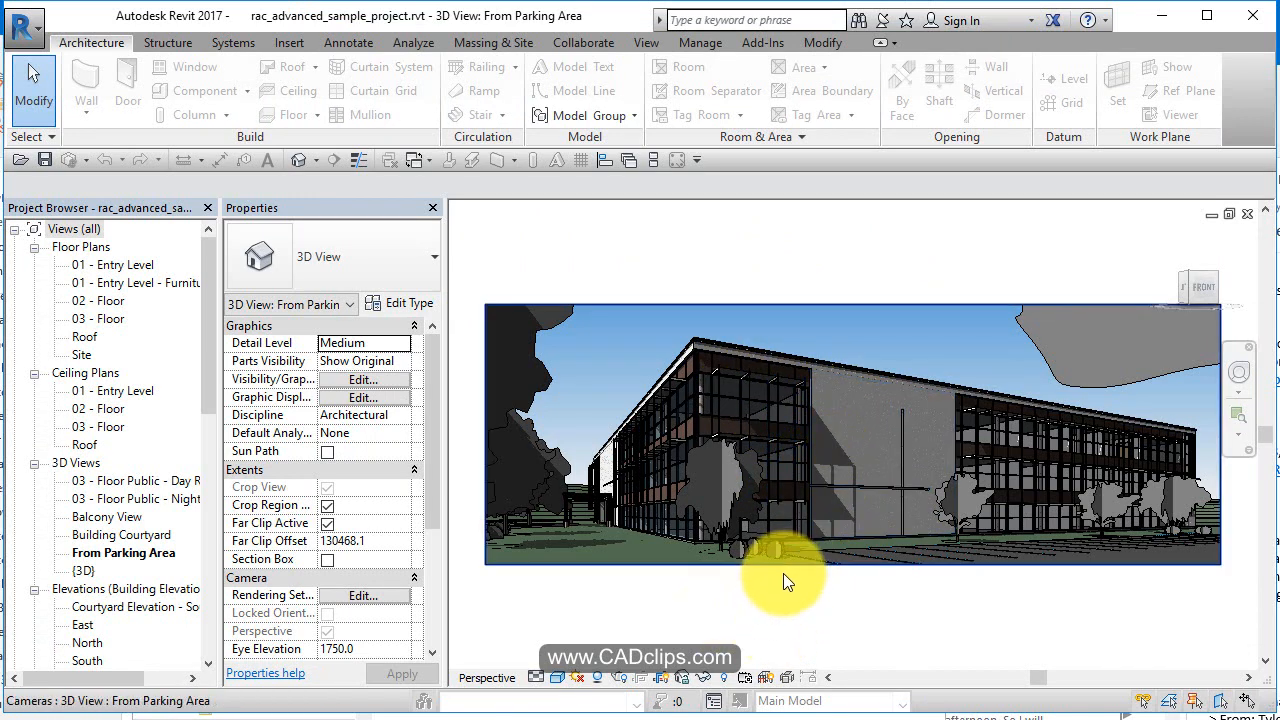
mouse_move(596, 592)
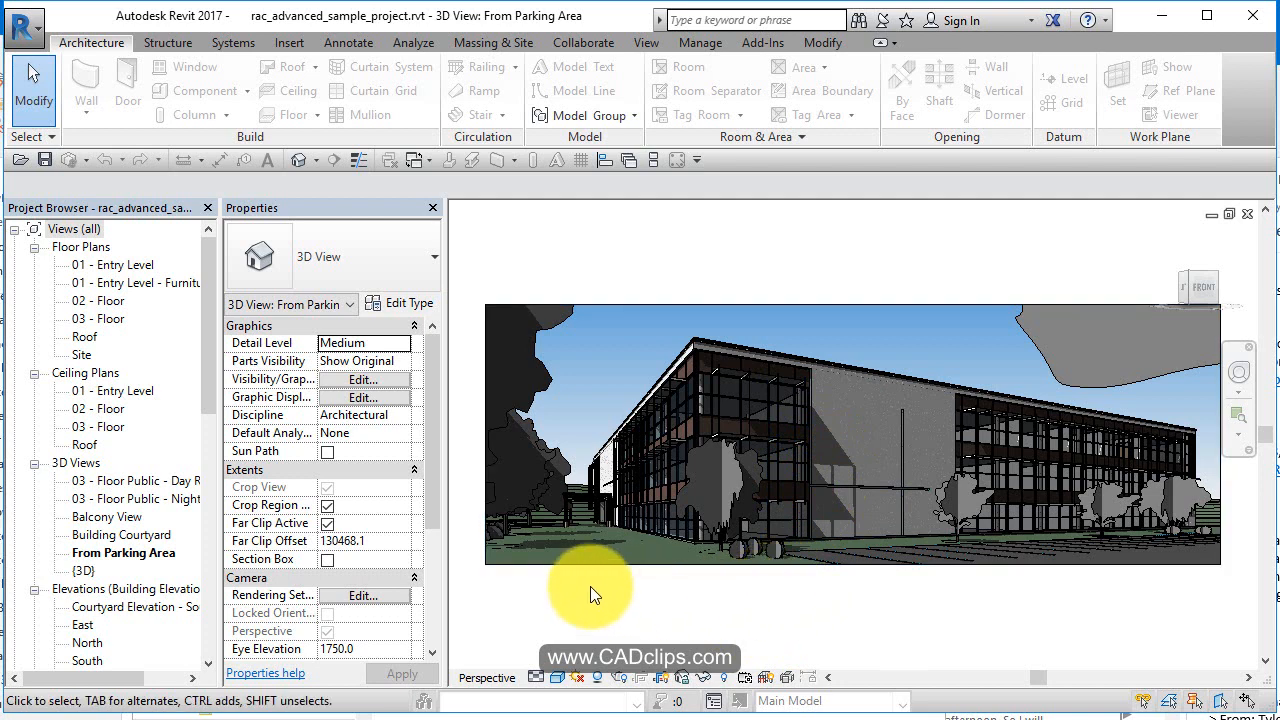
mouse_move(720, 510)
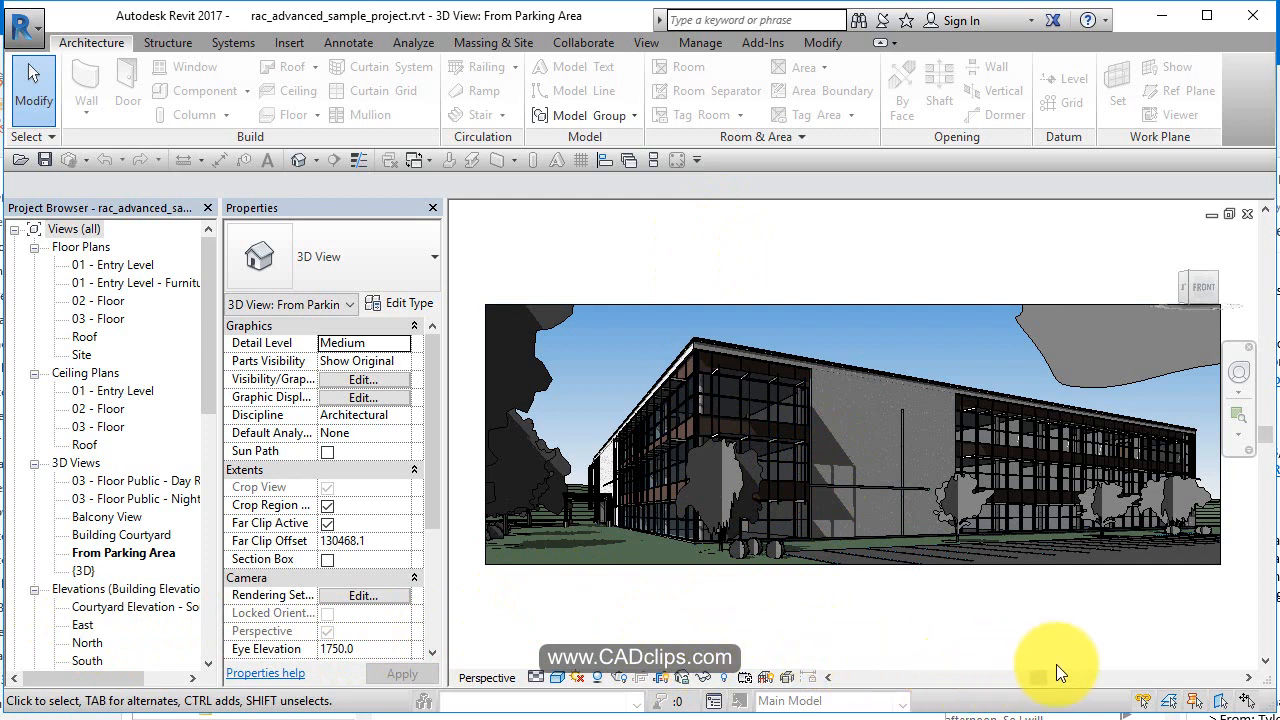
mouse_move(920, 238)
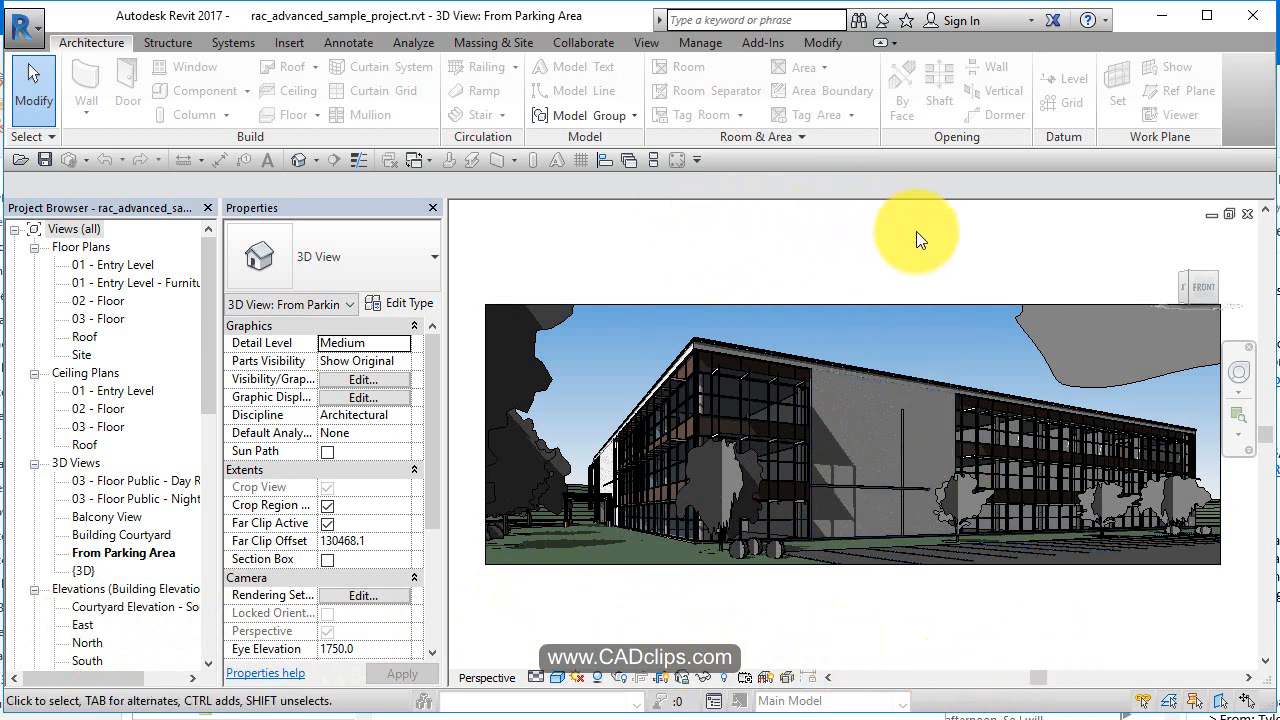
mouse_move(736, 252)
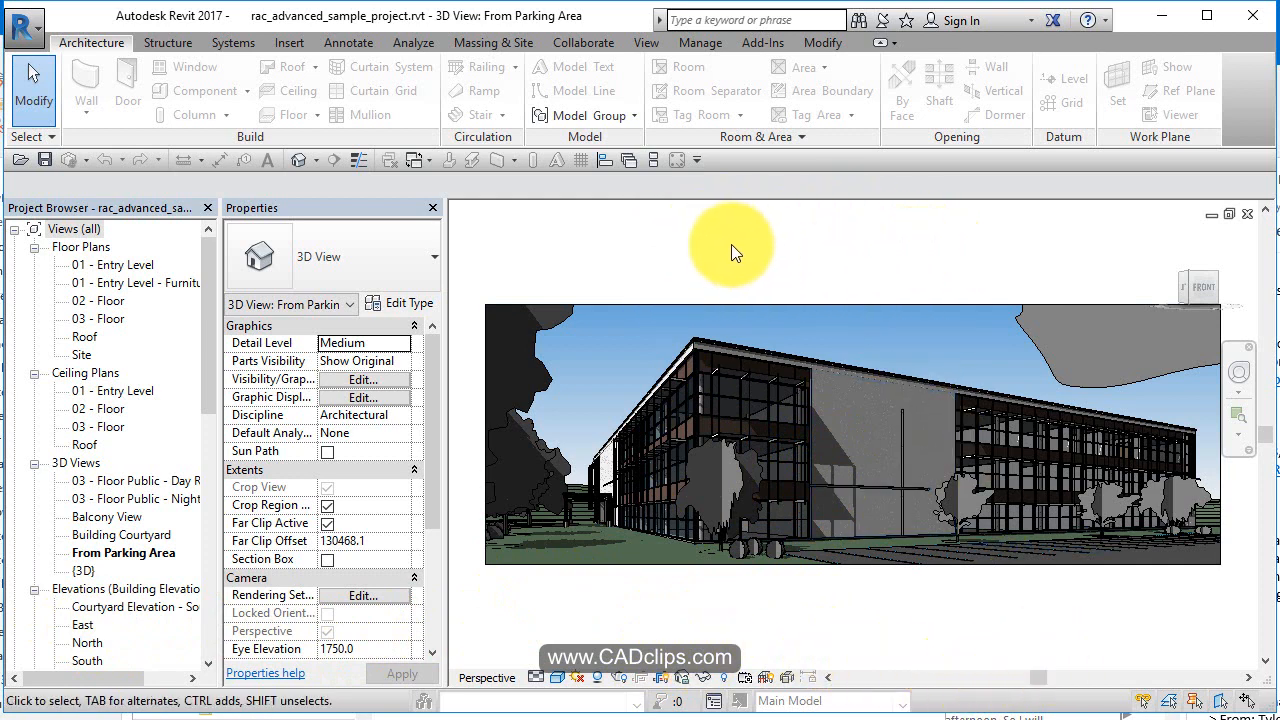
mouse_move(1042, 252)
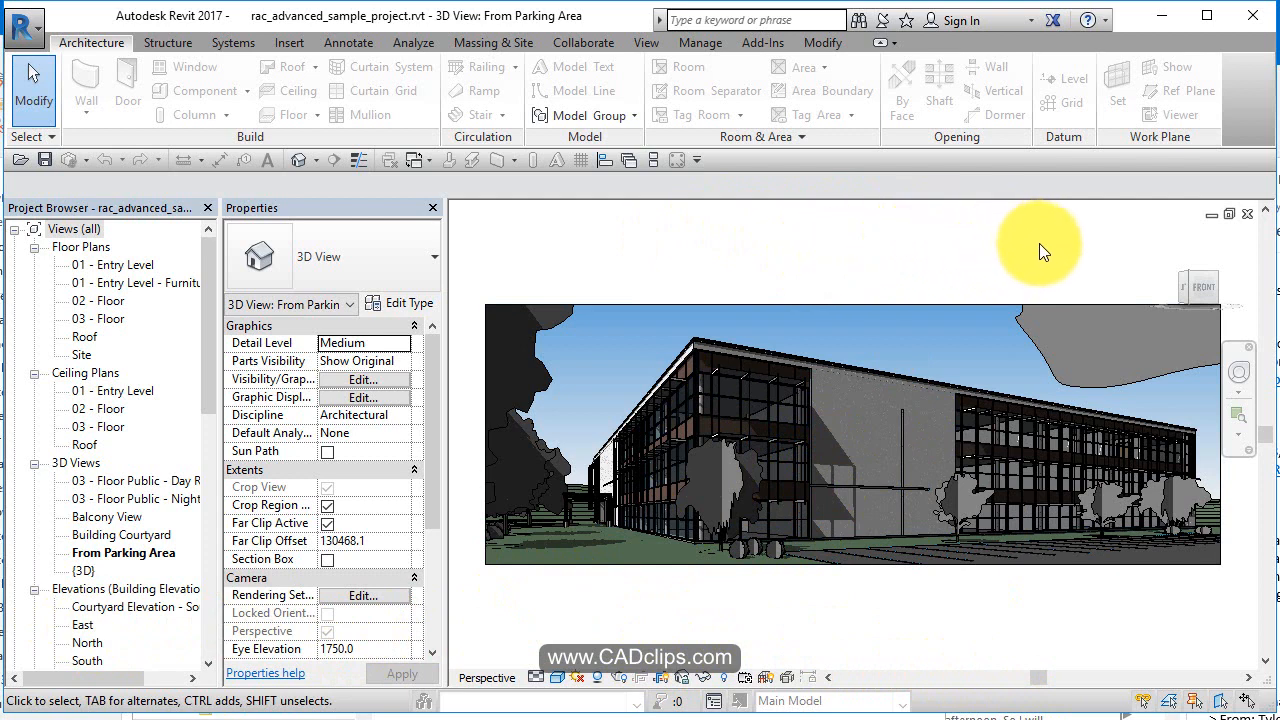
mouse_move(772, 308)
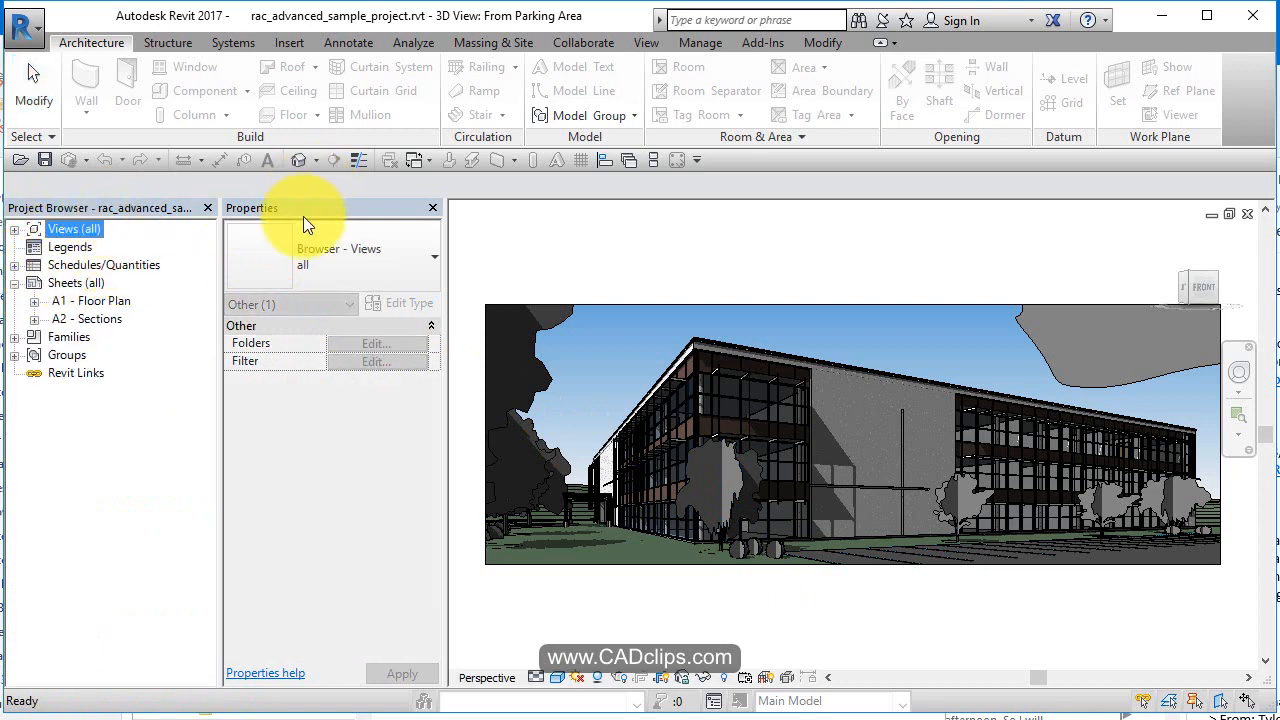
mouse_move(24, 152)
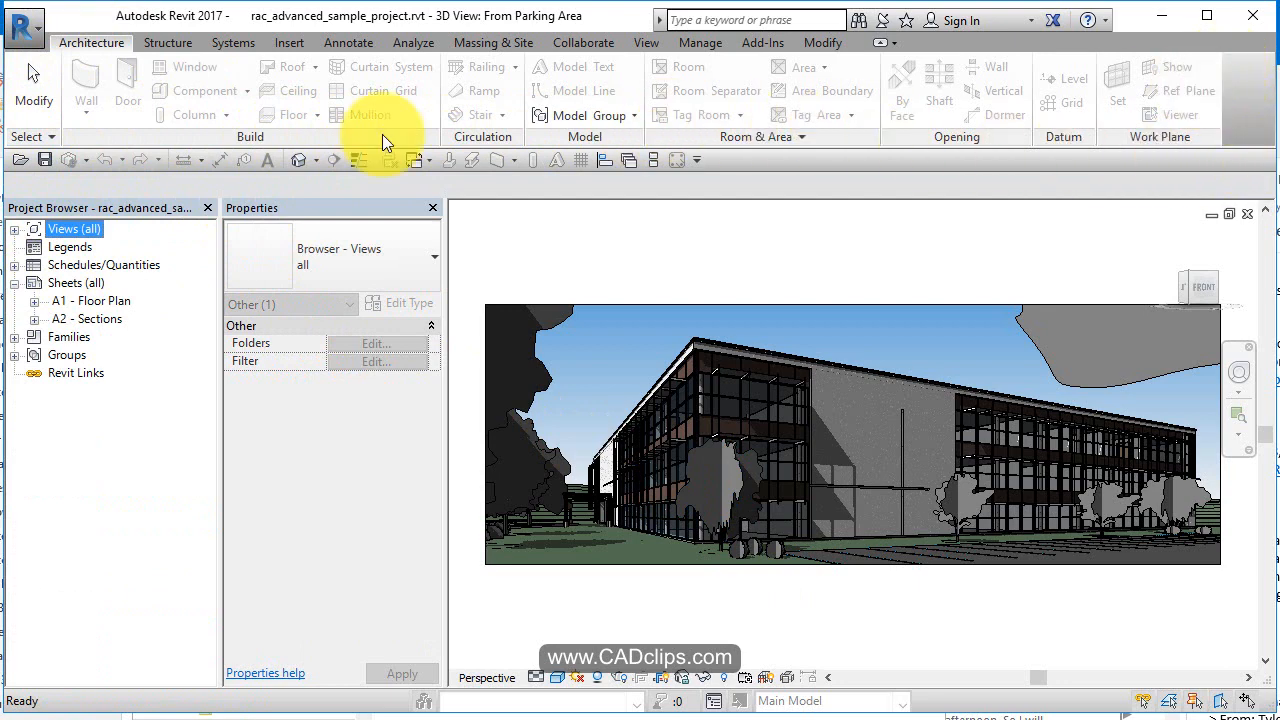
mouse_move(480, 170)
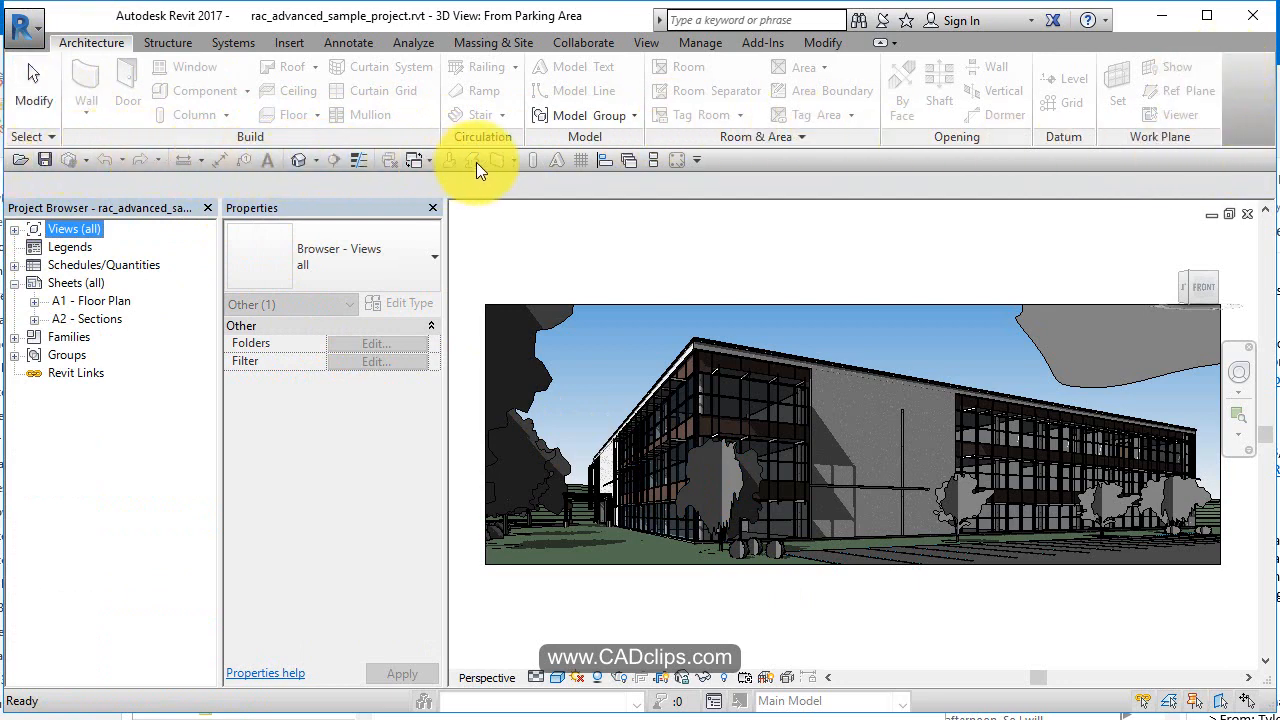
mouse_move(702, 168)
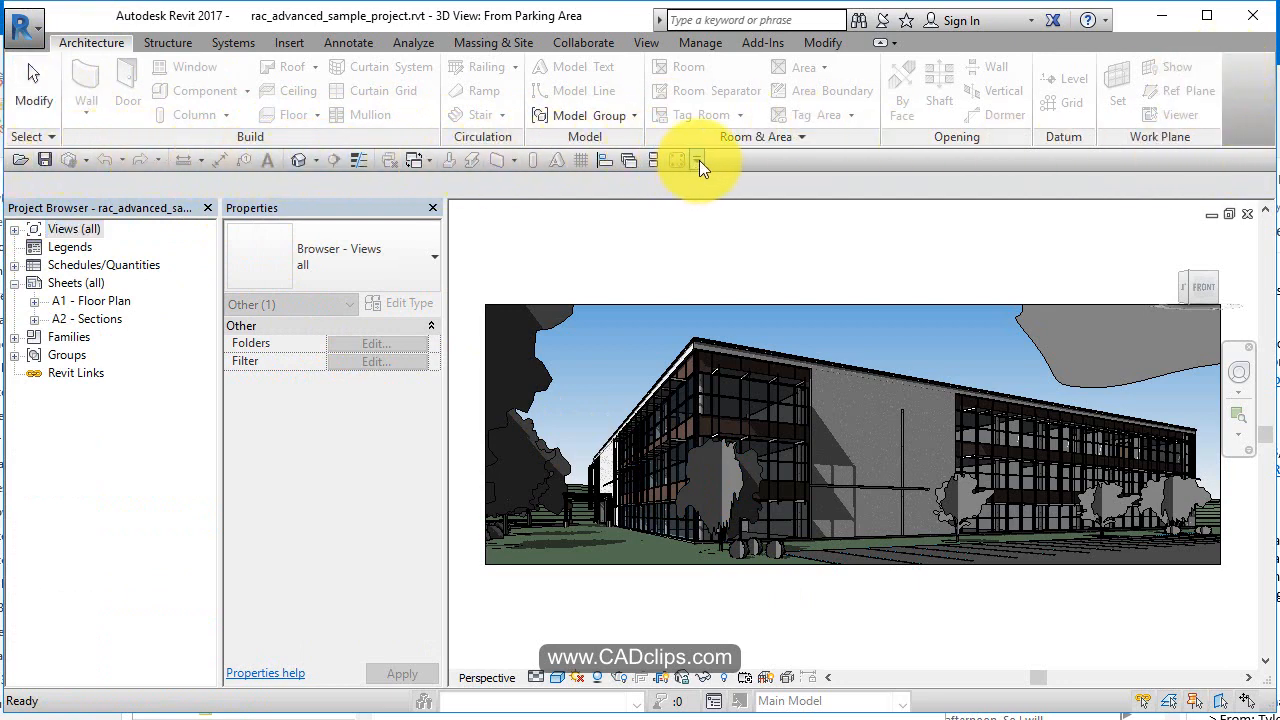
Step: Review the Quick Access Toolbar customization list and close it unchanged
left_click(700, 160)
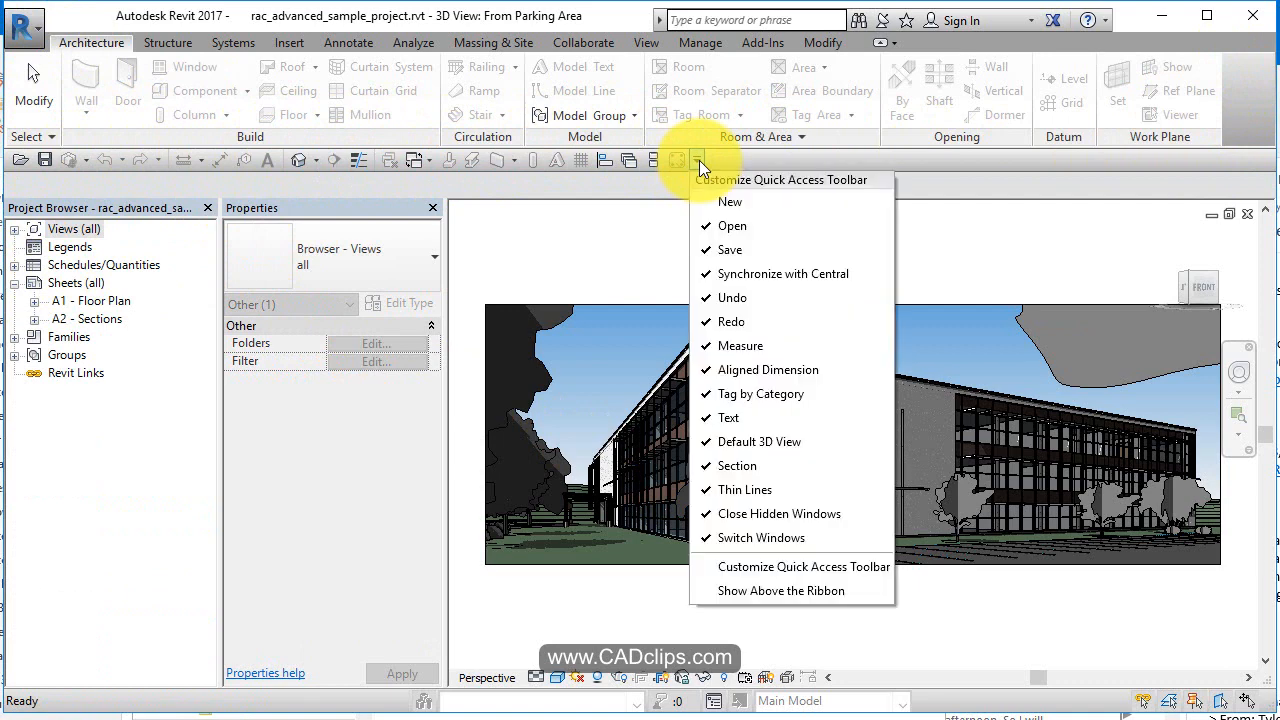
mouse_move(750, 190)
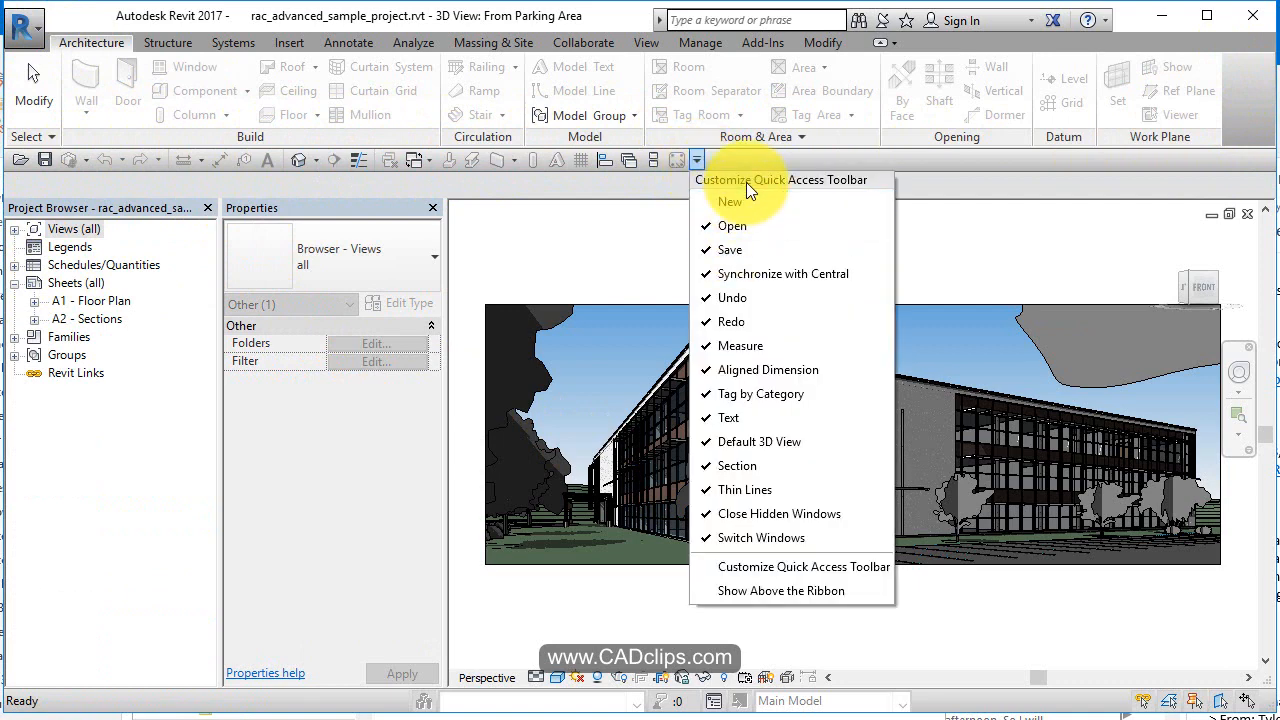
mouse_move(768, 604)
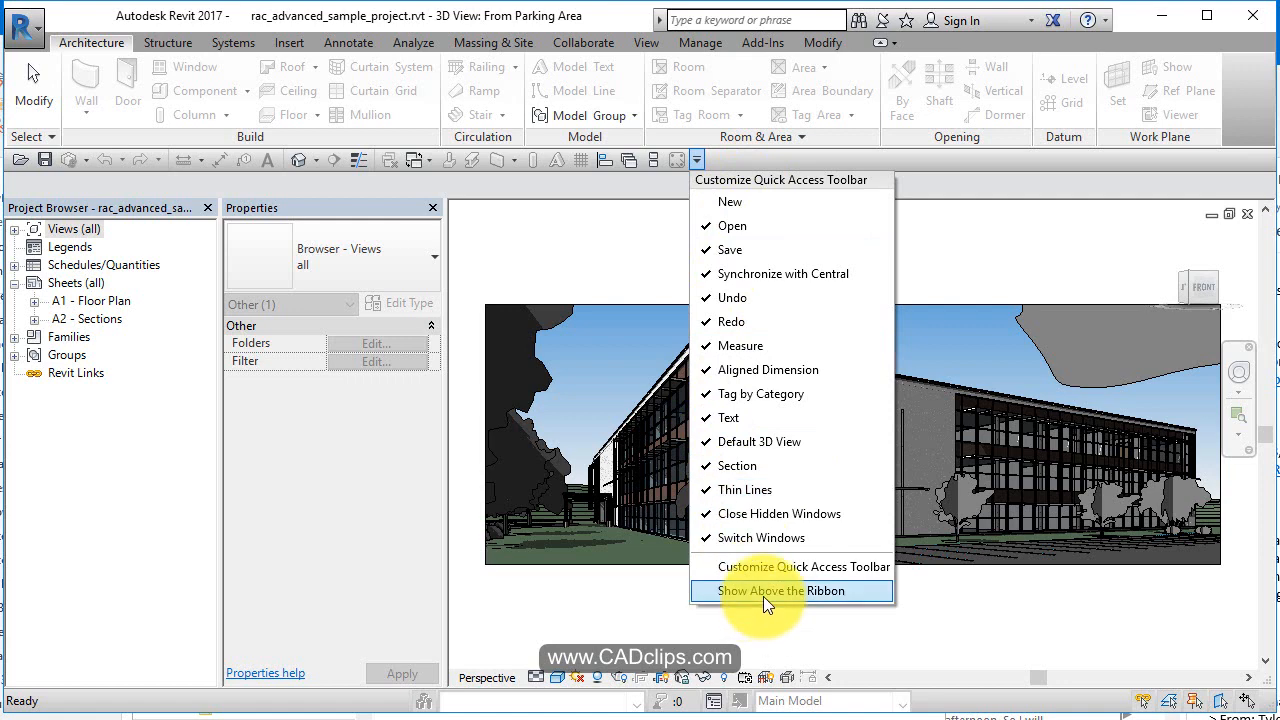
mouse_move(780, 596)
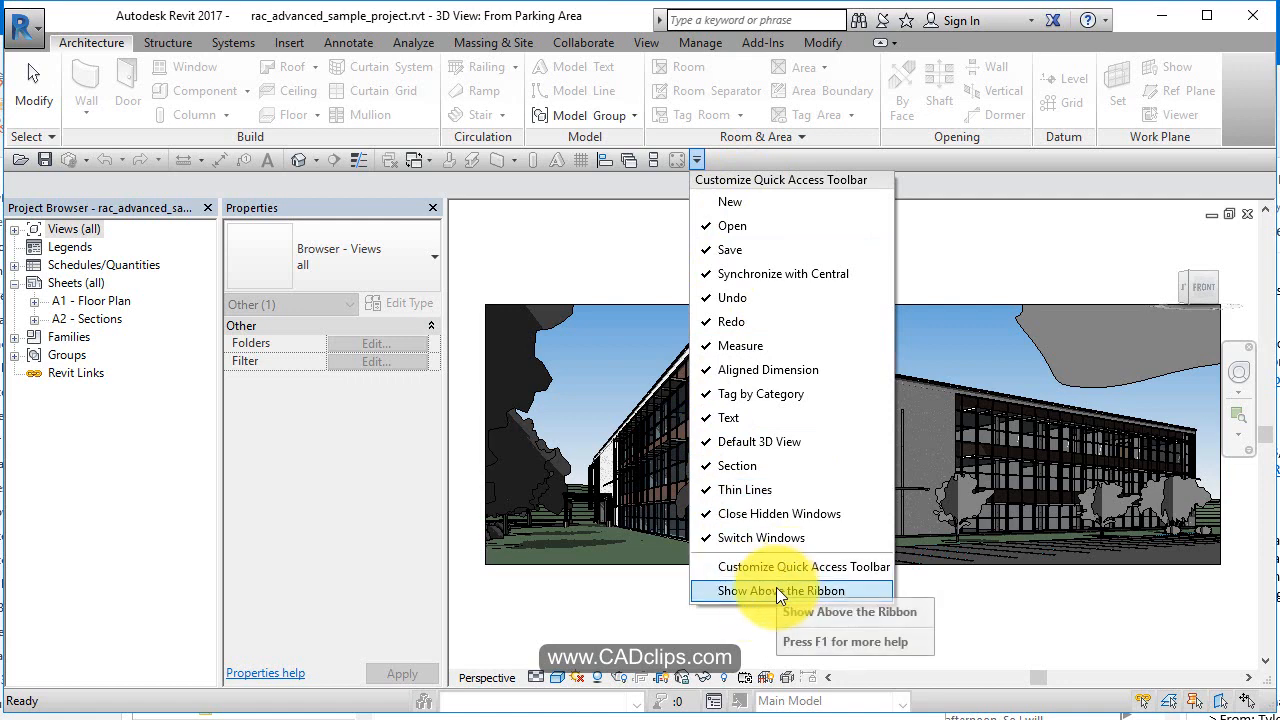
left_click(776, 590)
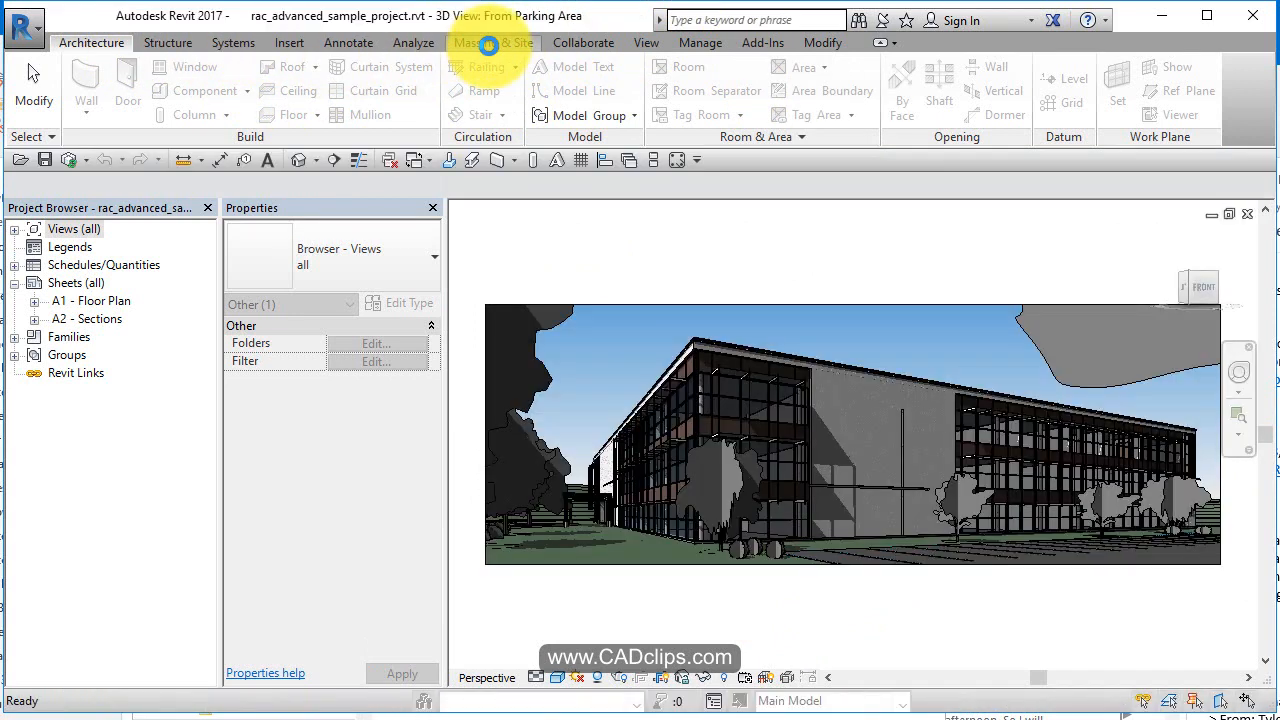
Step: Show the Massing & Site tools and open the 02 - Floor plan from Floor Plans
left_click(494, 42)
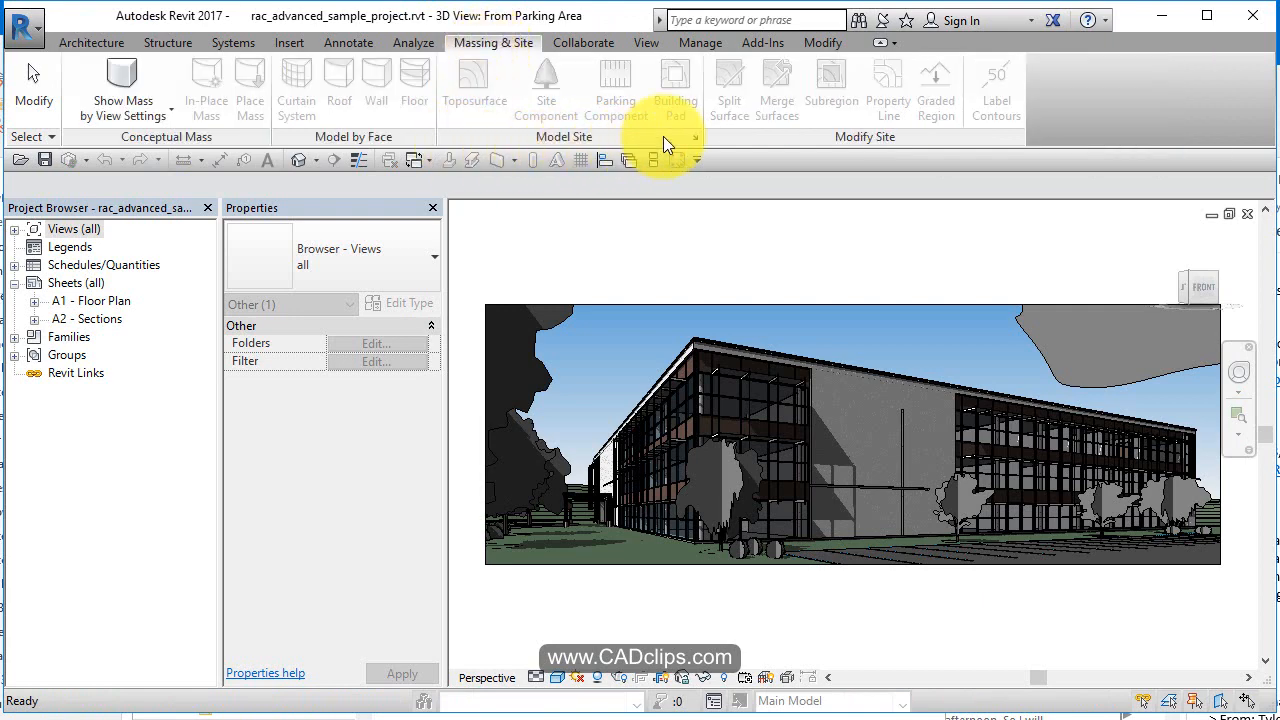
mouse_move(476, 82)
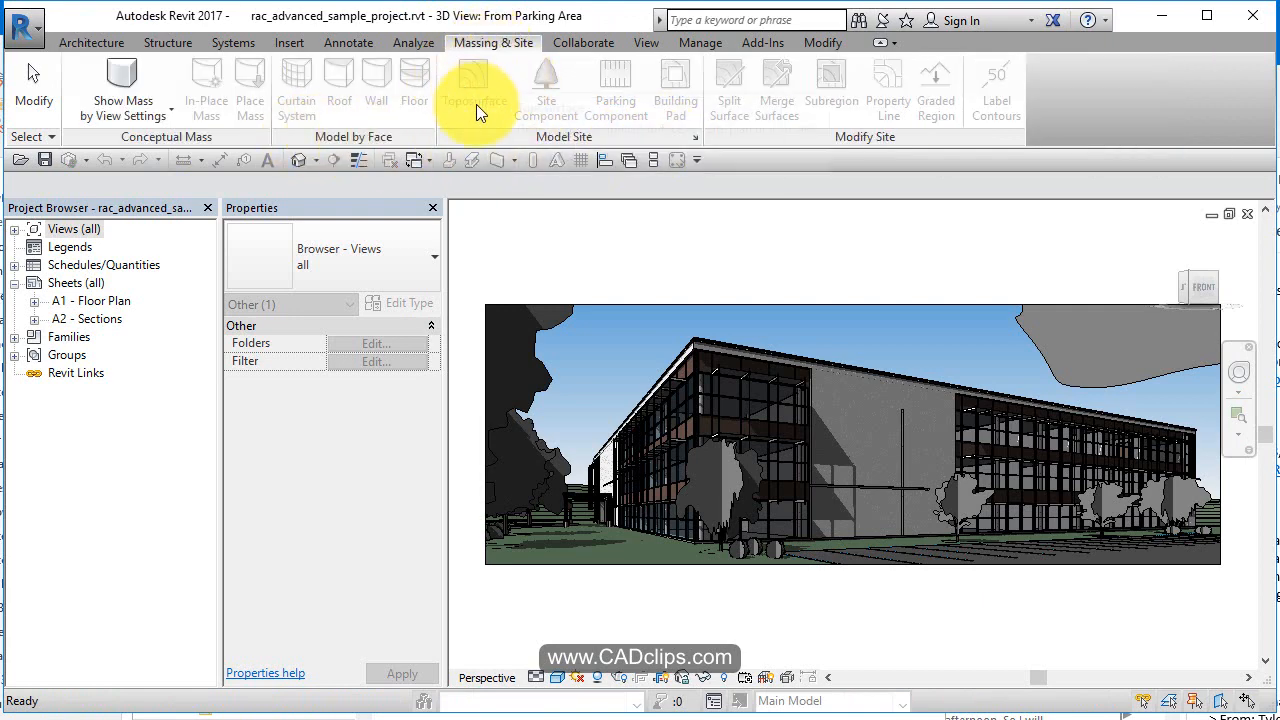
mouse_move(44, 236)
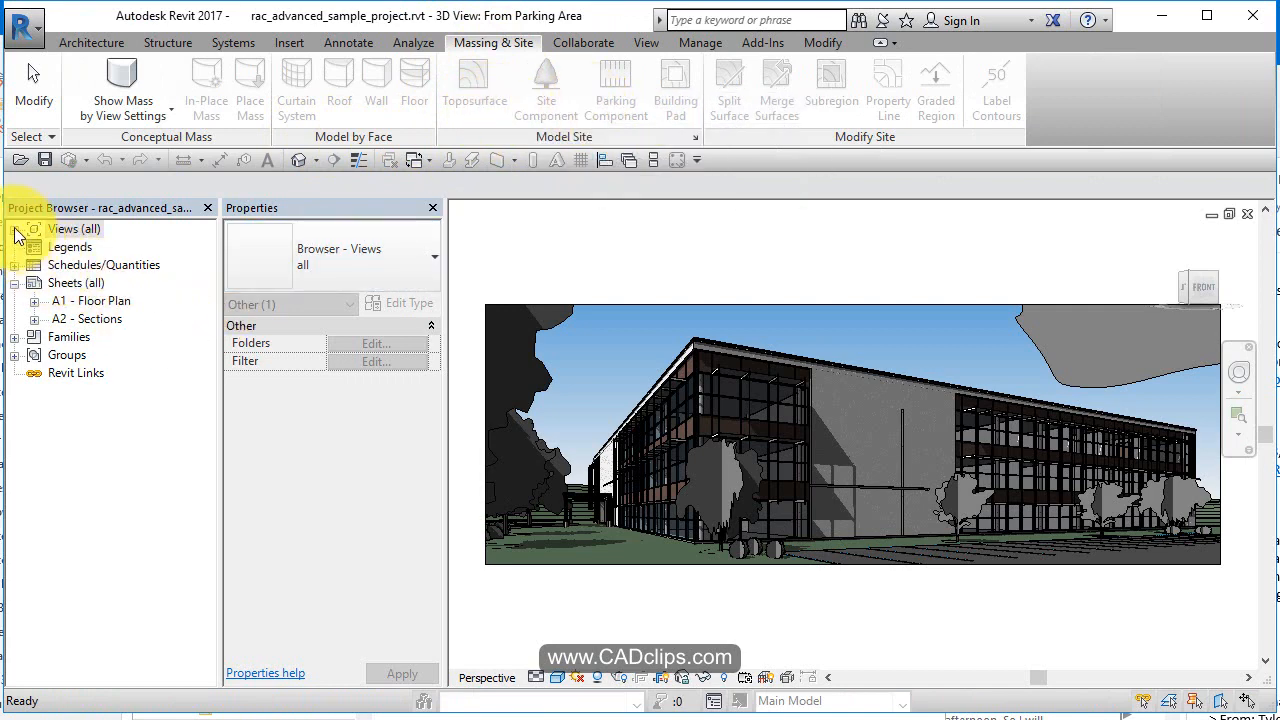
left_click(14, 228)
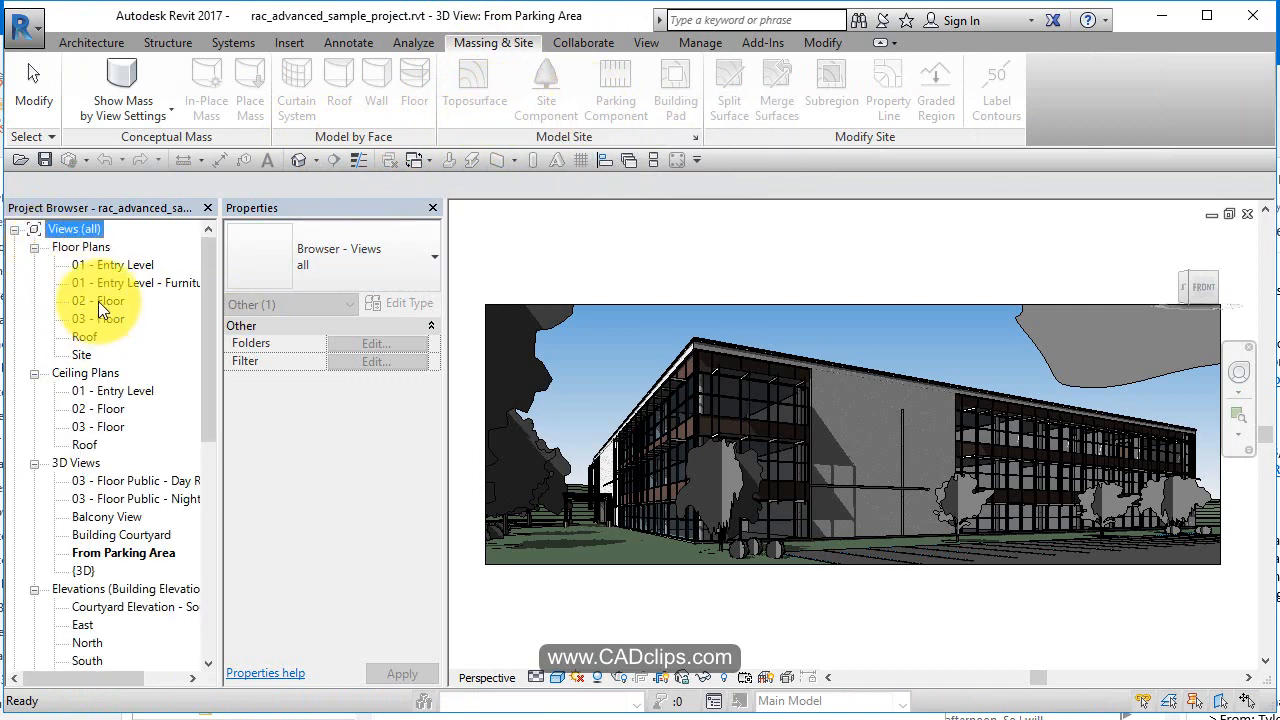
double_click(98, 300)
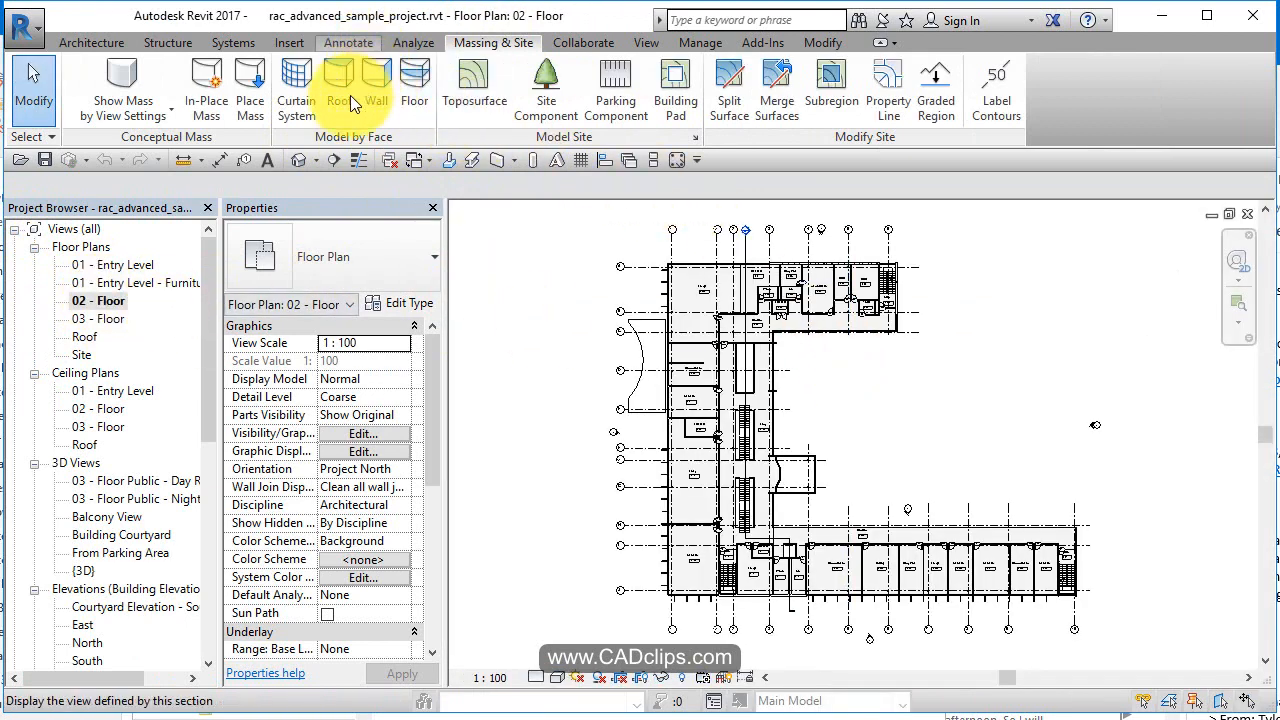
Step: Cycle through the Annotate, Insert, Structure and Systems ribbons, ending on Architecture
left_click(348, 42)
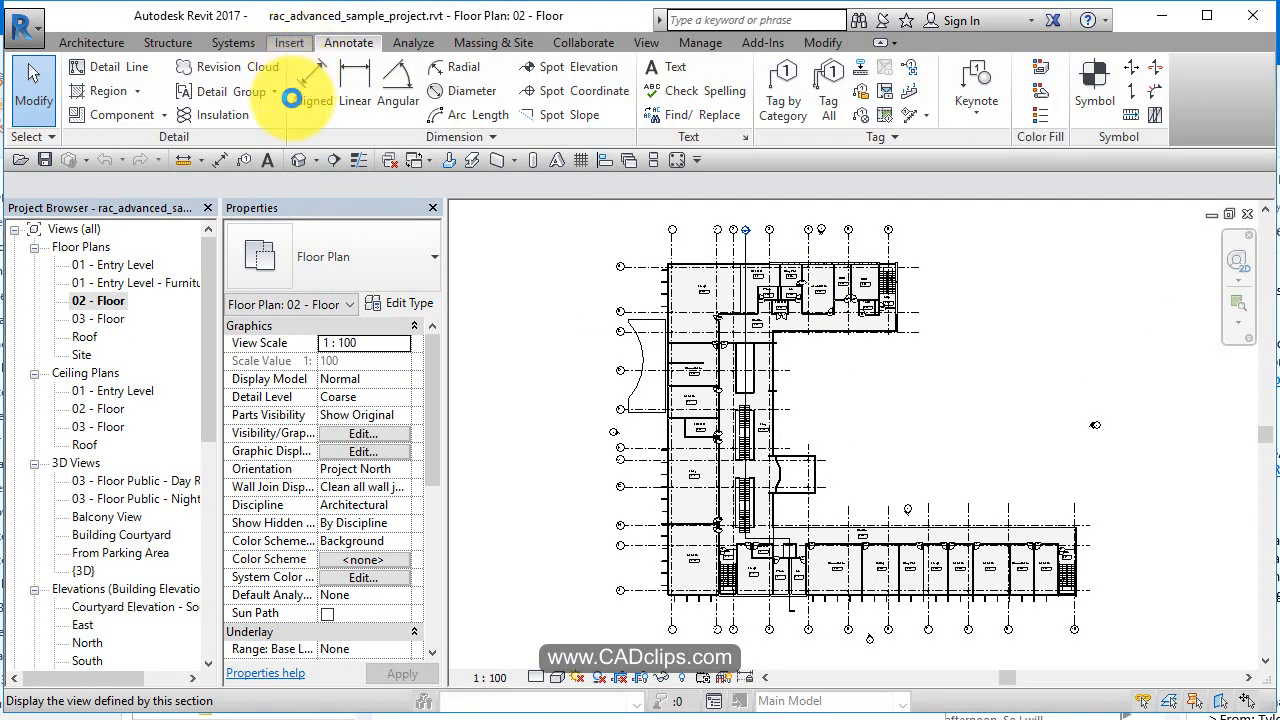
left_click(288, 42)
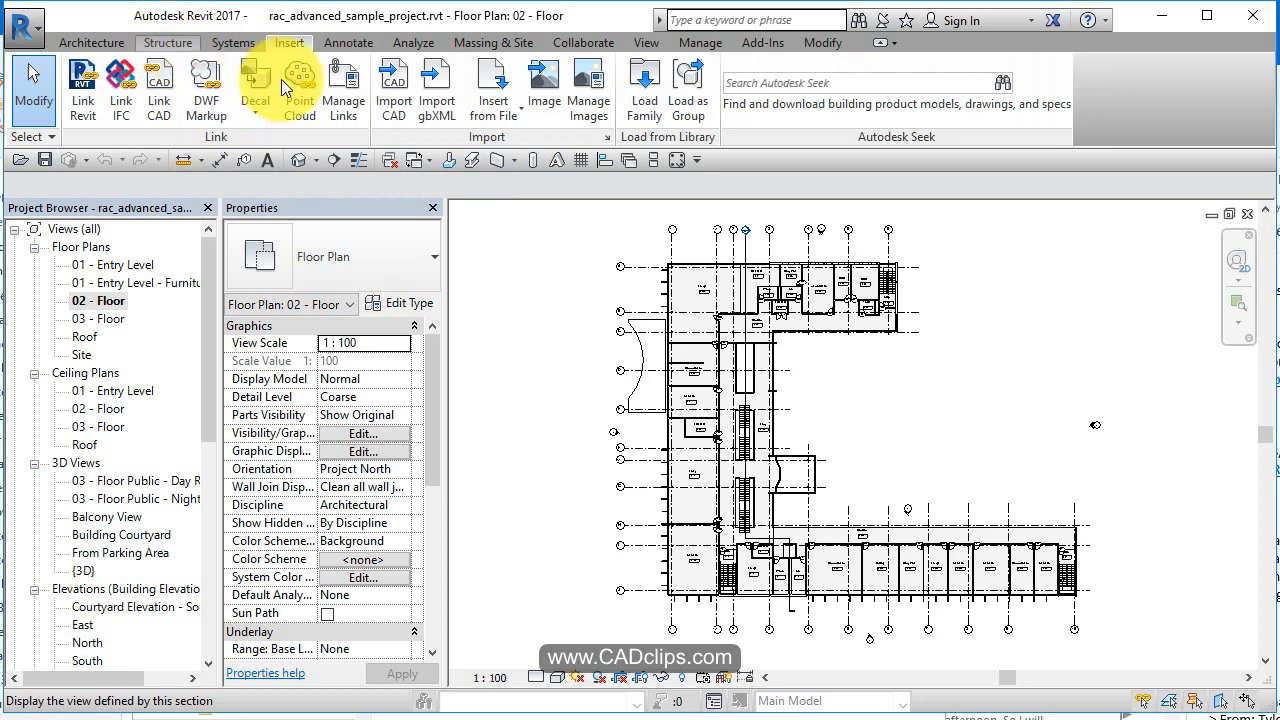
left_click(164, 44)
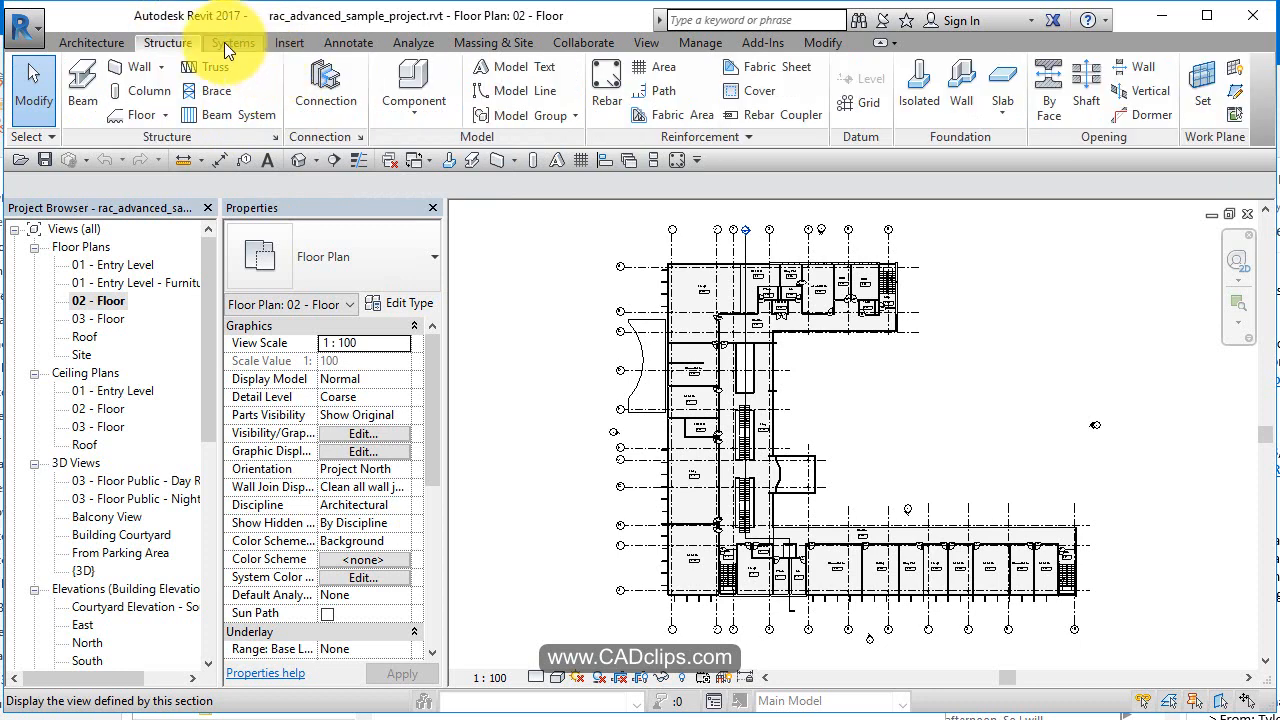
left_click(232, 44)
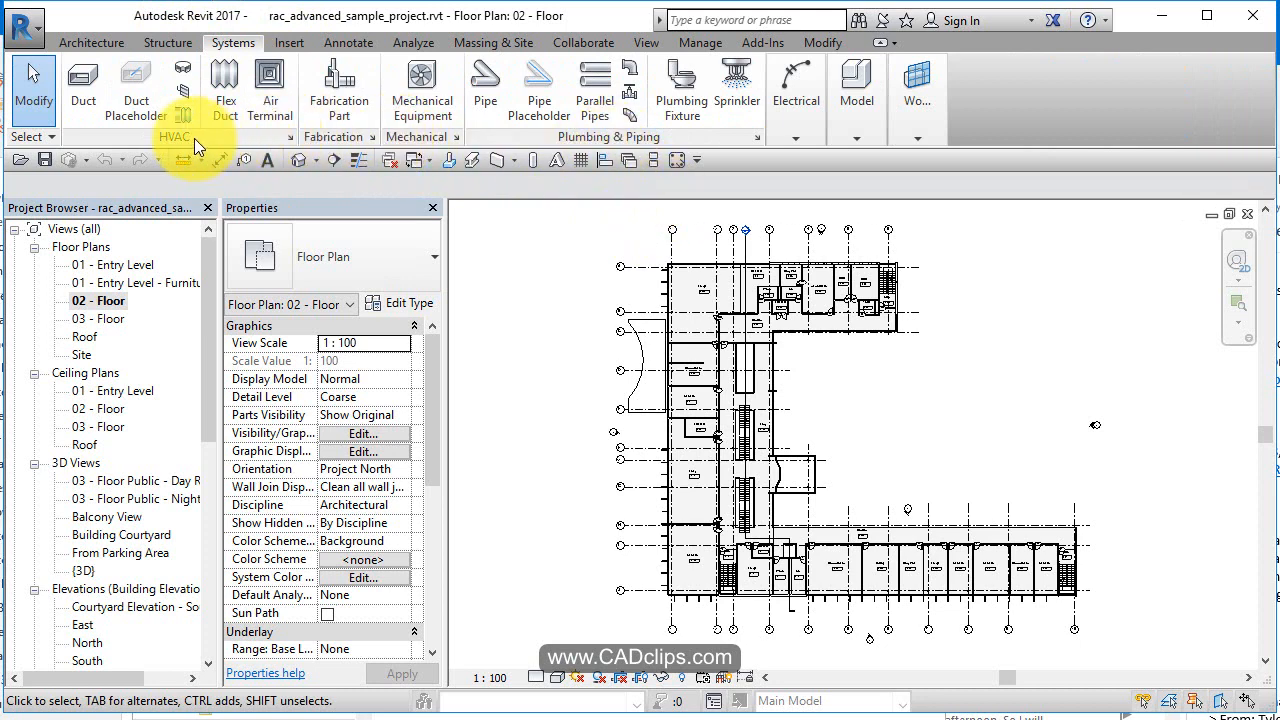
mouse_move(700, 100)
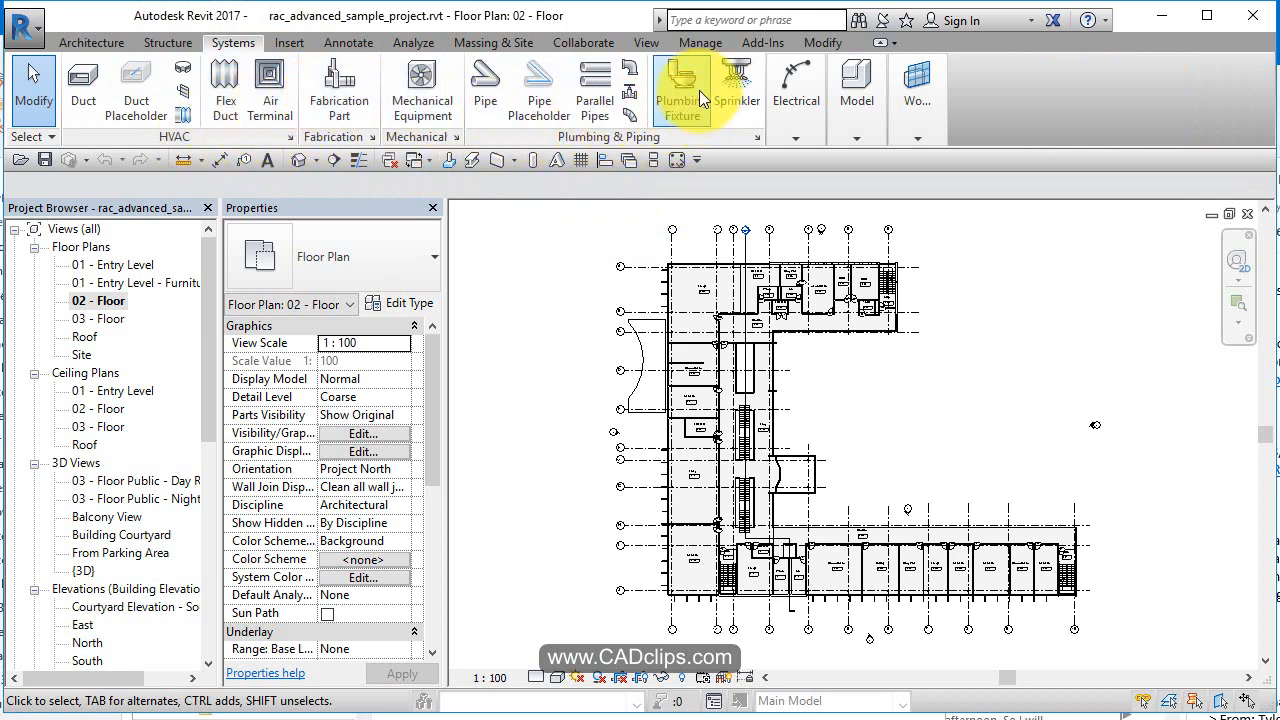
left_click(100, 44)
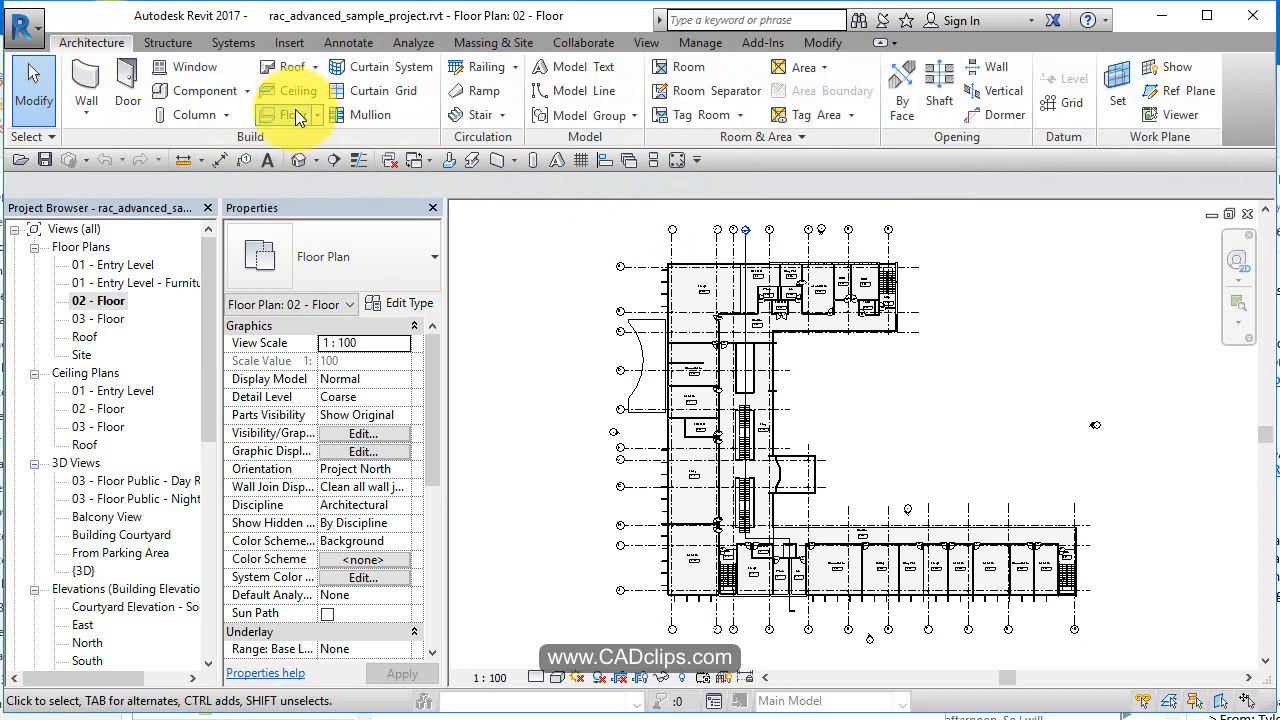
mouse_move(388, 92)
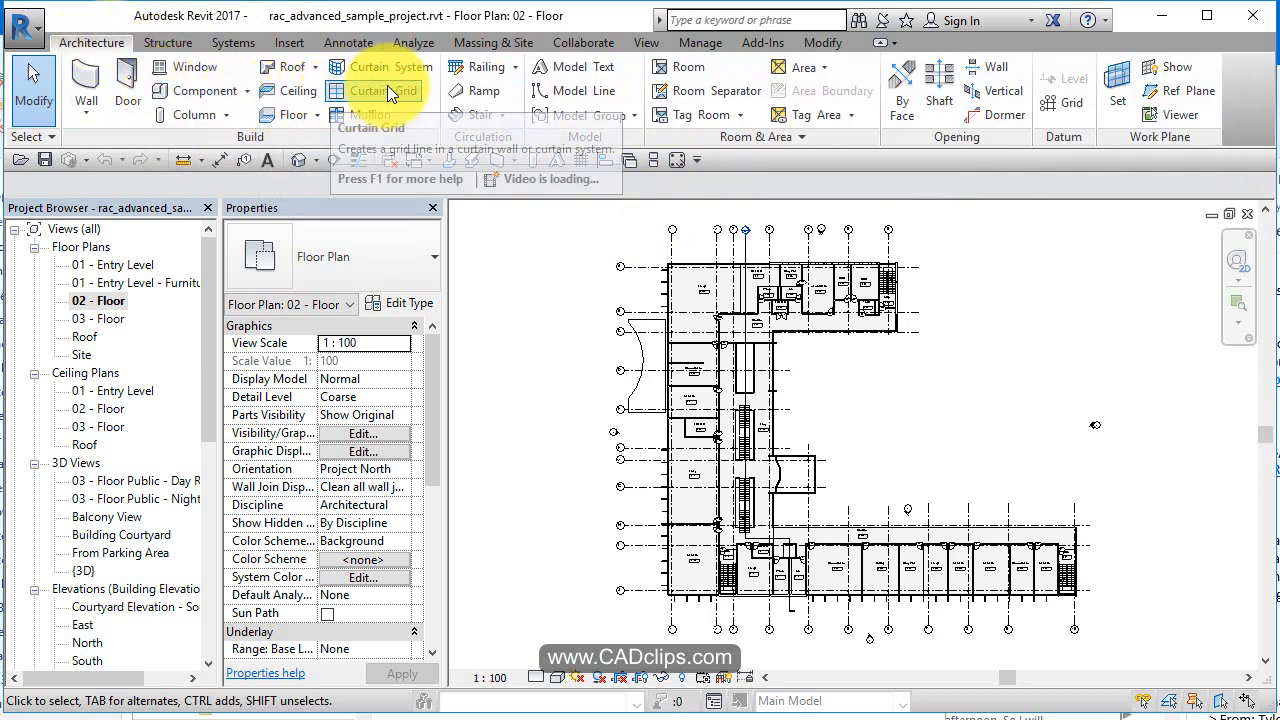
mouse_move(472, 92)
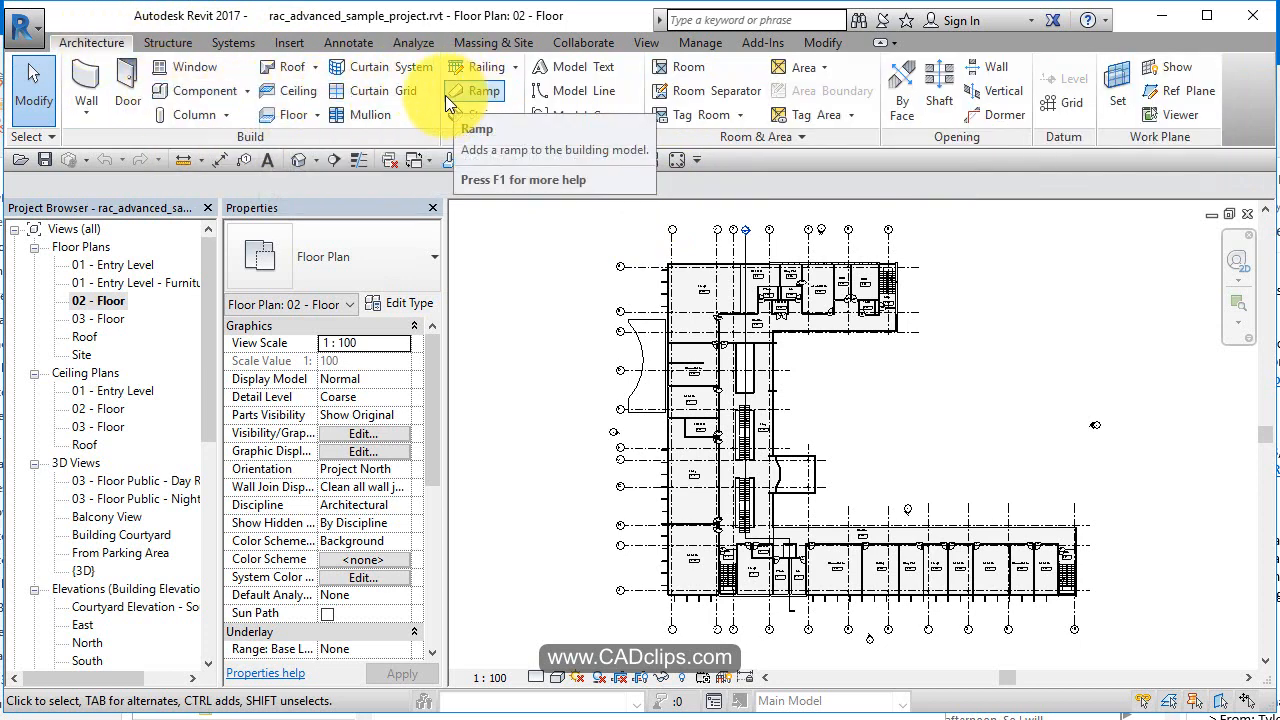
mouse_move(964, 192)
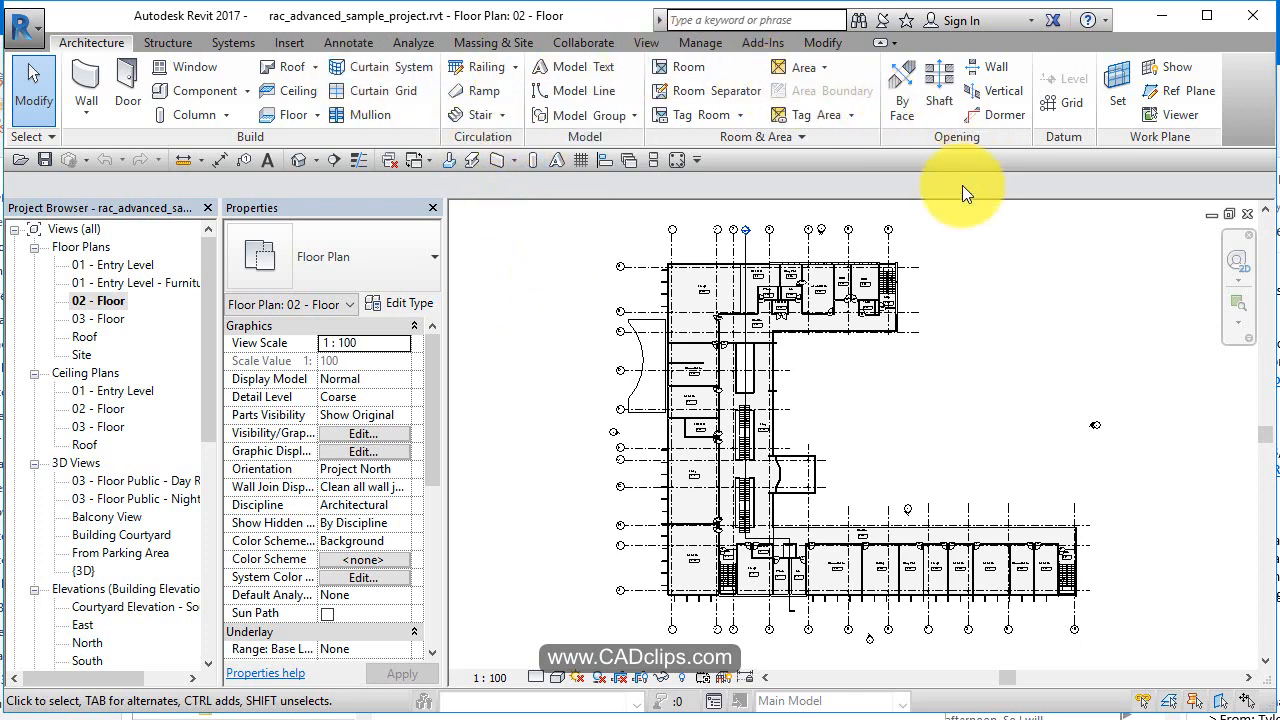
mouse_move(830, 150)
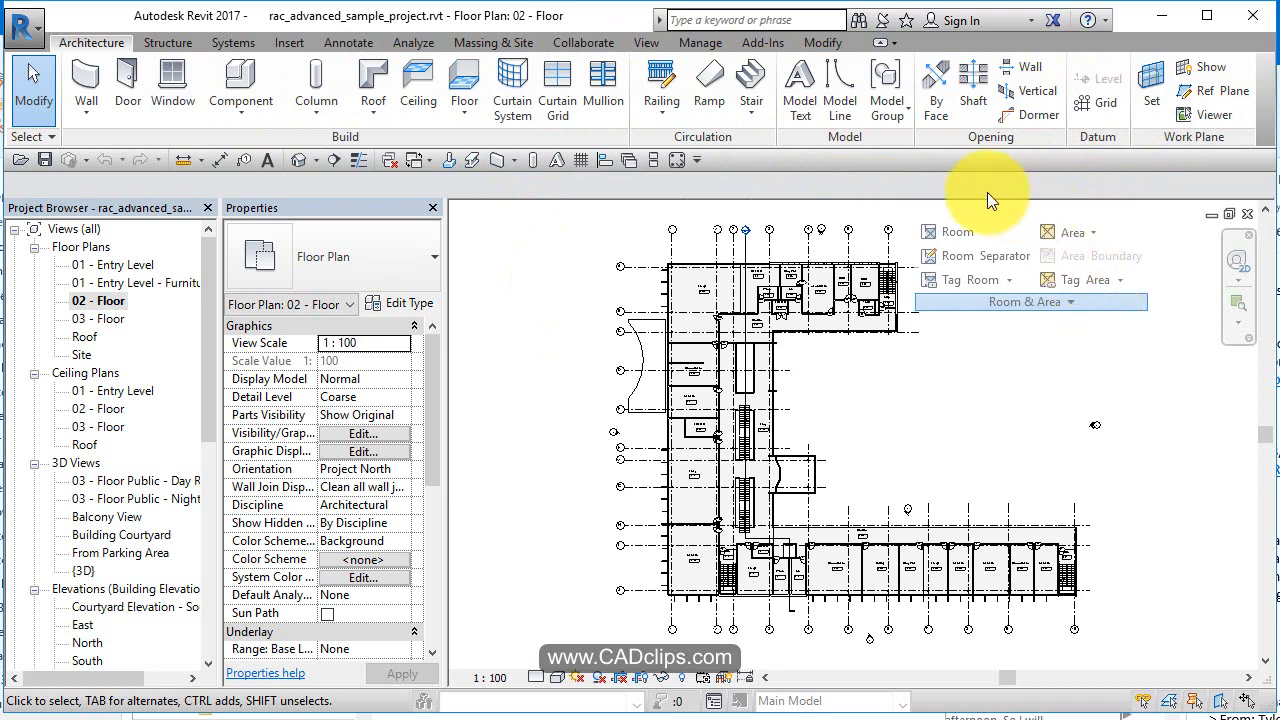
mouse_move(1096, 390)
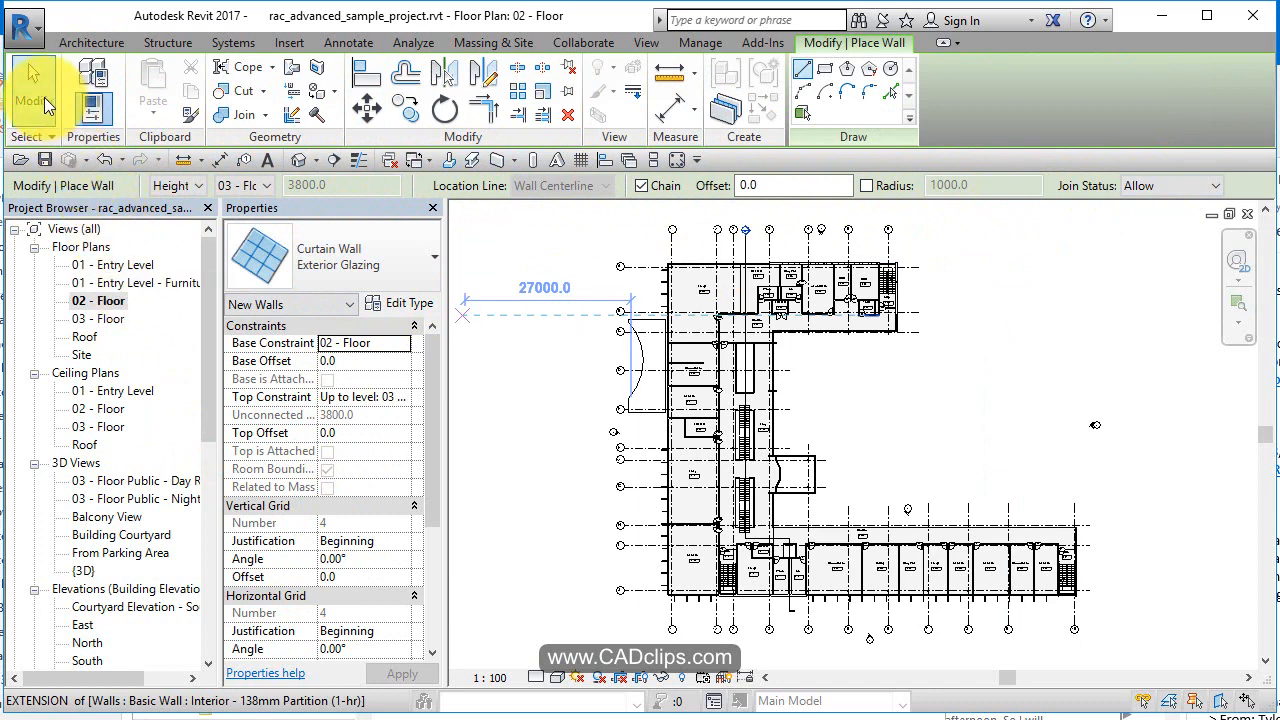
left_click(38, 84)
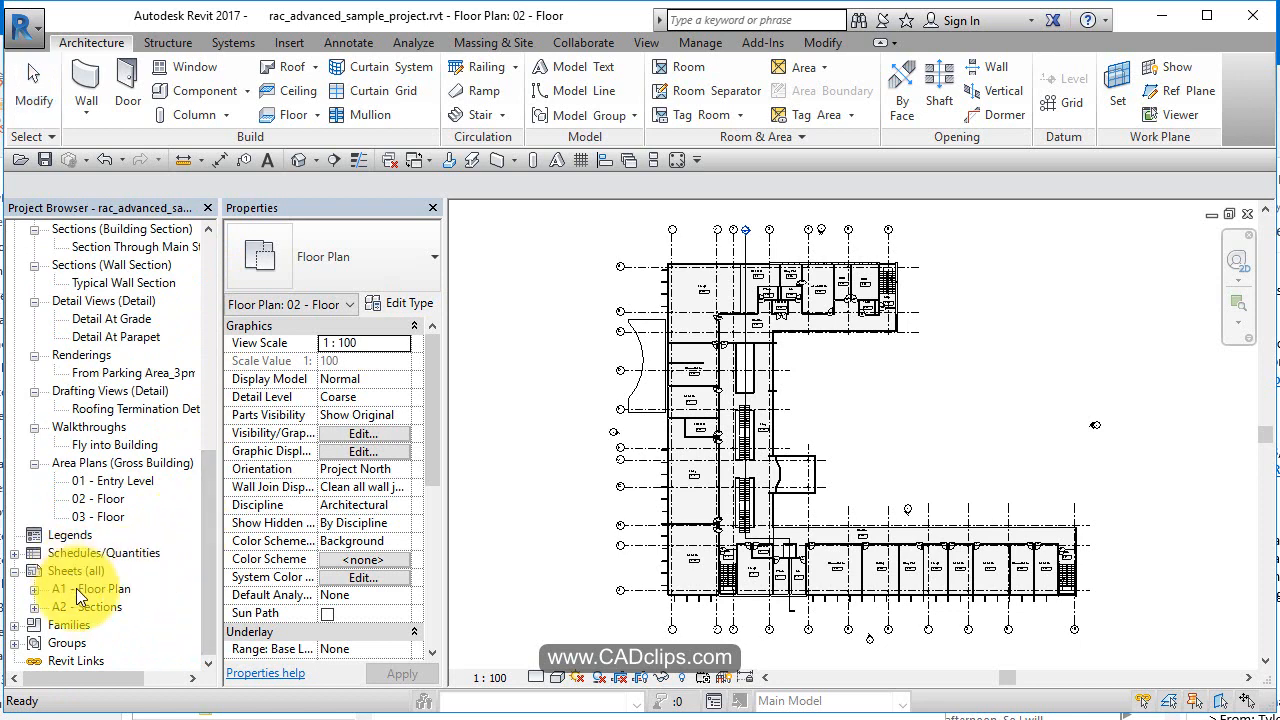
Step: Open sheet A1 - Floor Plan from the Sheets list
left_click(84, 588)
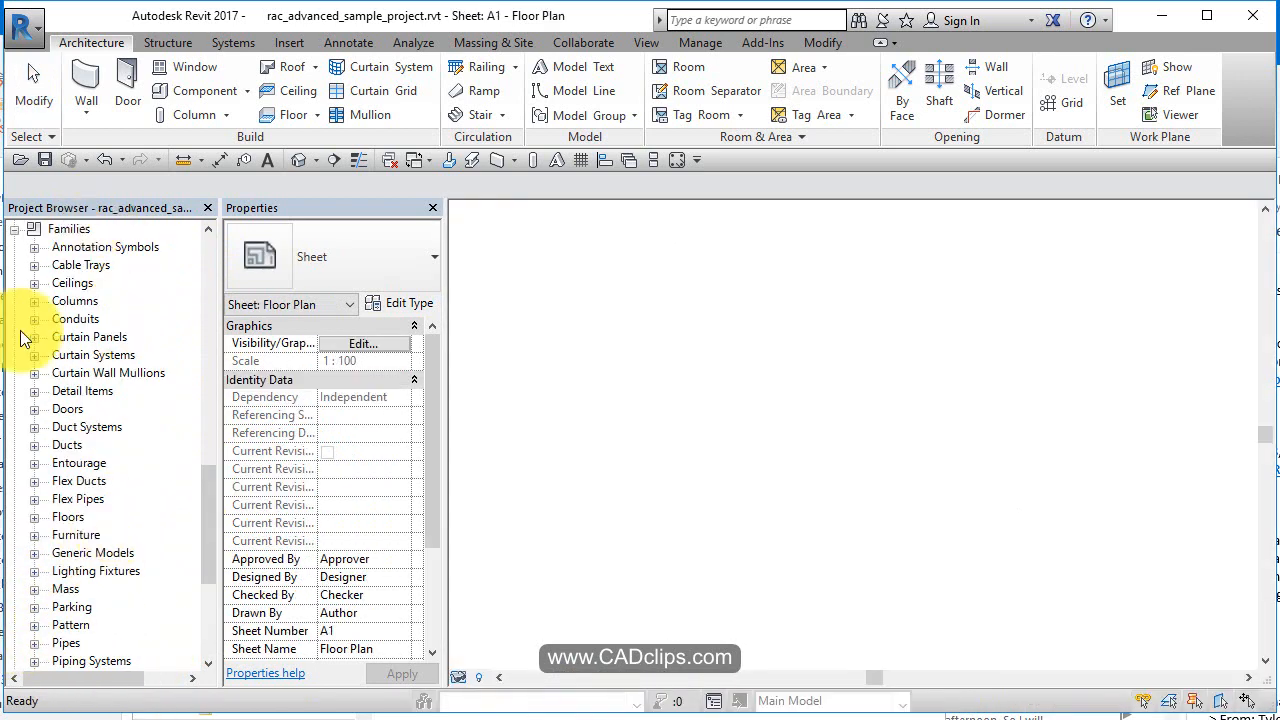
double_click(80, 640)
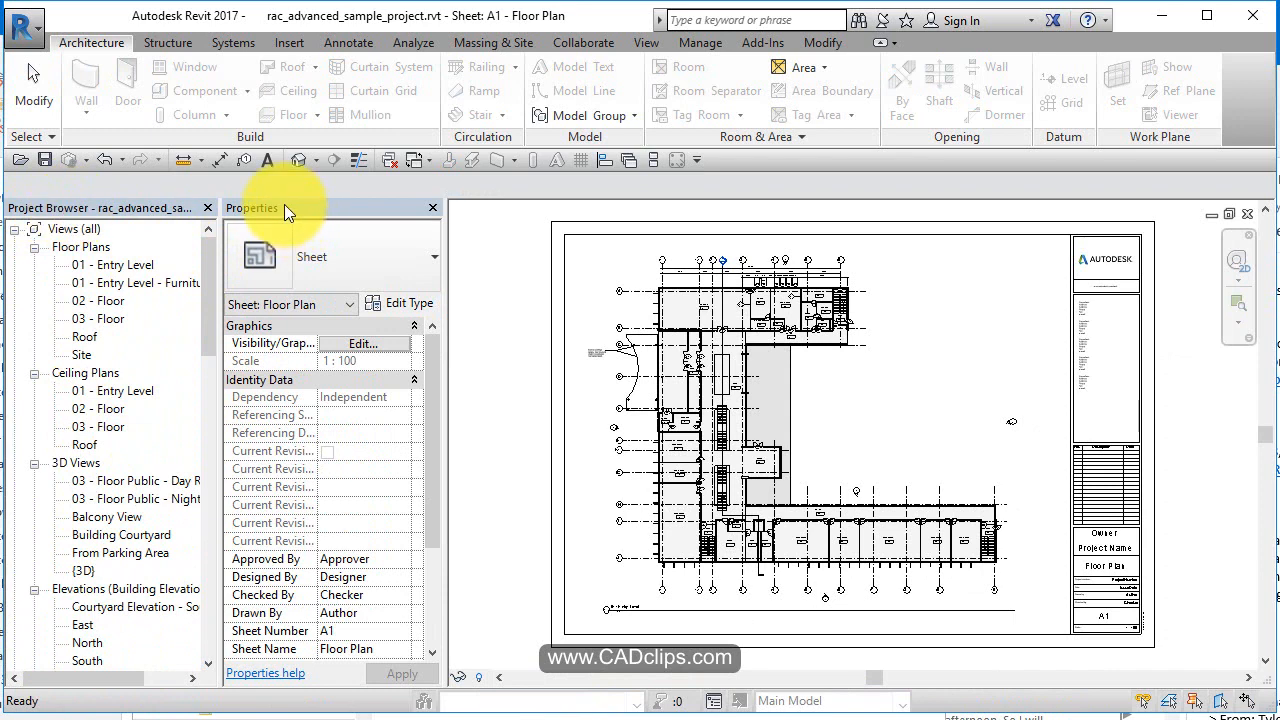
mouse_move(800, 380)
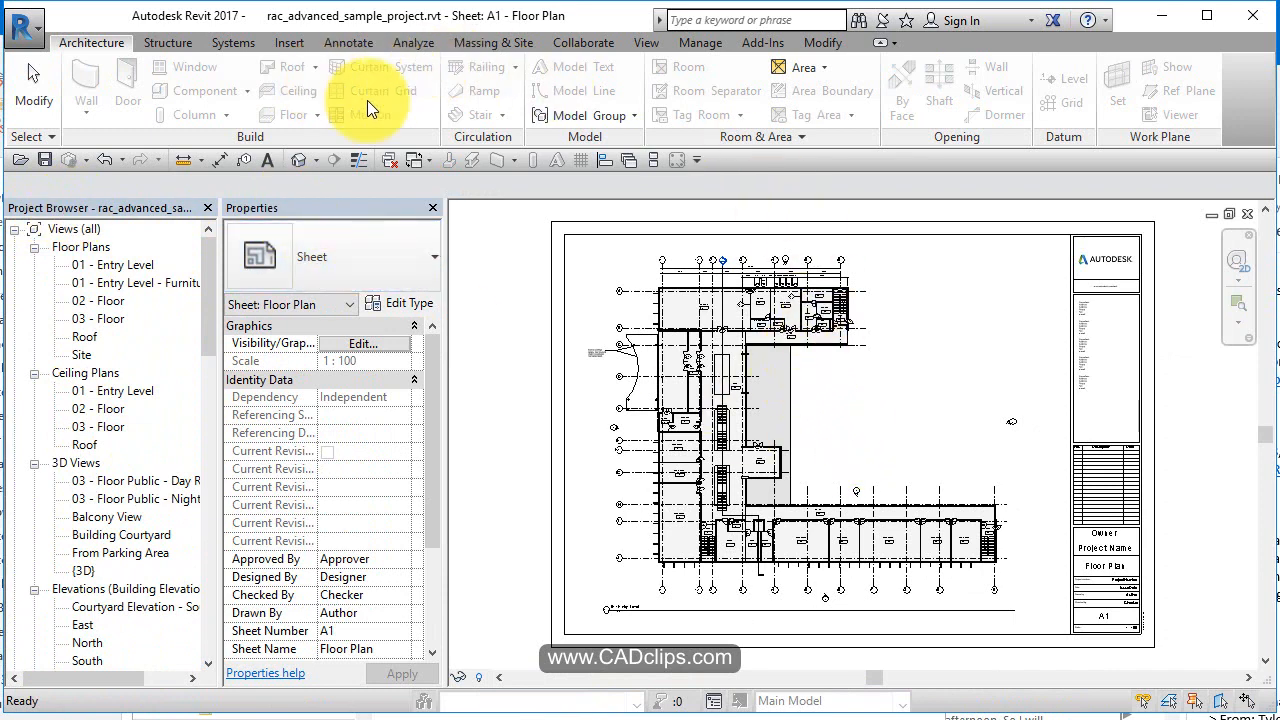
mouse_move(622, 686)
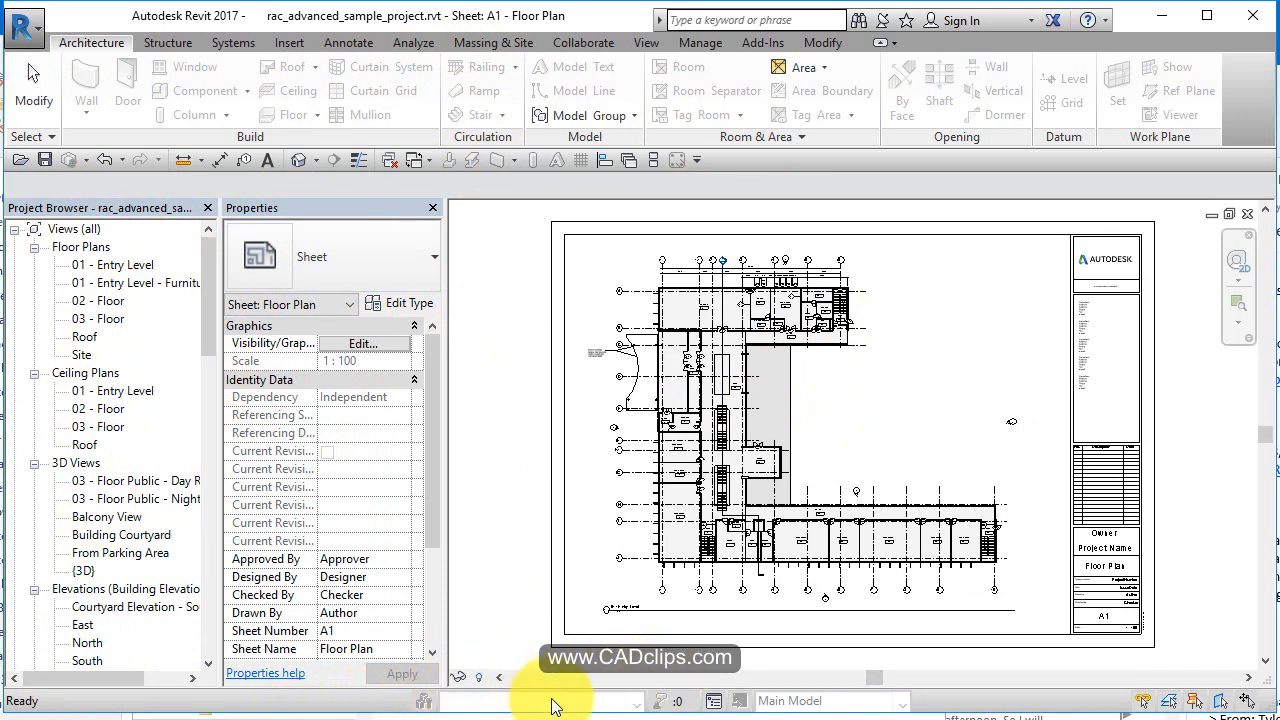
mouse_move(1070, 704)
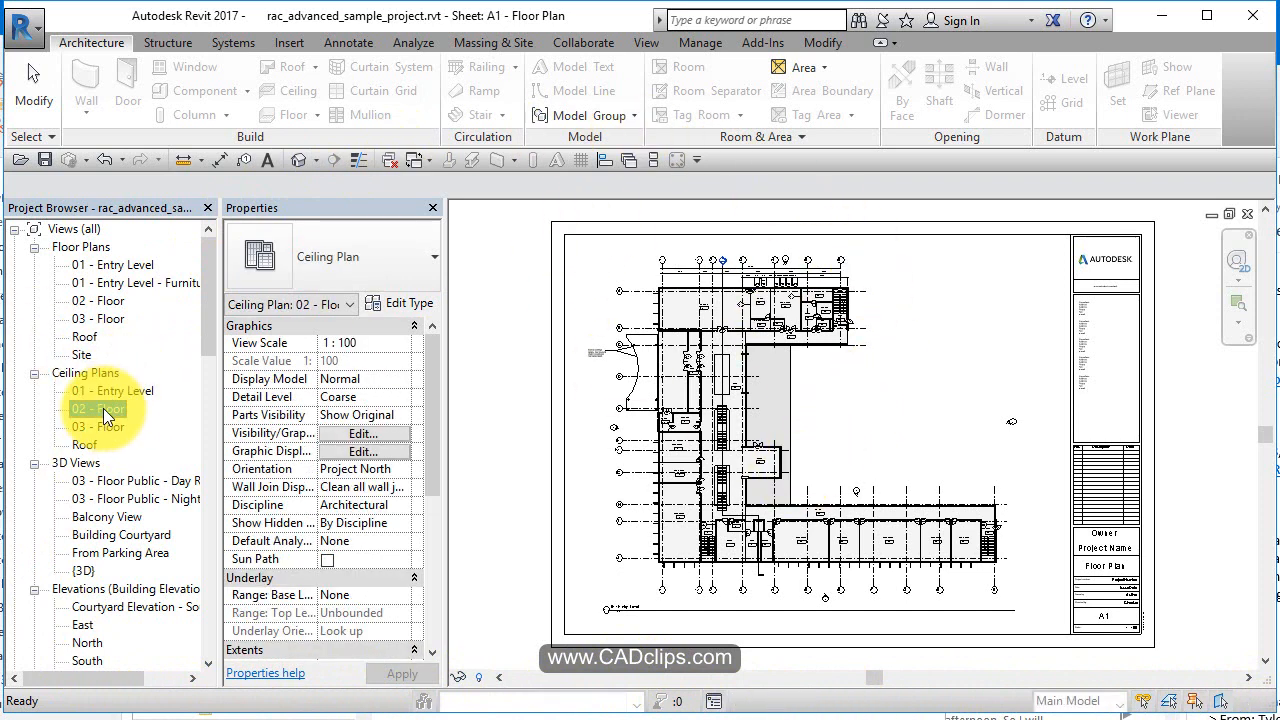
Step: Open the 02 - Floor reflected ceiling plan, then the North elevation
double_click(98, 408)
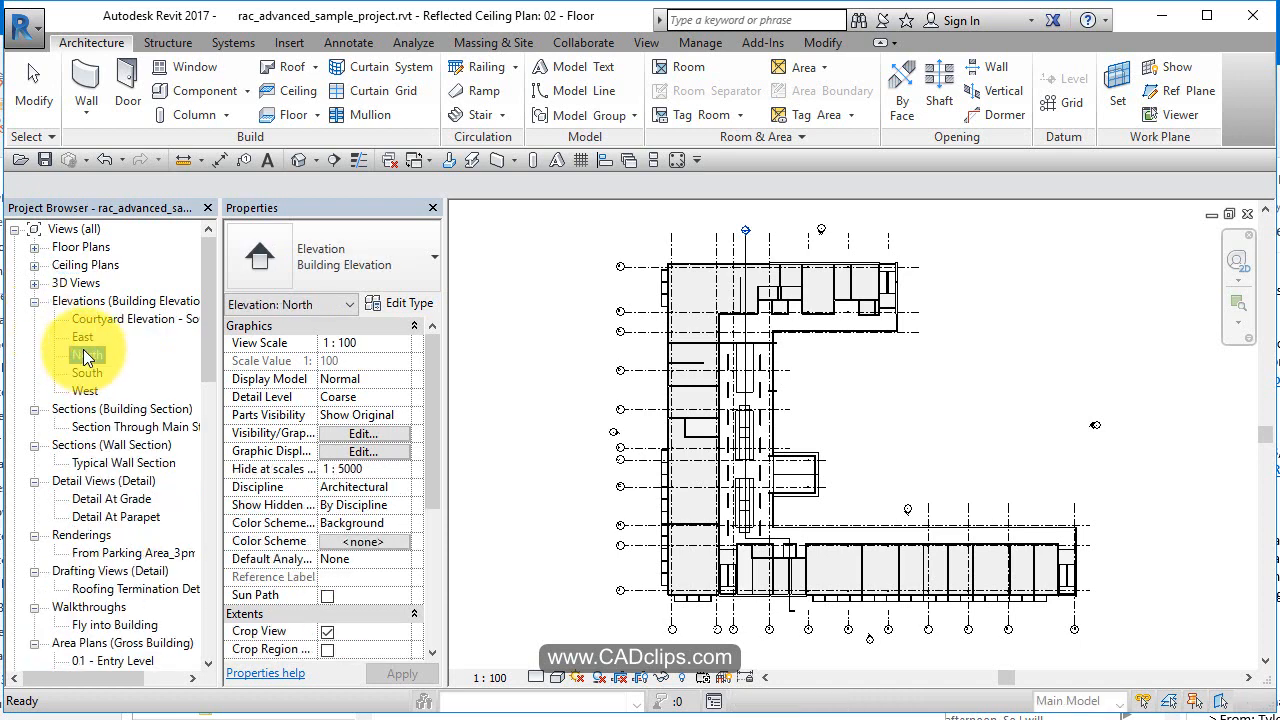
double_click(88, 354)
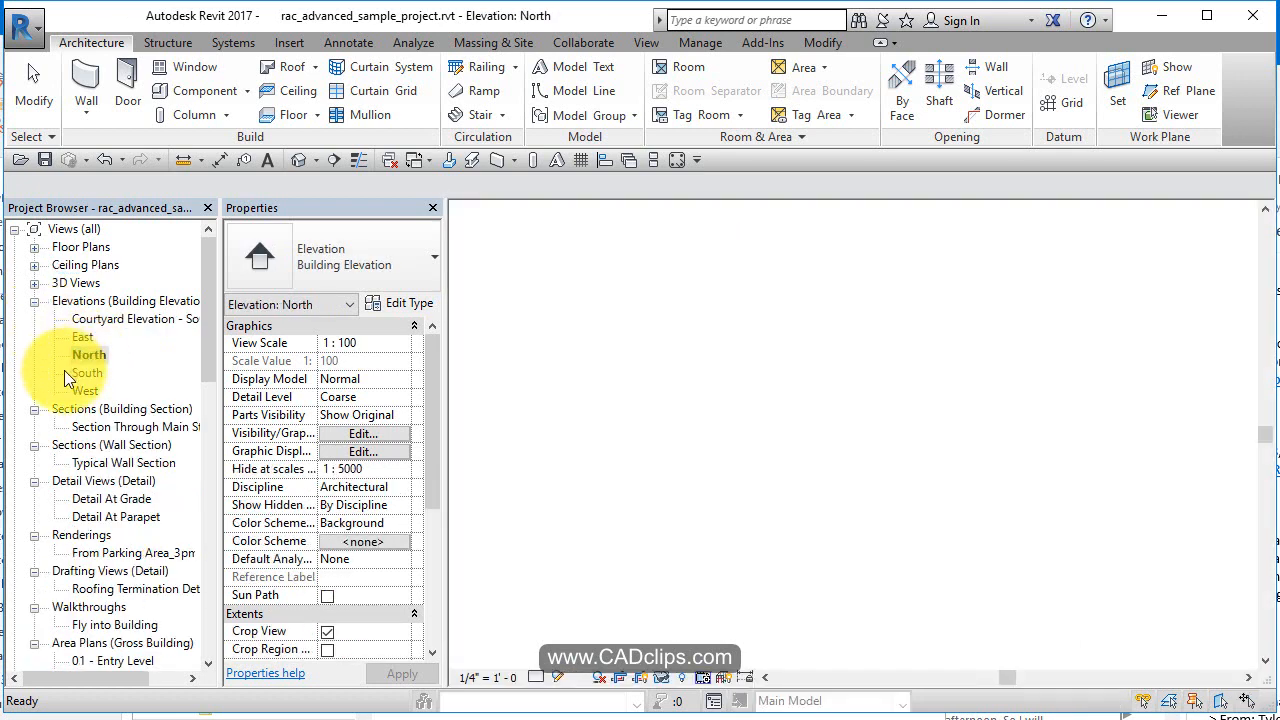
double_click(88, 354)
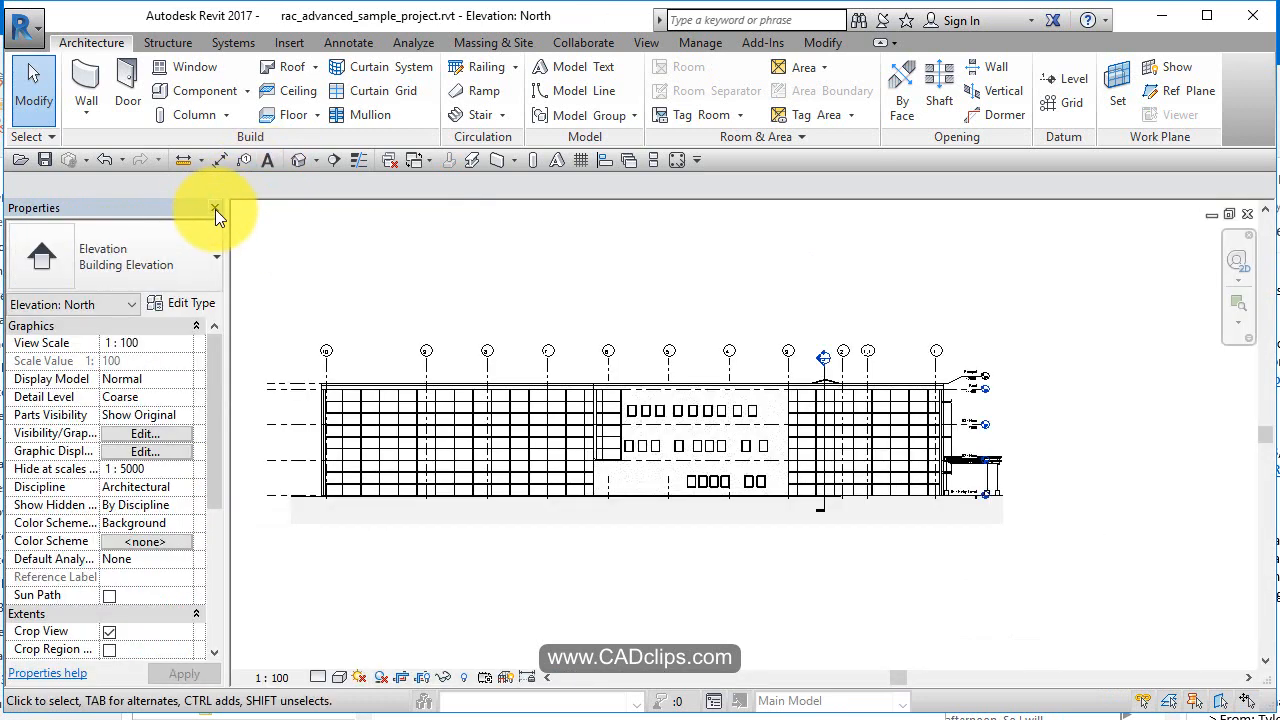
Step: Close Properties, then restore Project Browser and Properties via the View tab's User Interface list
left_click(214, 208)
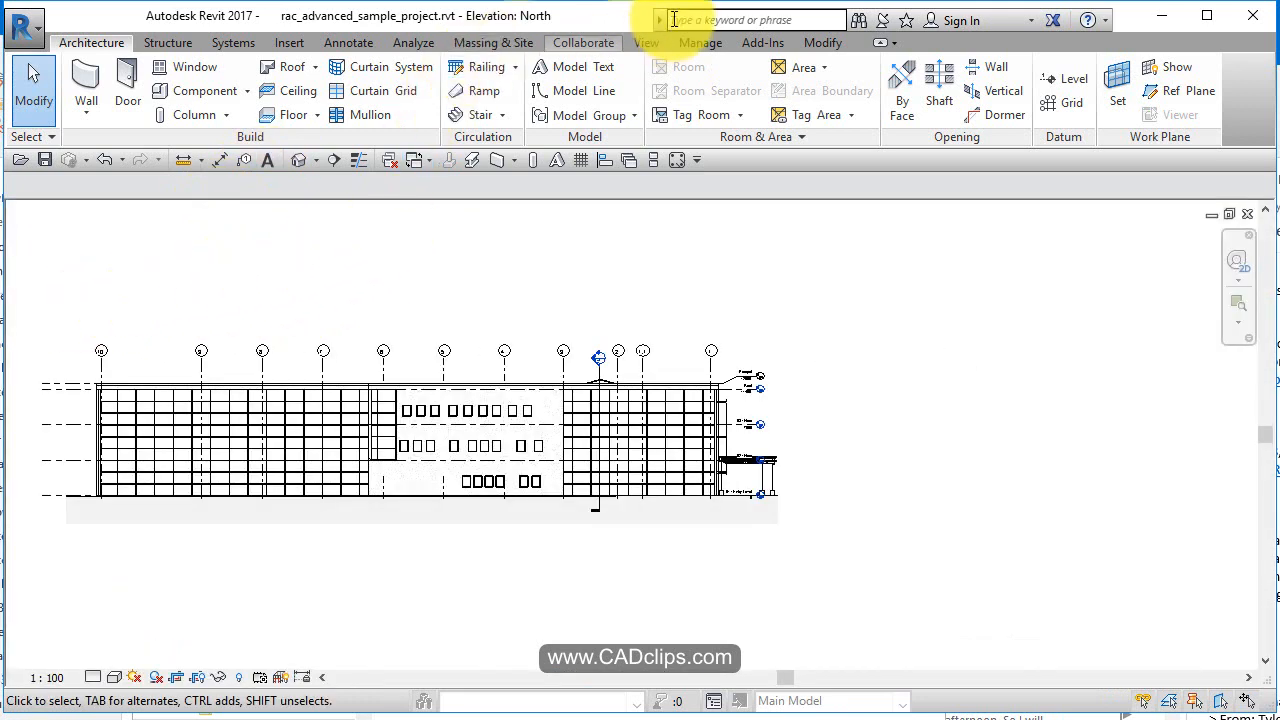
left_click(646, 42)
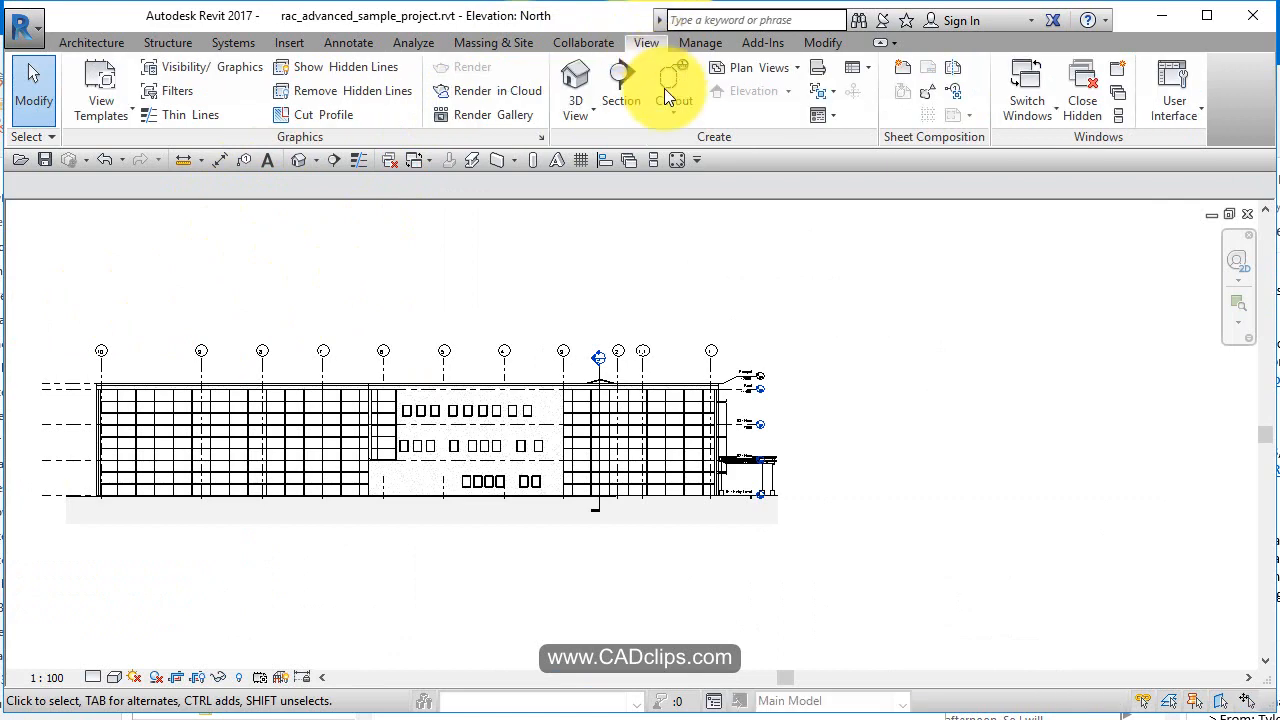
left_click(1174, 90)
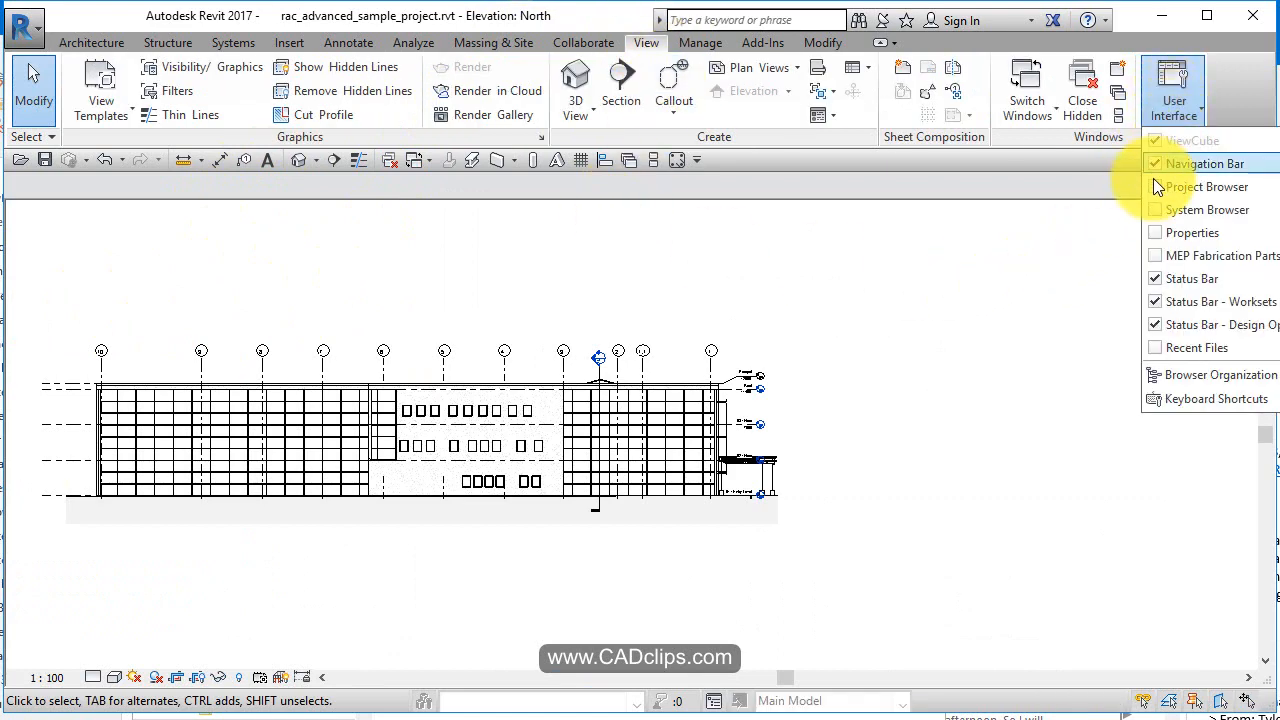
left_click(1206, 188)
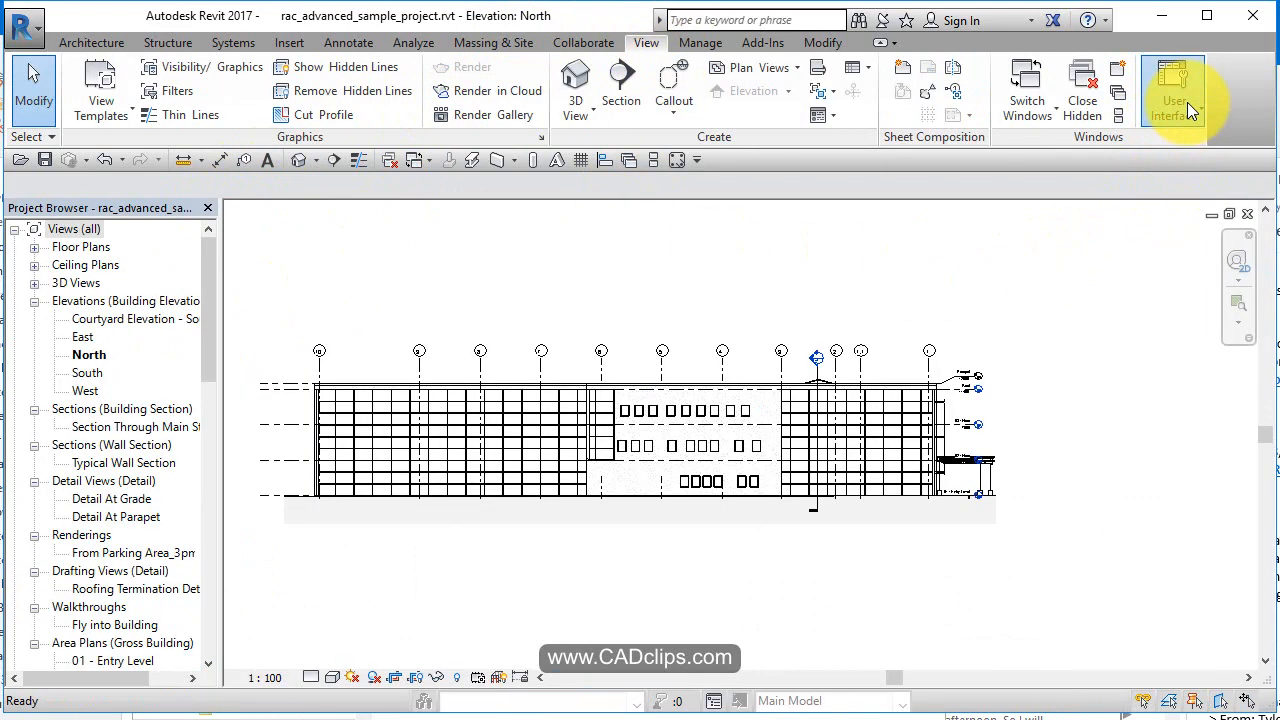
left_click(1174, 90)
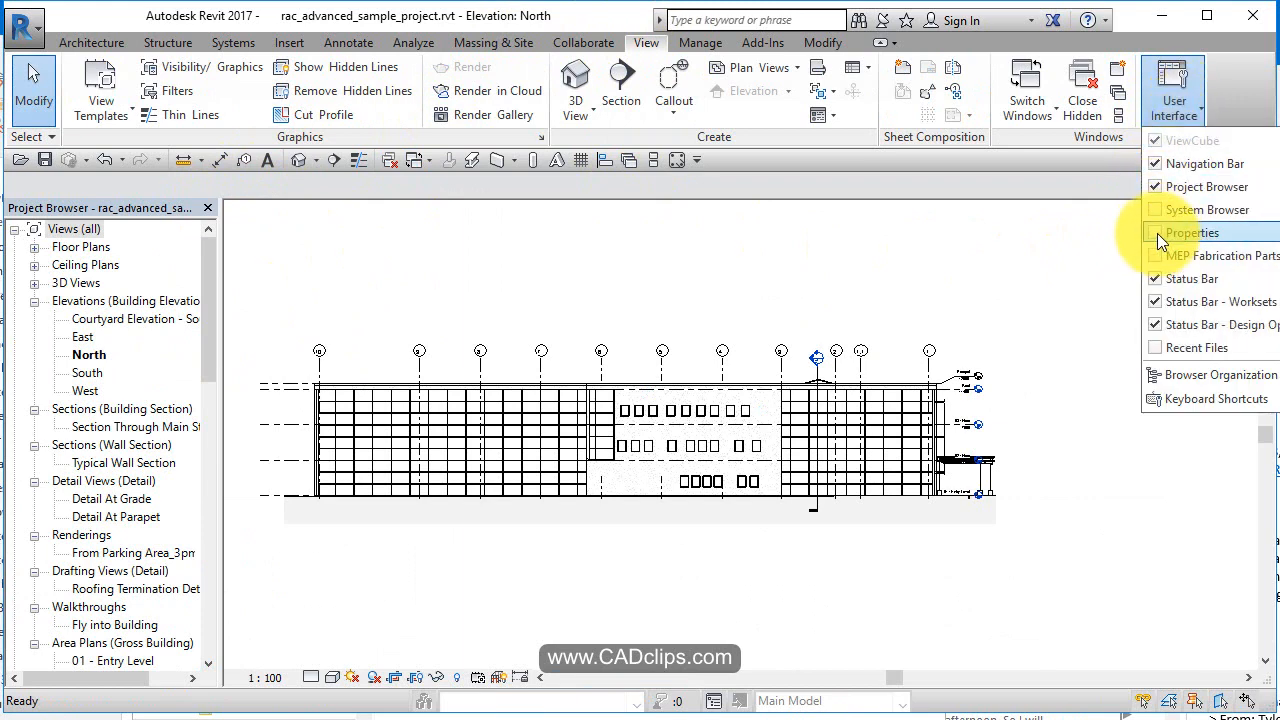
left_click(1156, 232)
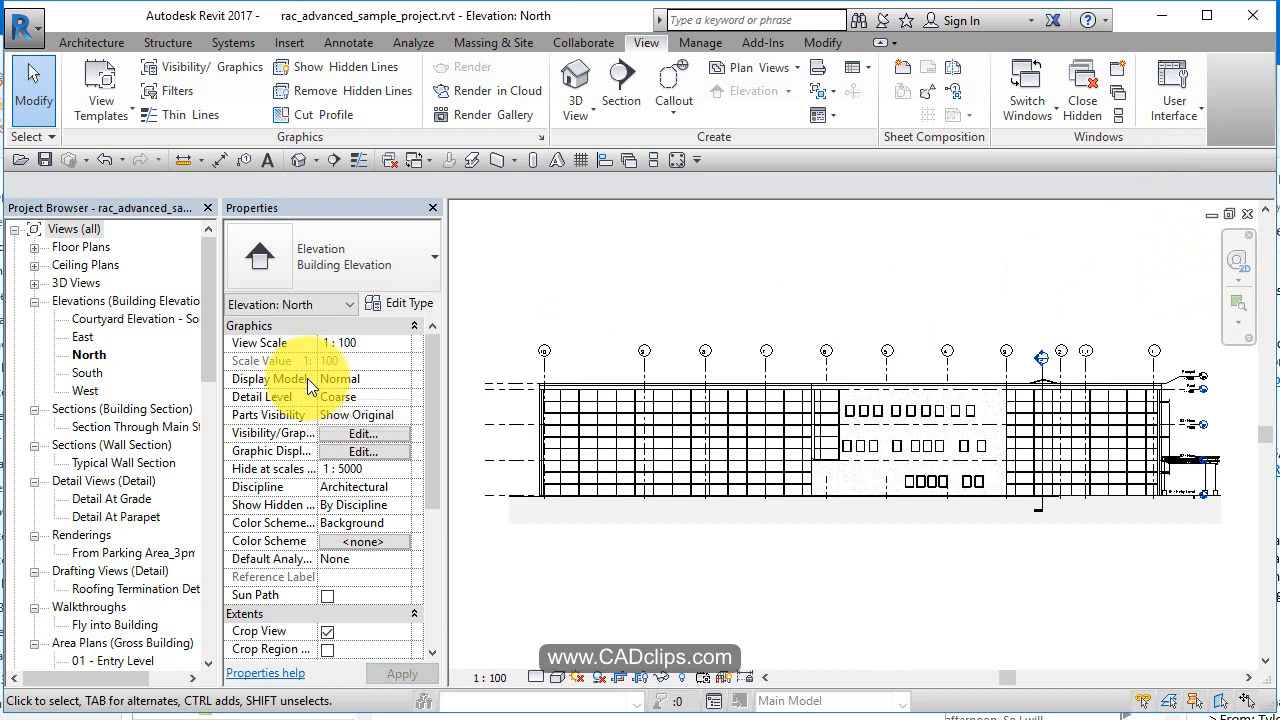
mouse_move(612, 406)
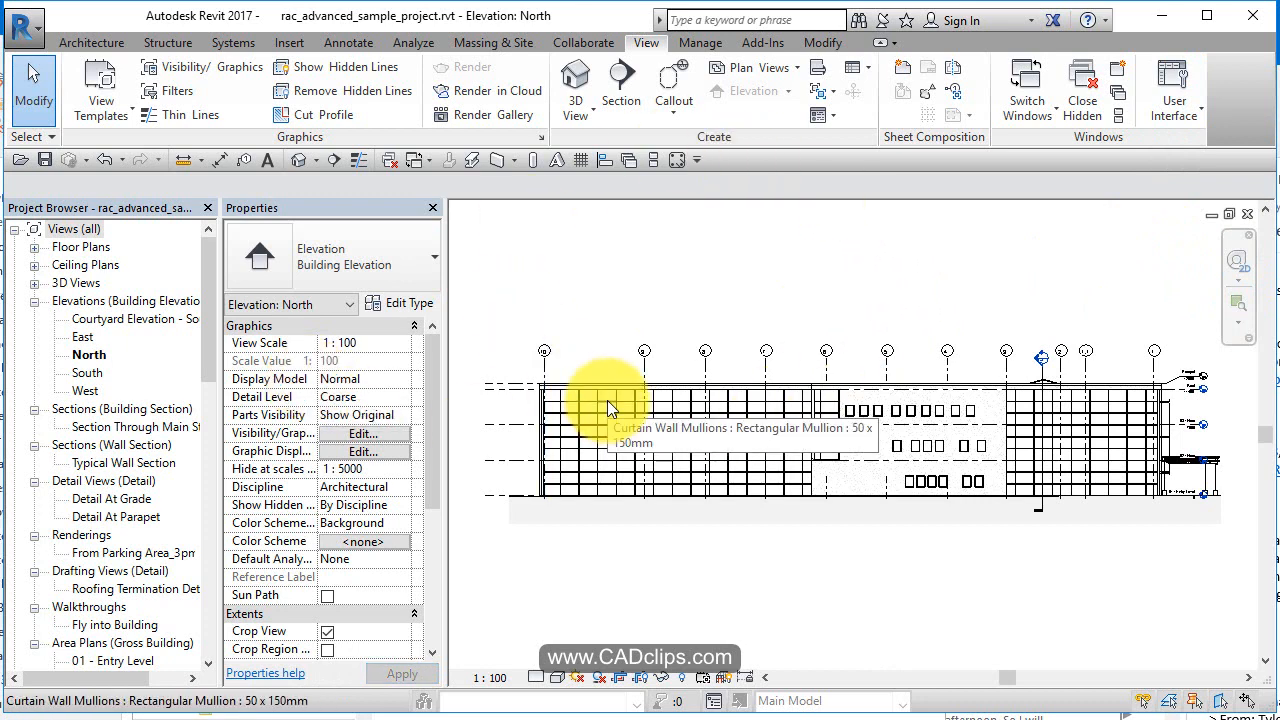